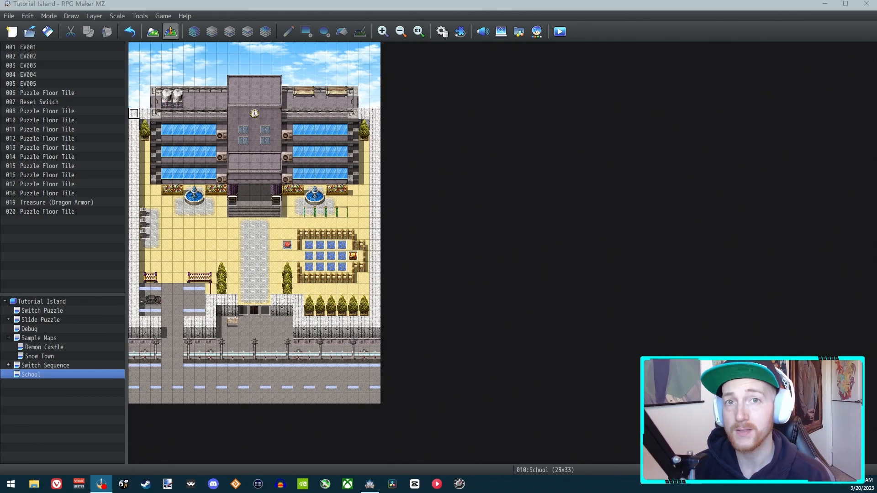
- Playtest the School map, stepping on all 12 tiles to get Dragon Armor from the chest
{"action": "left_click", "coordinate": [559, 31]}
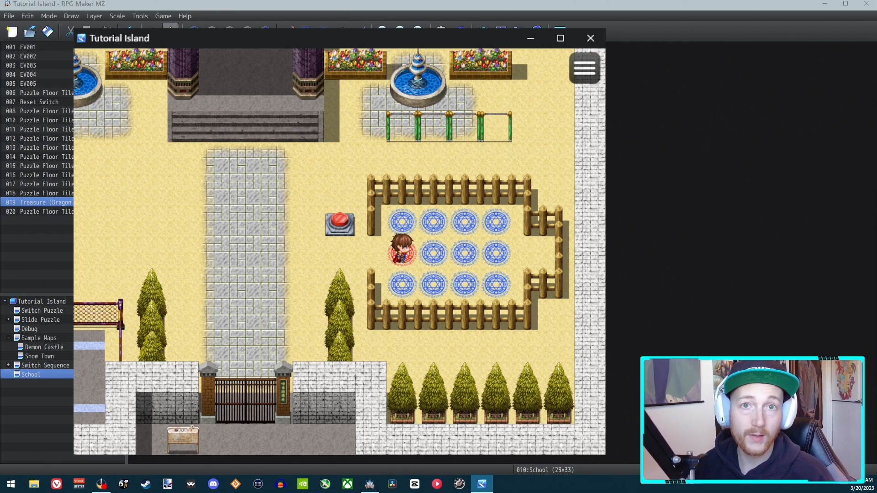
{"action": "mouse_move", "coordinate": [526, 244]}
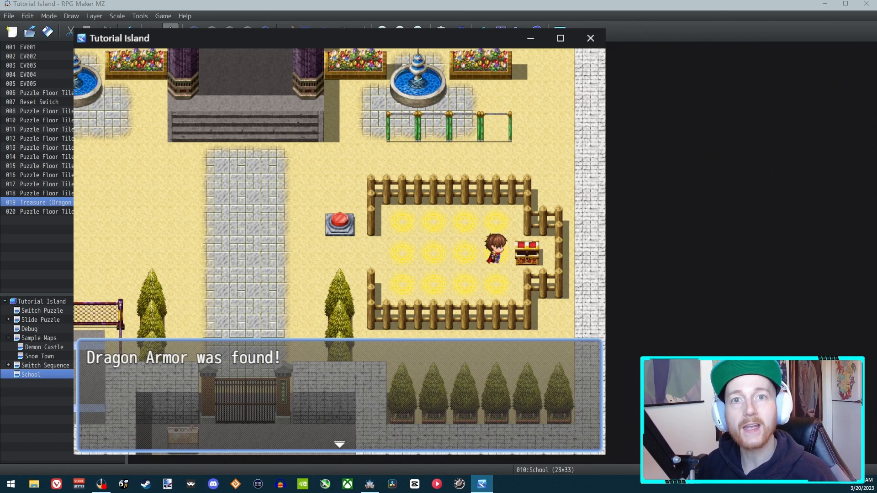
{"action": "left_click", "coordinate": [590, 38]}
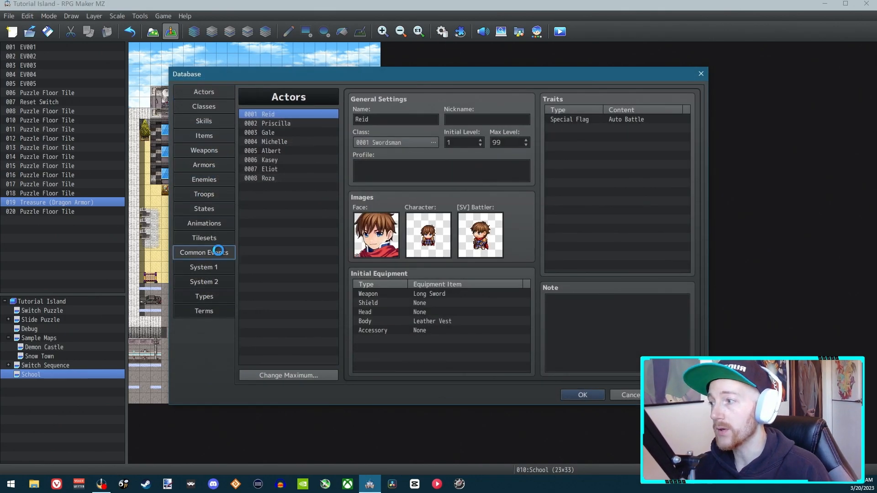
{"action": "left_click", "coordinate": [204, 252]}
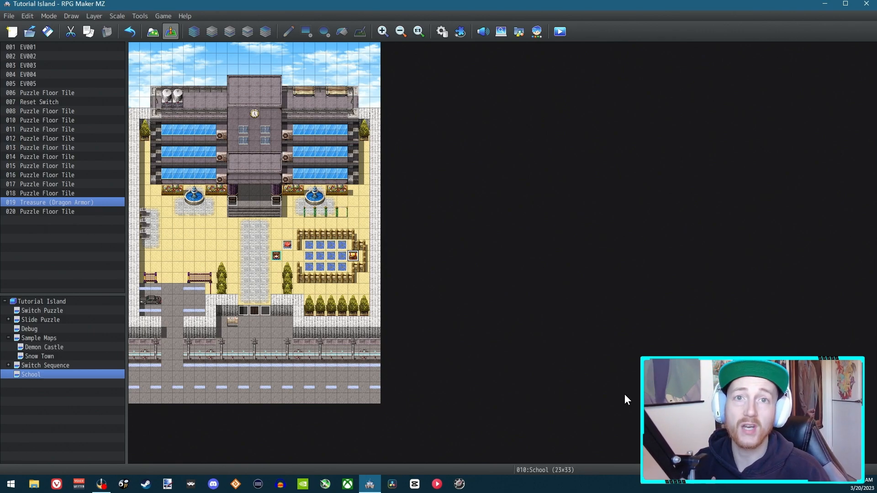
{"action": "mouse_move", "coordinate": [372, 289]}
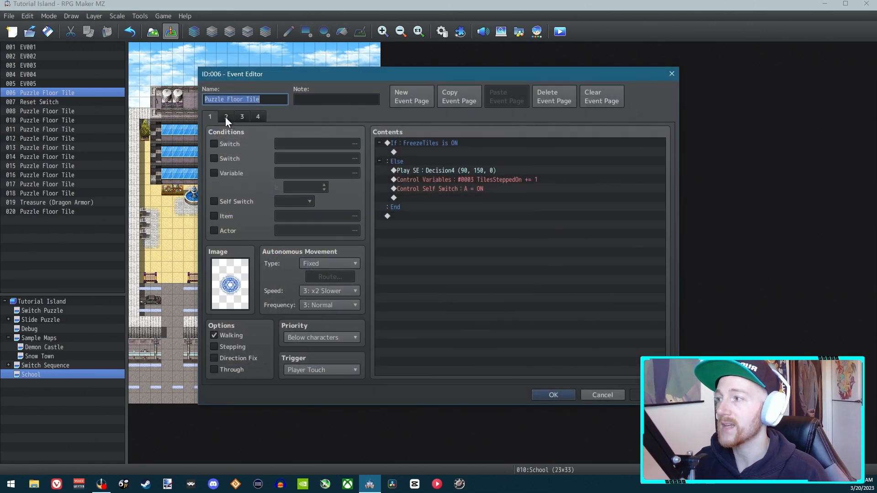
{"action": "mouse_move", "coordinate": [227, 122]}
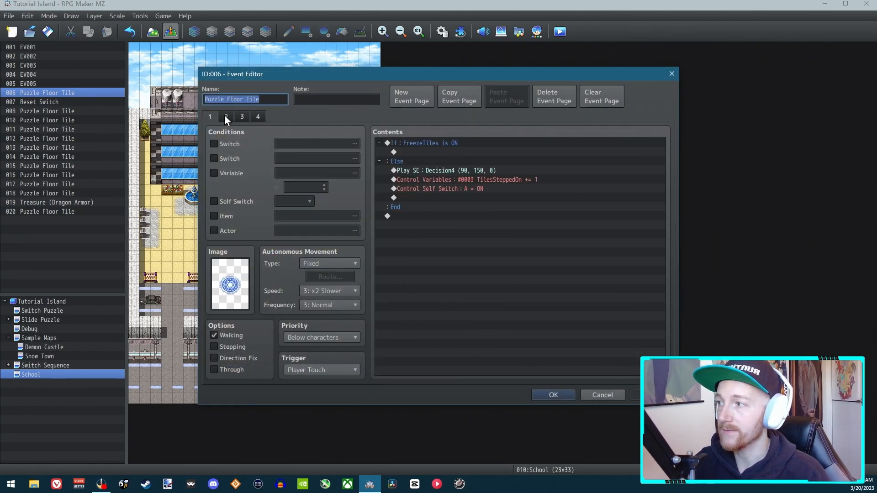
{"action": "mouse_move", "coordinate": [592, 436]}
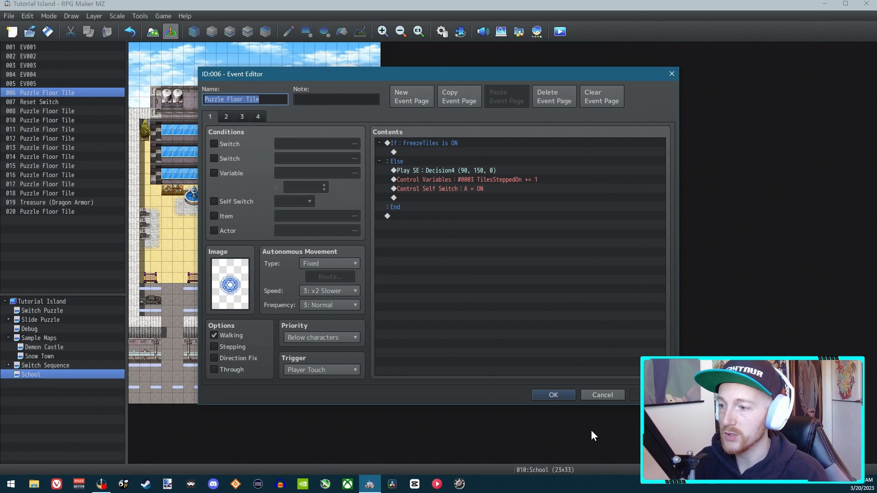
{"action": "left_click", "coordinate": [553, 394]}
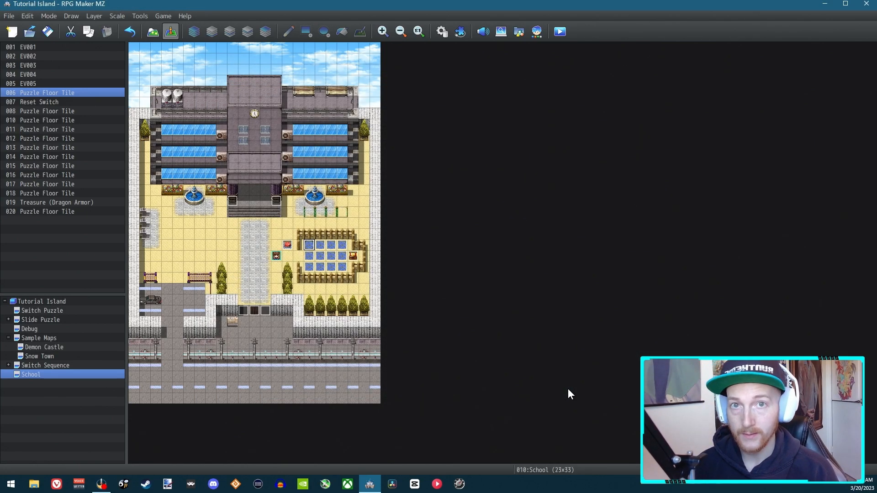
{"action": "mouse_move", "coordinate": [322, 252]}
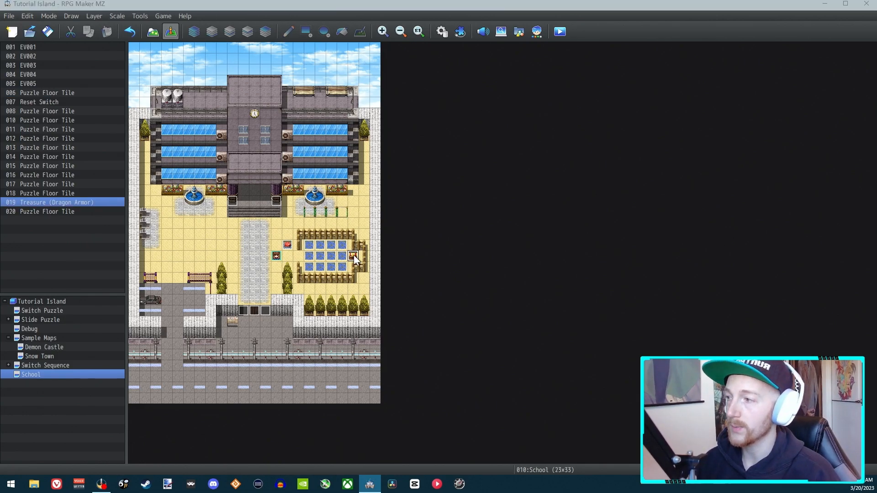
{"action": "double_click", "coordinate": [353, 256]}
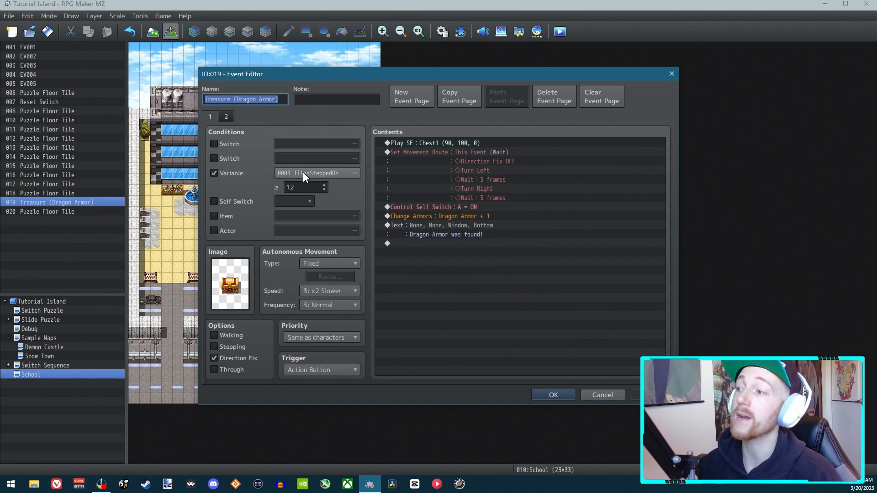
{"action": "mouse_move", "coordinate": [536, 302]}
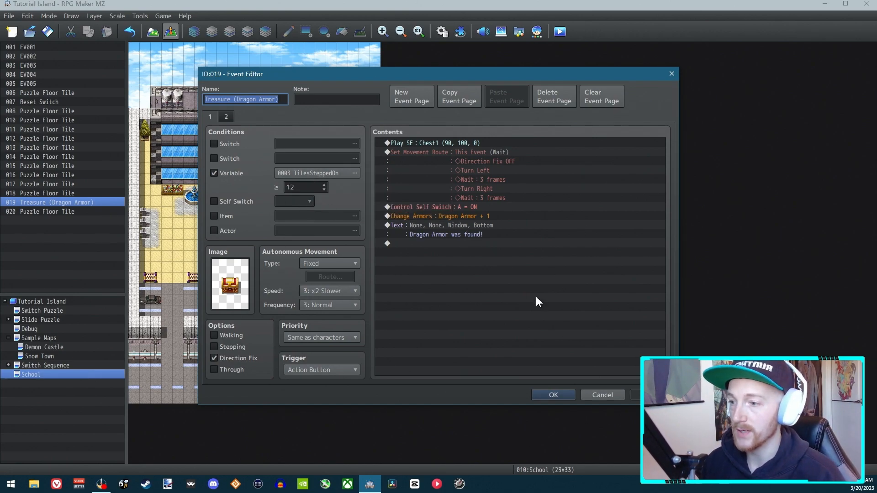
{"action": "mouse_move", "coordinate": [603, 395]}
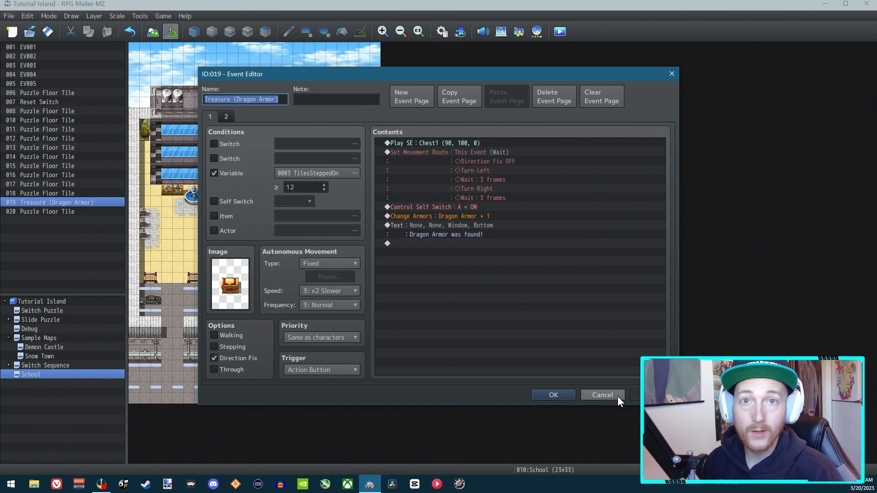
{"action": "mouse_move", "coordinate": [602, 395]}
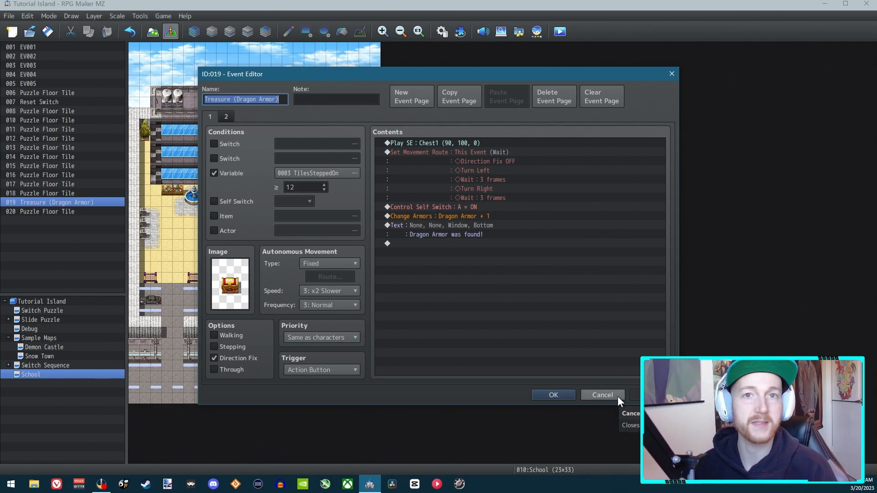
{"action": "left_click", "coordinate": [602, 395]}
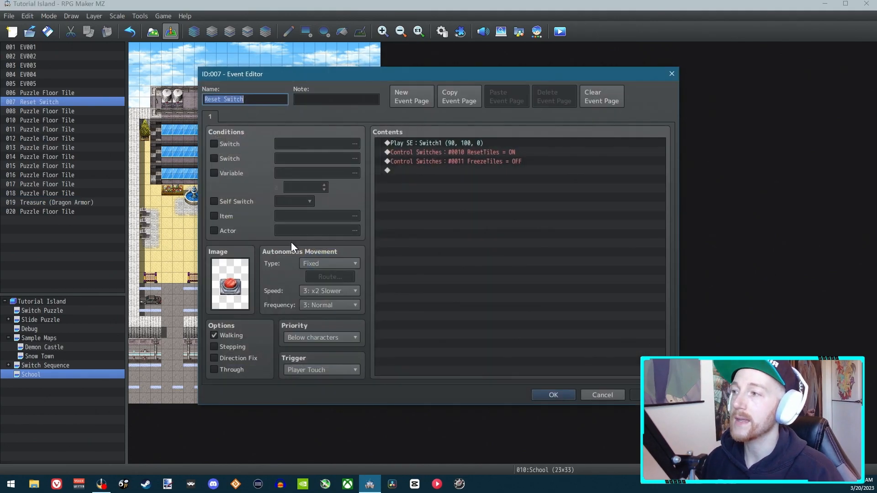
{"action": "mouse_move", "coordinate": [566, 299]}
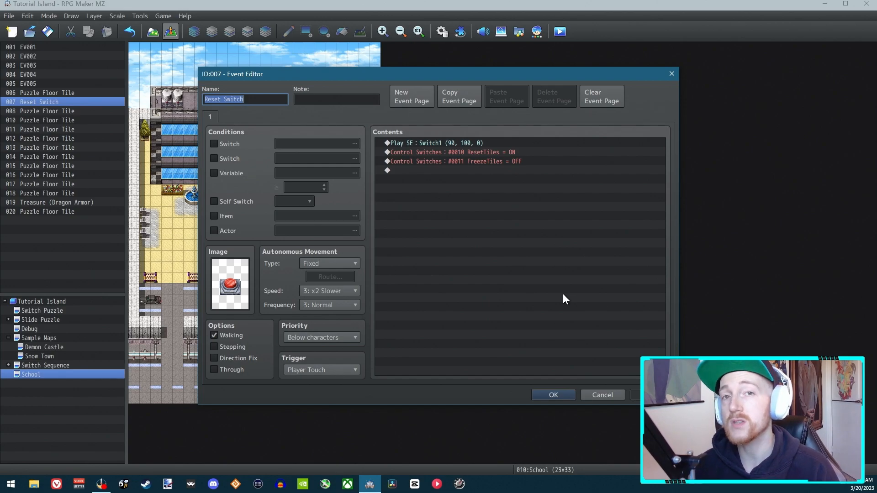
{"action": "left_click", "coordinate": [552, 395]}
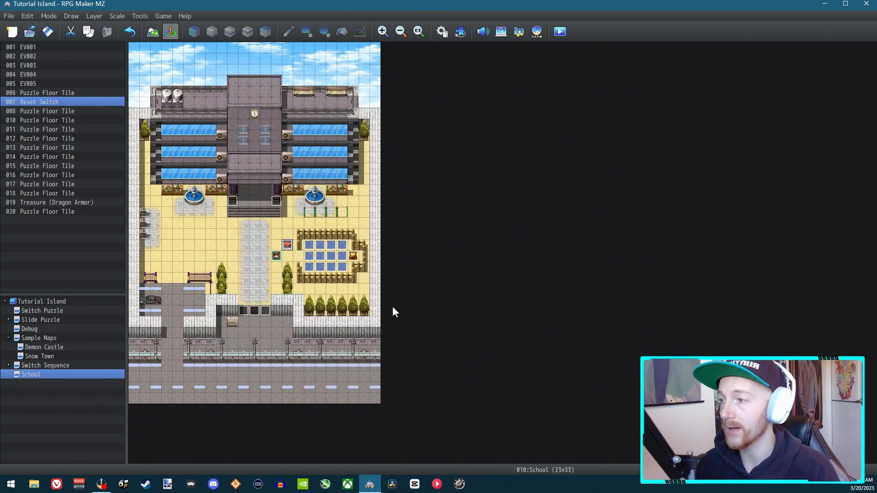
{"action": "mouse_move", "coordinate": [330, 276]}
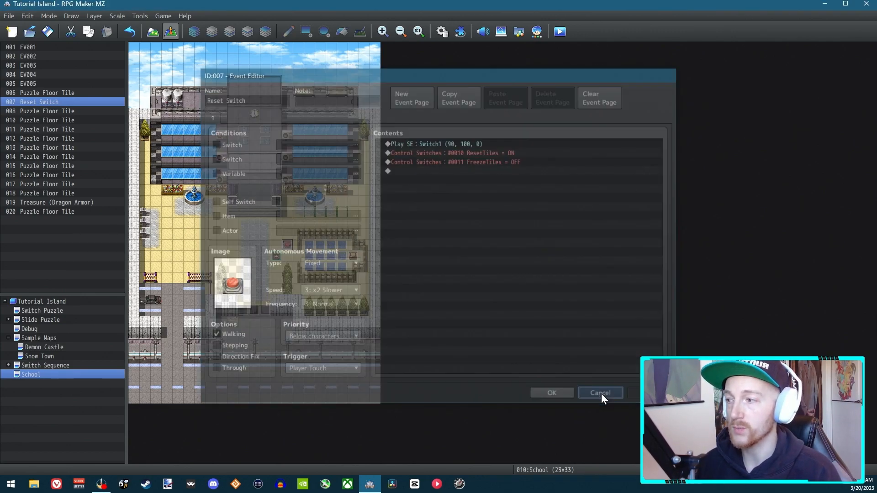
{"action": "left_click", "coordinate": [600, 393]}
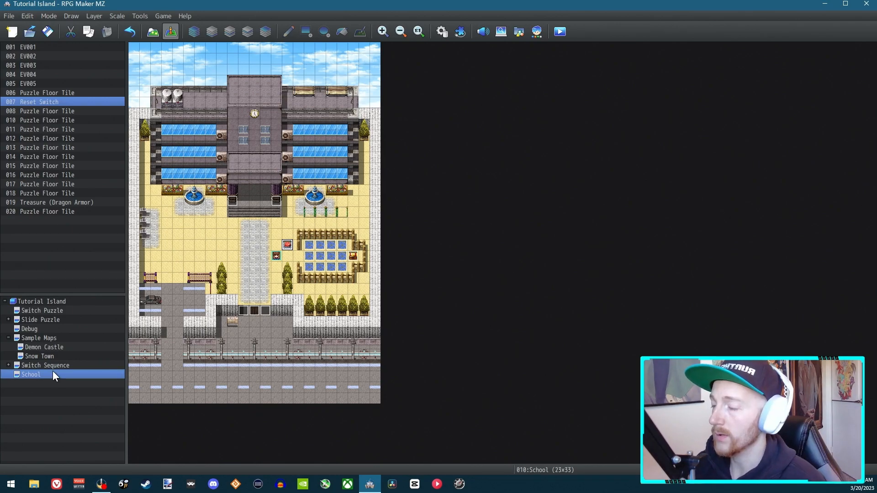
{"action": "mouse_move", "coordinate": [358, 257]}
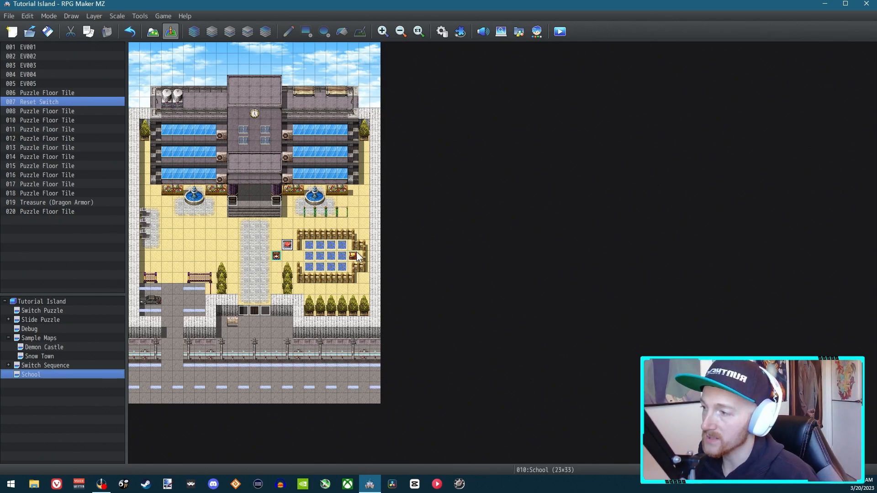
{"action": "mouse_move", "coordinate": [32, 385]}
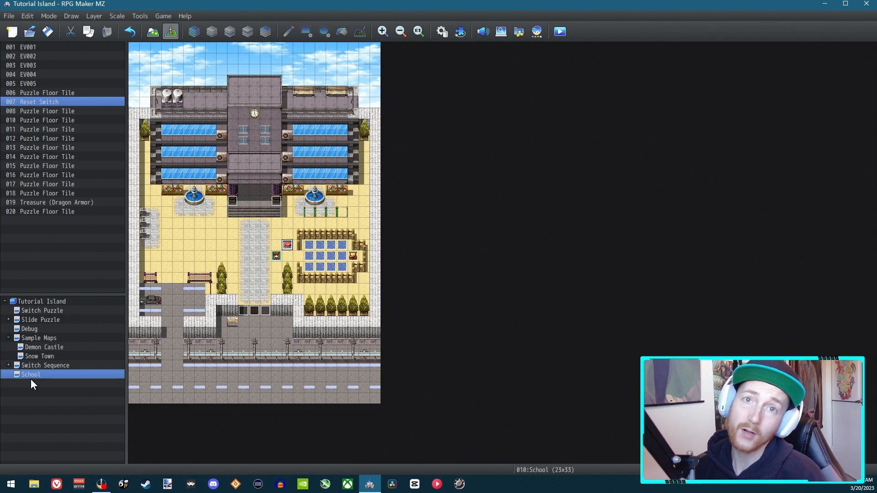
{"action": "mouse_move", "coordinate": [316, 279]}
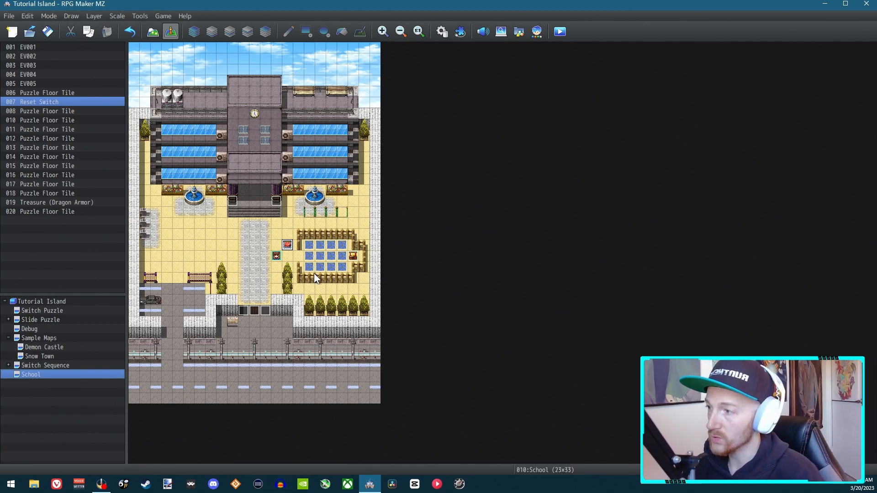
{"action": "mouse_move", "coordinate": [363, 277]}
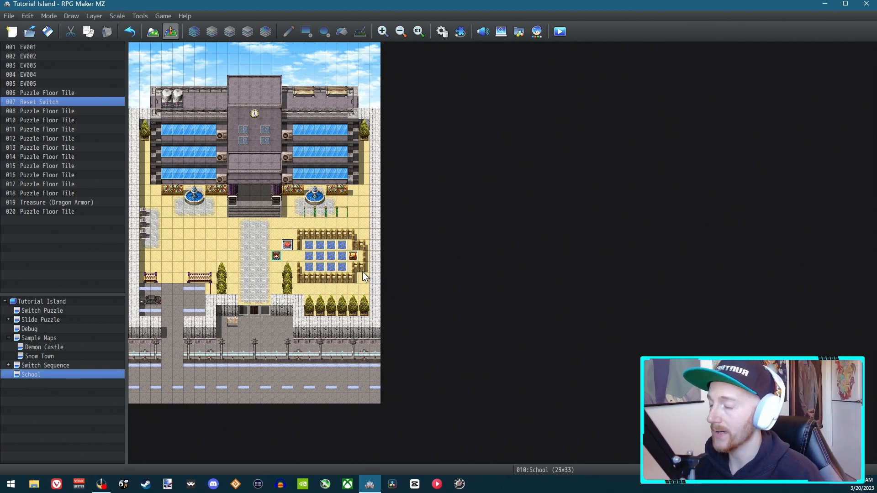
{"action": "mouse_move", "coordinate": [358, 274]}
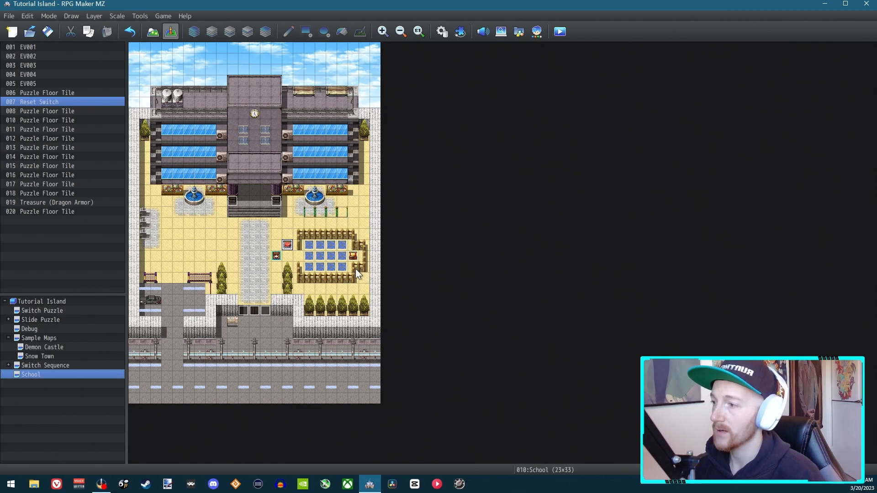
{"action": "mouse_move", "coordinate": [122, 339]}
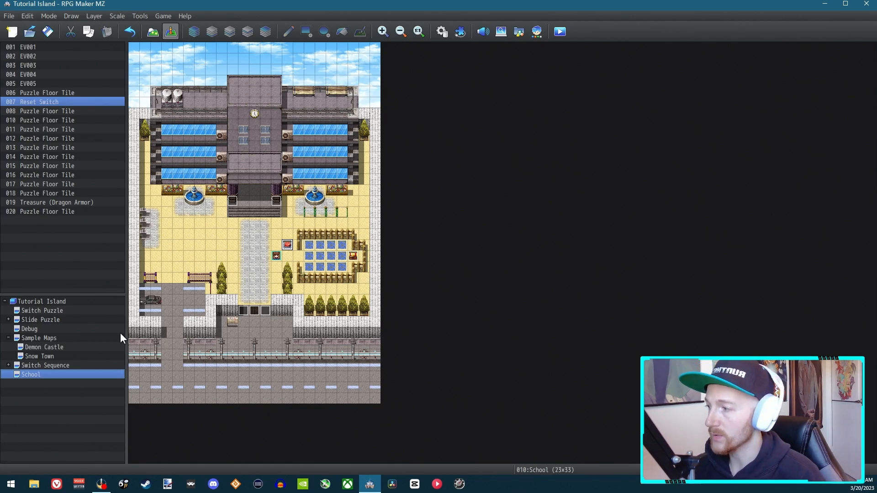
- Add a fresh School sample map and switch to Event mode
{"action": "double_click", "coordinate": [38, 338]}
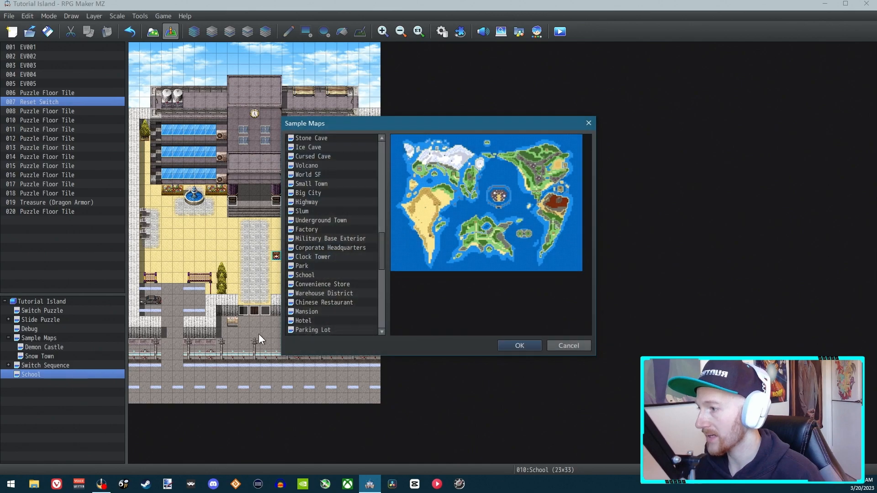
{"action": "scroll", "scroll_direction": "down", "scroll_amount": 3}
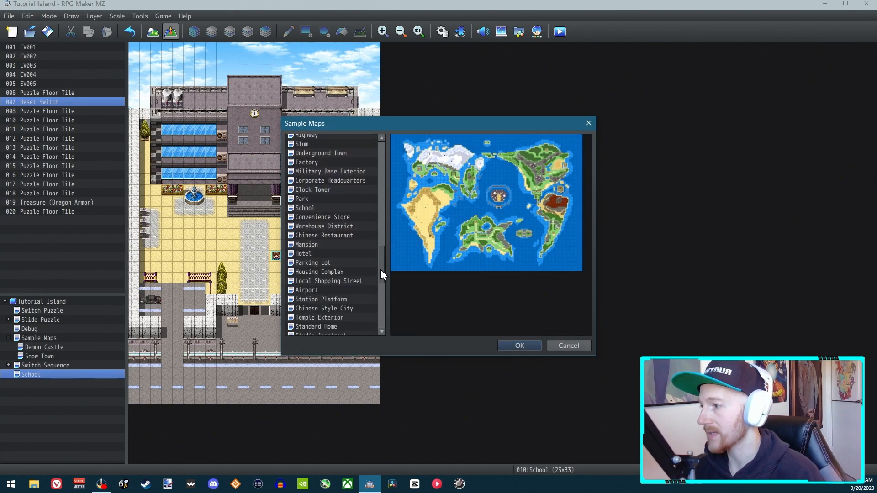
{"action": "scroll", "scroll_direction": "down", "scroll_amount": 3}
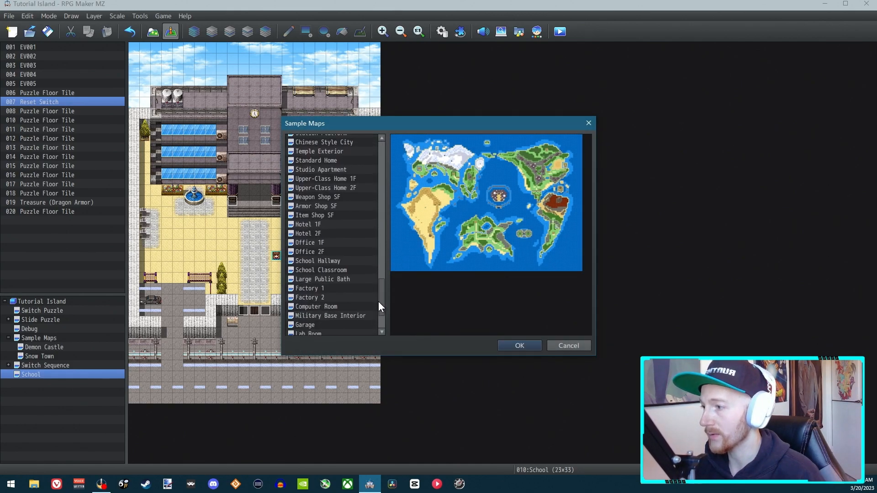
{"action": "scroll", "scroll_direction": "up", "scroll_amount": 3}
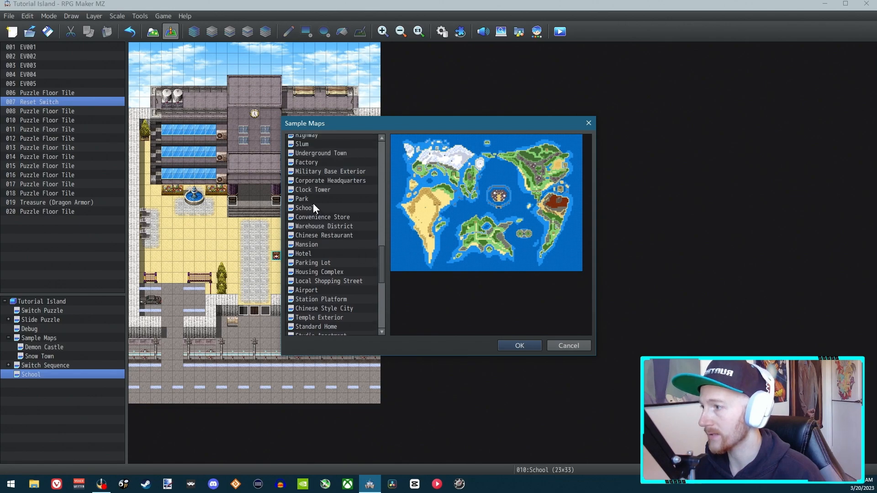
{"action": "left_click", "coordinate": [518, 346]}
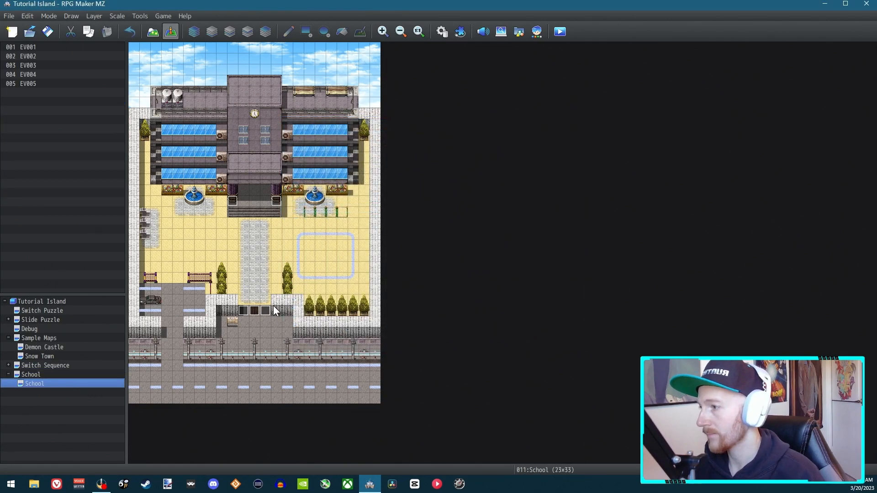
- Switch to Map mode and begin drawing a wooden fence in the right courtyard
{"action": "left_click", "coordinate": [152, 32]}
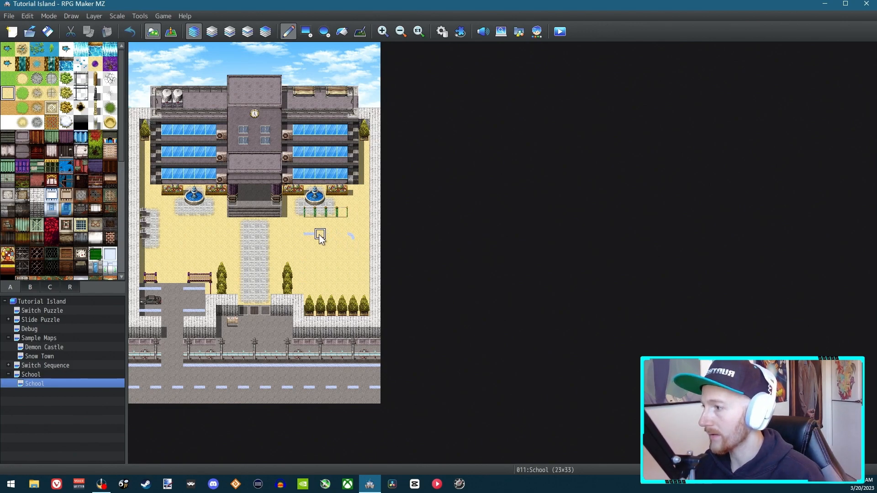
{"action": "mouse_move", "coordinate": [143, 180]}
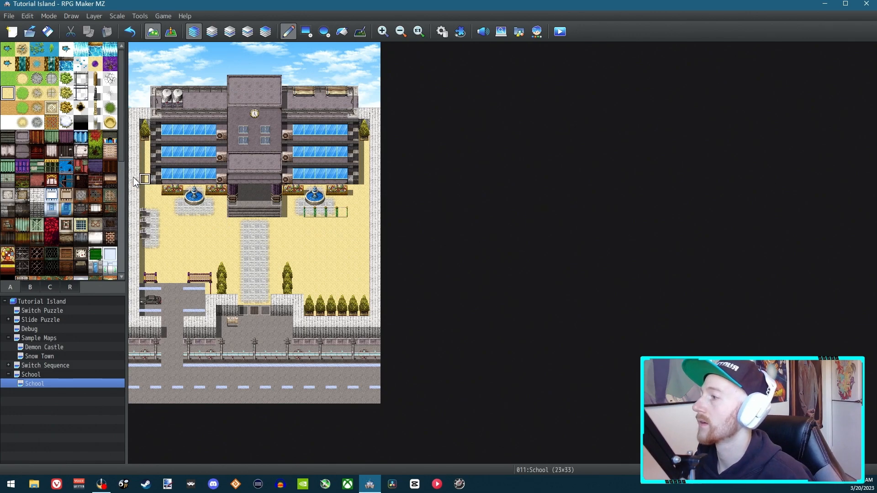
{"action": "mouse_move", "coordinate": [310, 246]}
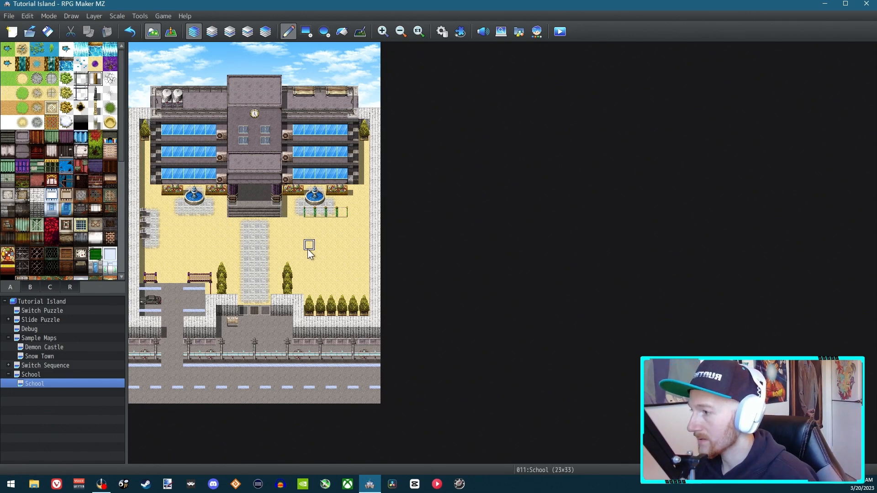
{"action": "left_click", "coordinate": [310, 245]}
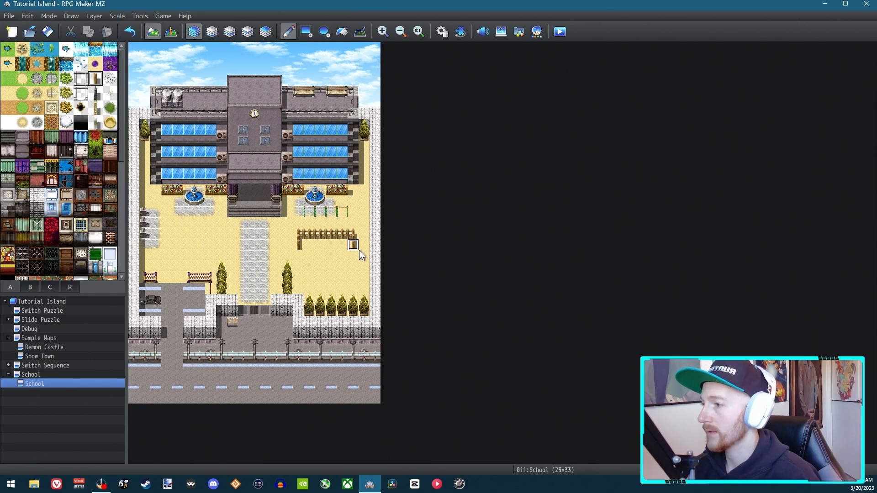
{"action": "mouse_move", "coordinate": [310, 247]}
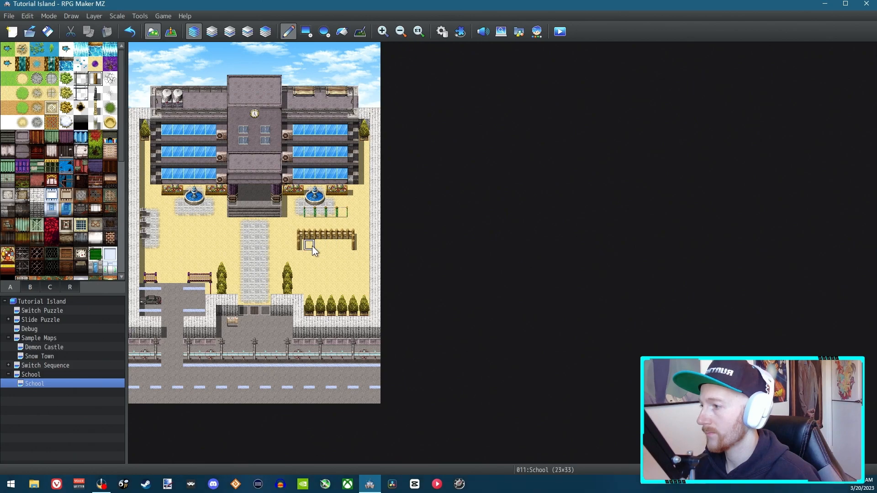
{"action": "mouse_move", "coordinate": [331, 246]}
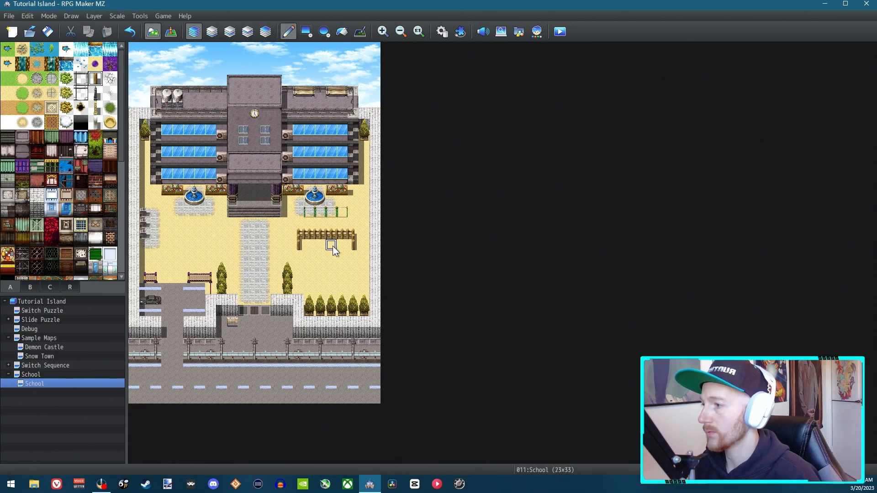
{"action": "mouse_move", "coordinate": [362, 269]}
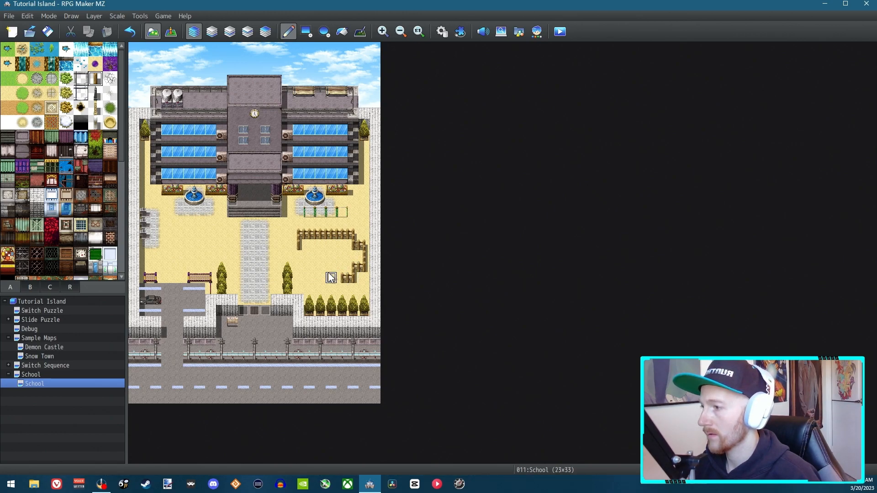
{"action": "mouse_move", "coordinate": [321, 279]}
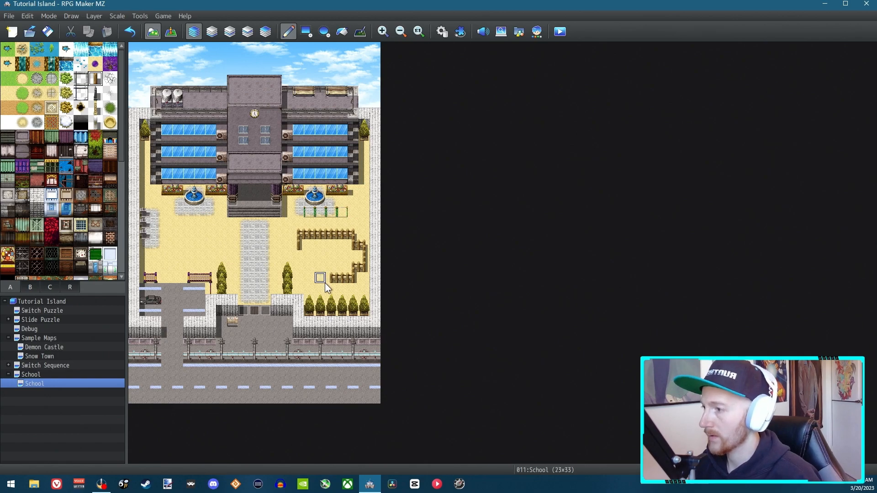
{"action": "mouse_move", "coordinate": [330, 267]}
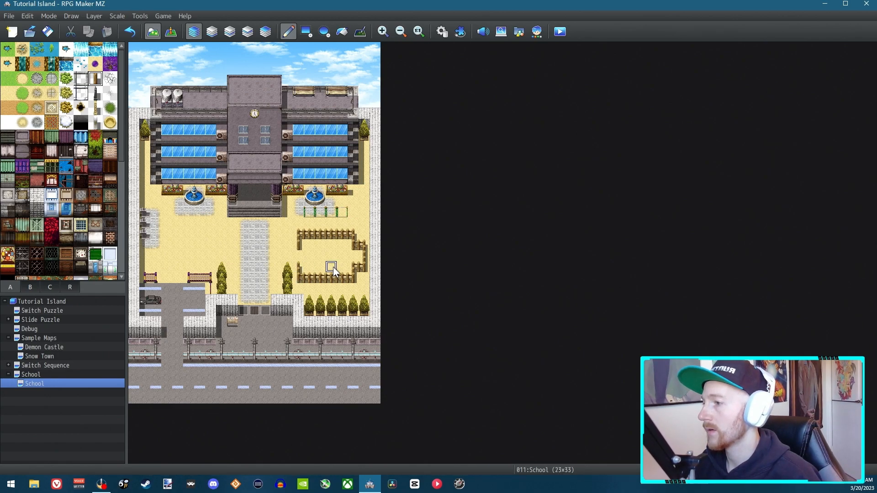
{"action": "mouse_move", "coordinate": [344, 246]}
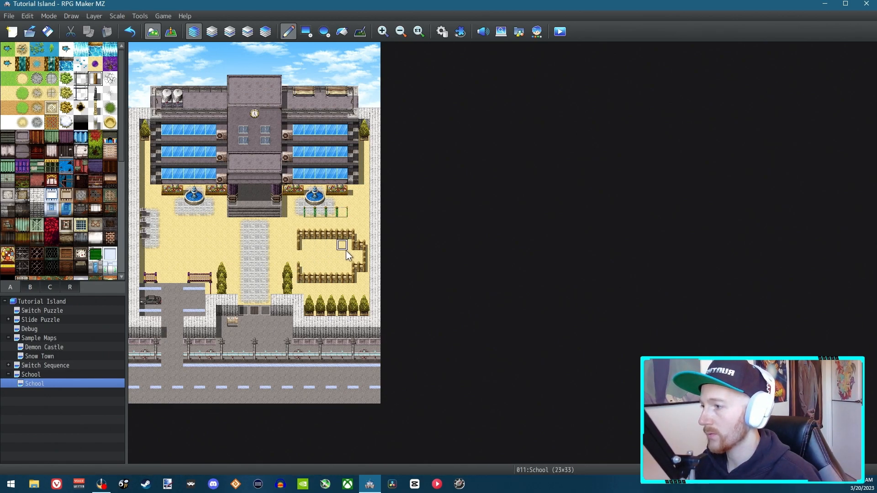
{"action": "mouse_move", "coordinate": [341, 246]}
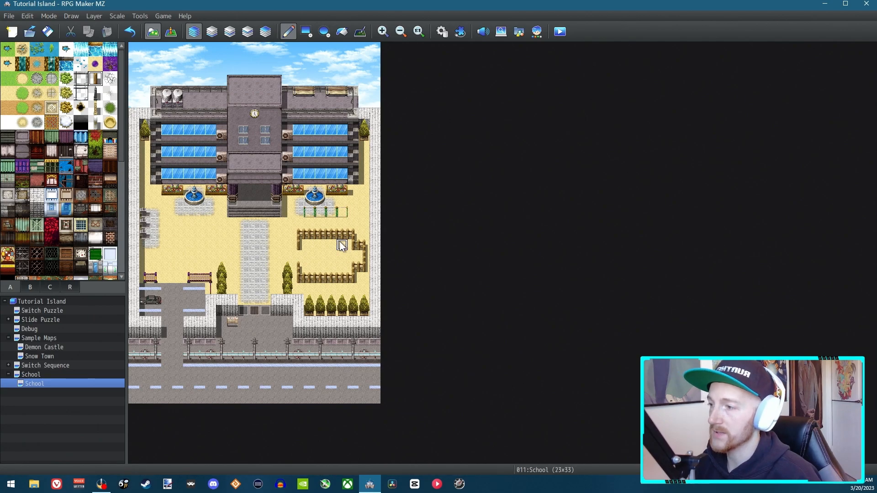
{"action": "mouse_move", "coordinate": [319, 257]}
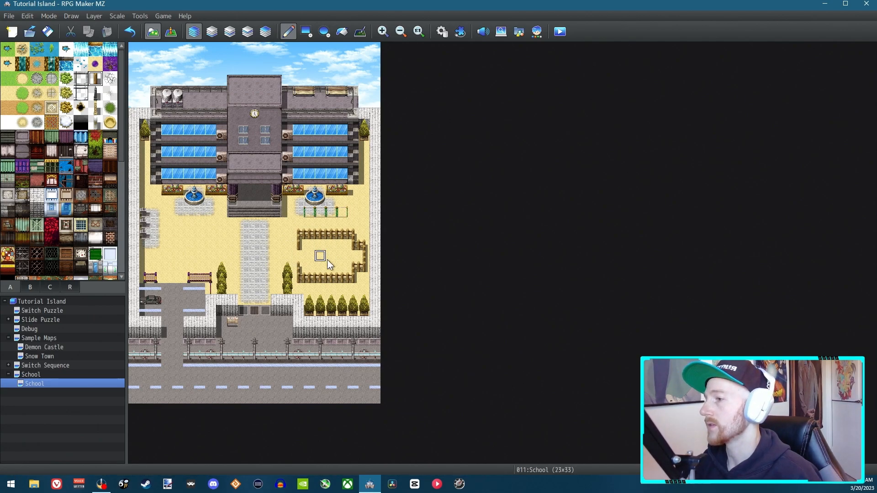
{"action": "mouse_move", "coordinate": [178, 213]}
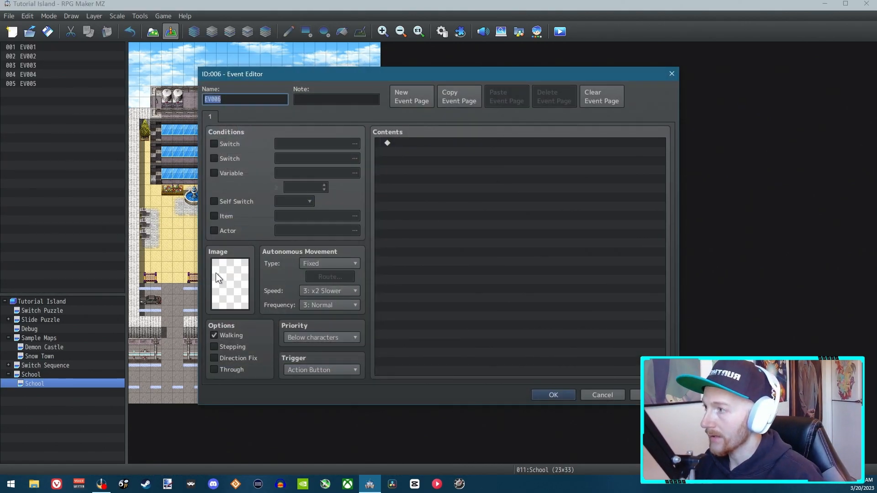
- Name the event 'Puzzle Tile' and give it the blue magic circle from !Door2
{"action": "type", "text": "Pu"}
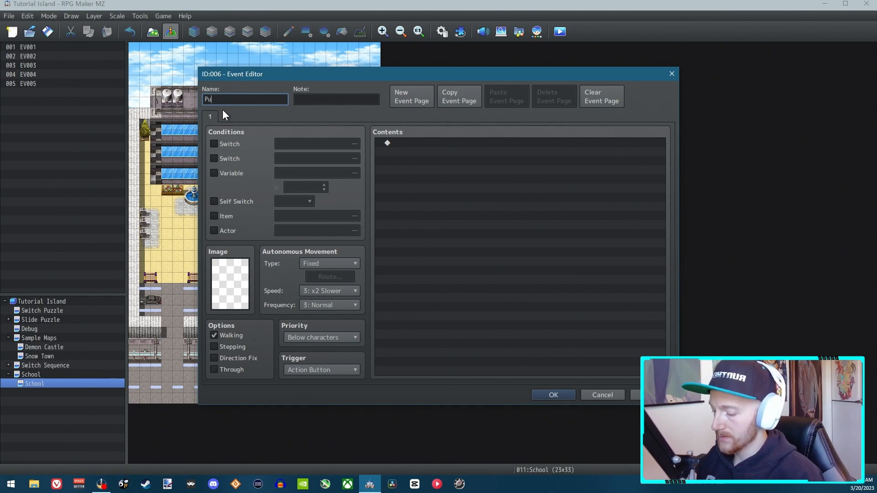
{"action": "type", "text": "zzle Tile"}
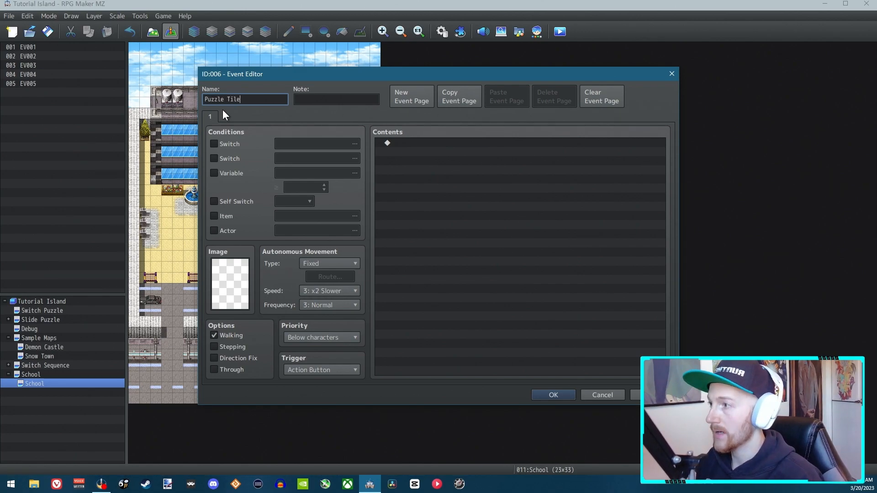
{"action": "left_click", "coordinate": [230, 283]}
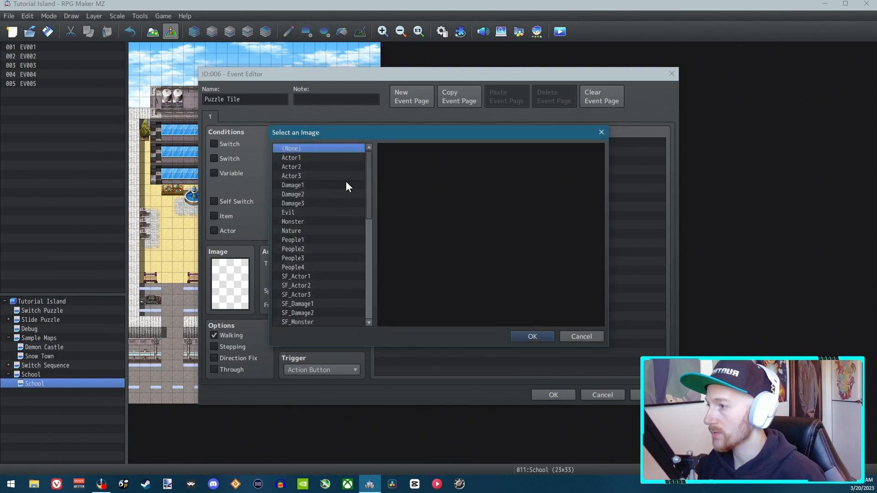
{"action": "left_click", "coordinate": [292, 251]}
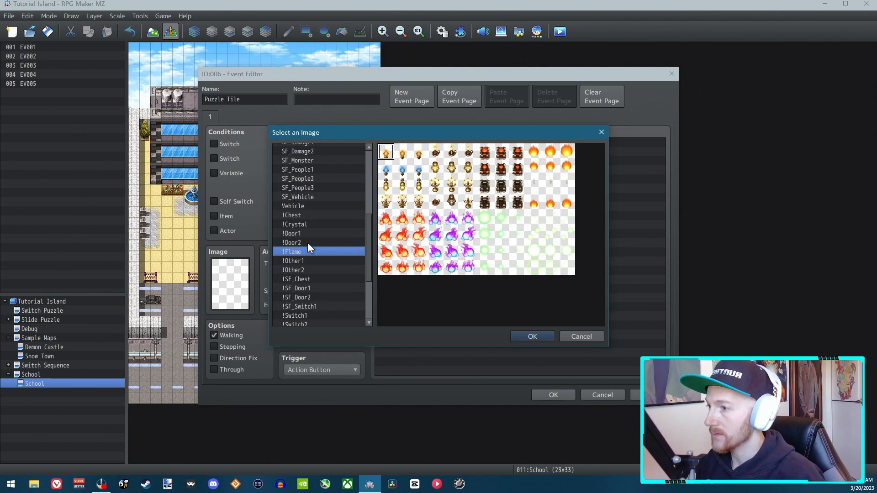
{"action": "left_click", "coordinate": [292, 242]}
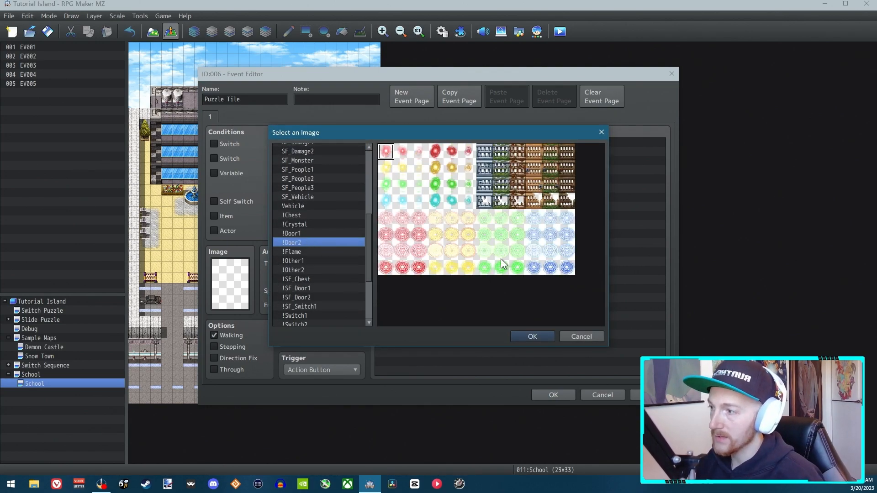
{"action": "left_click", "coordinate": [292, 215]}
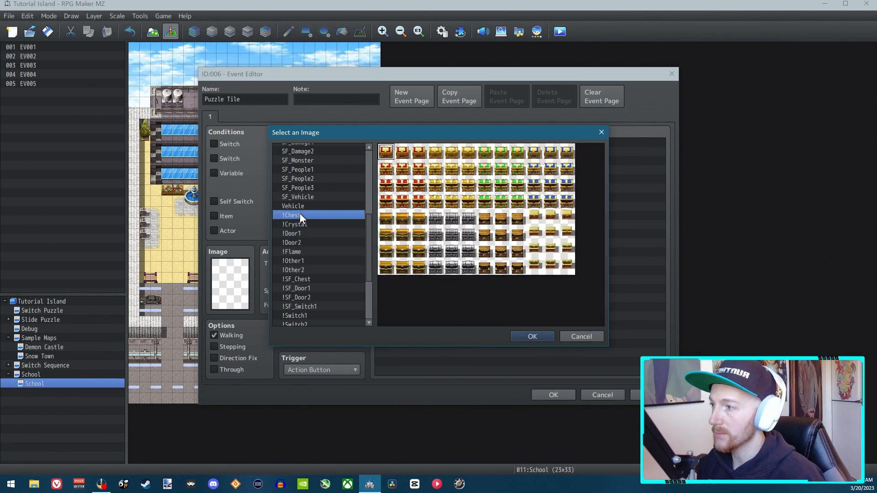
{"action": "left_click", "coordinate": [293, 261]}
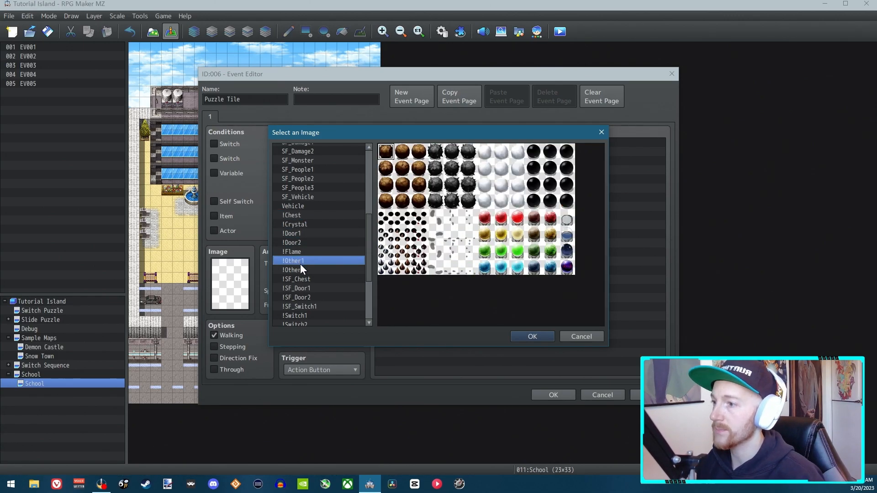
{"action": "left_click", "coordinate": [292, 252]}
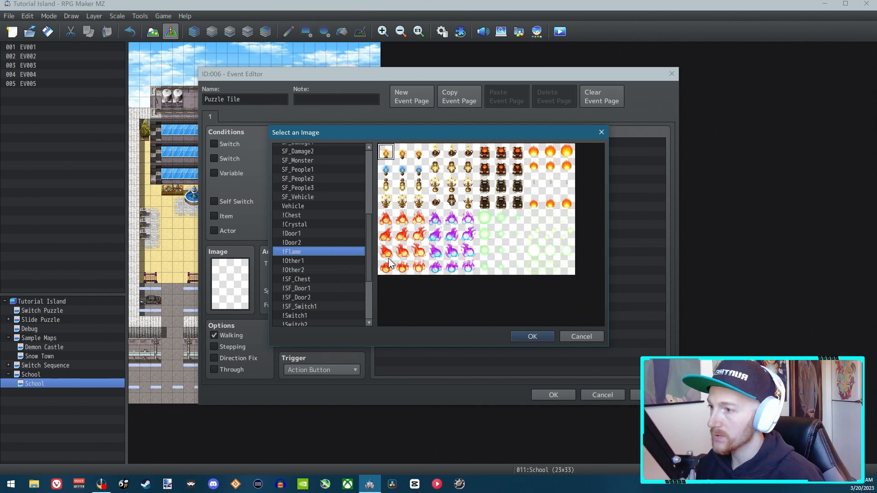
{"action": "left_click", "coordinate": [292, 243]}
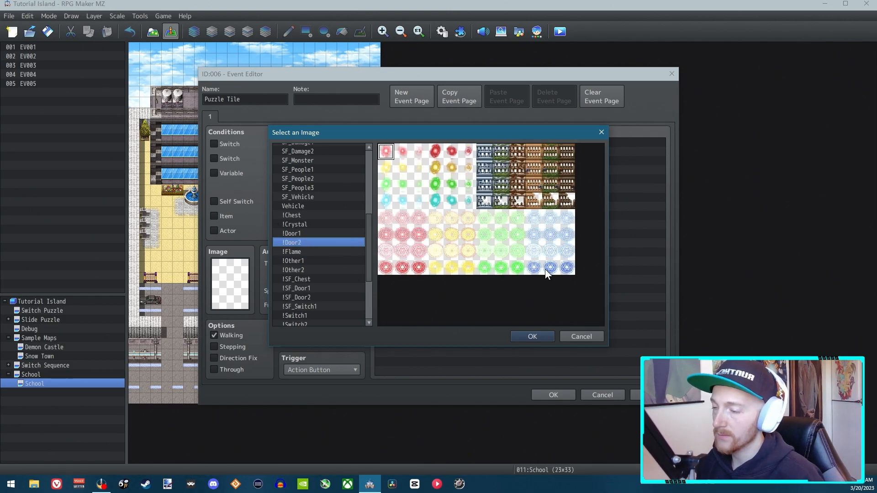
{"action": "left_click", "coordinate": [566, 267]}
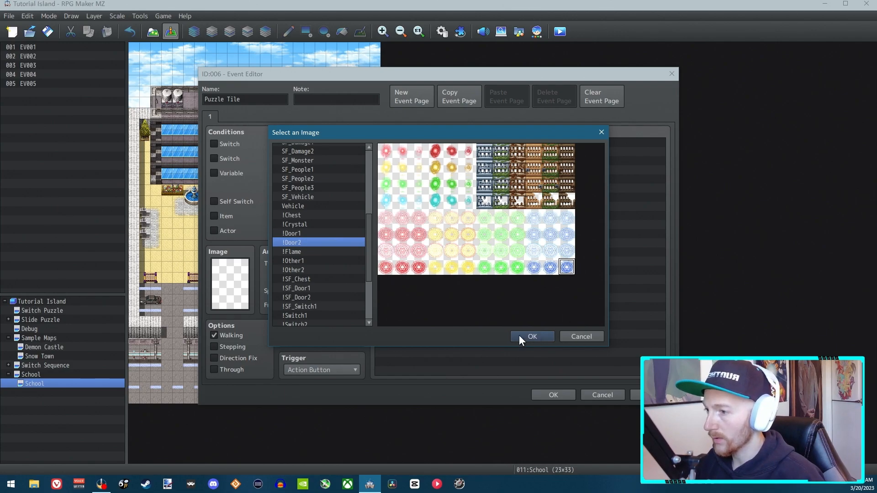
{"action": "left_click", "coordinate": [531, 336]}
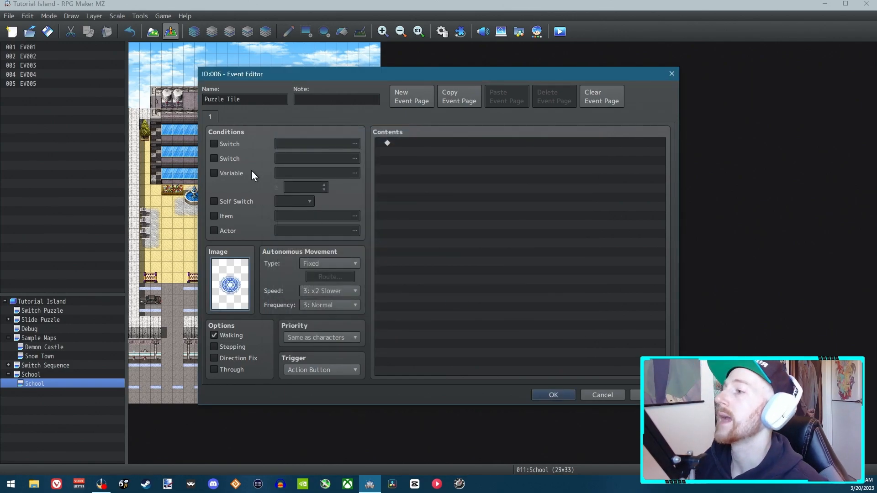
{"action": "mouse_move", "coordinate": [215, 144]}
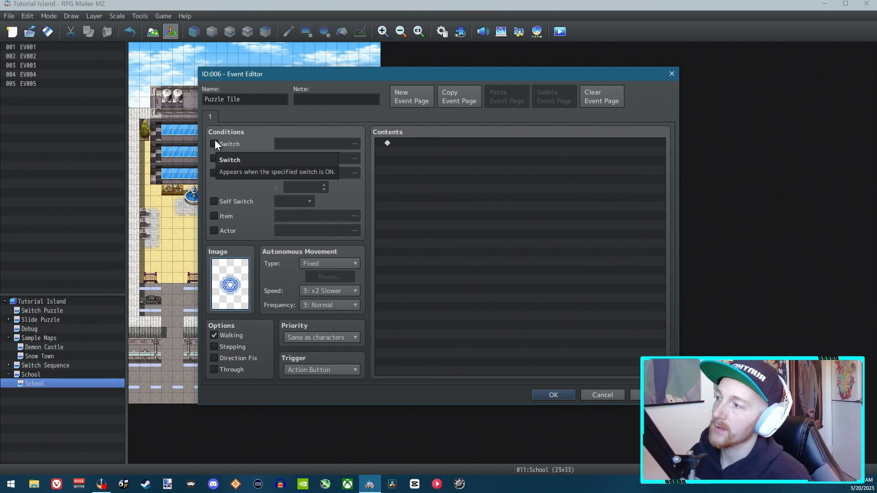
- Name switch 0011 'FreezeTiles' and make it the page's Switch condition
{"action": "left_click", "coordinate": [214, 144]}
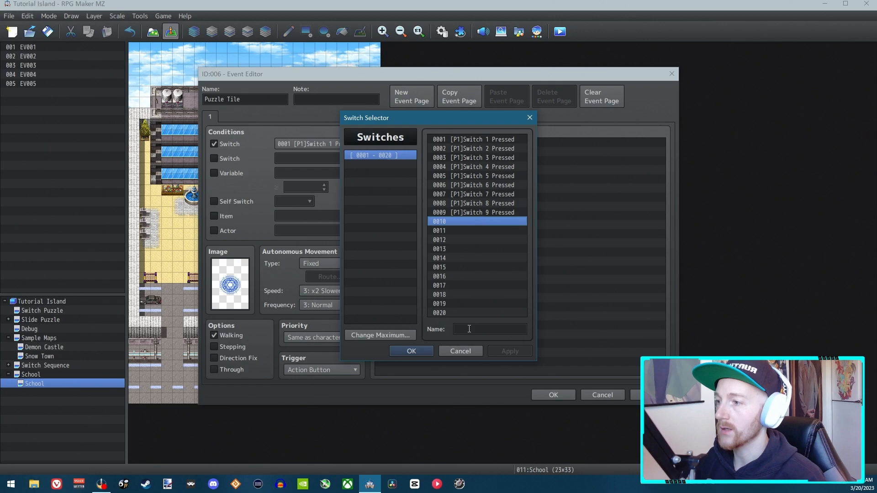
{"action": "left_click", "coordinate": [489, 329]}
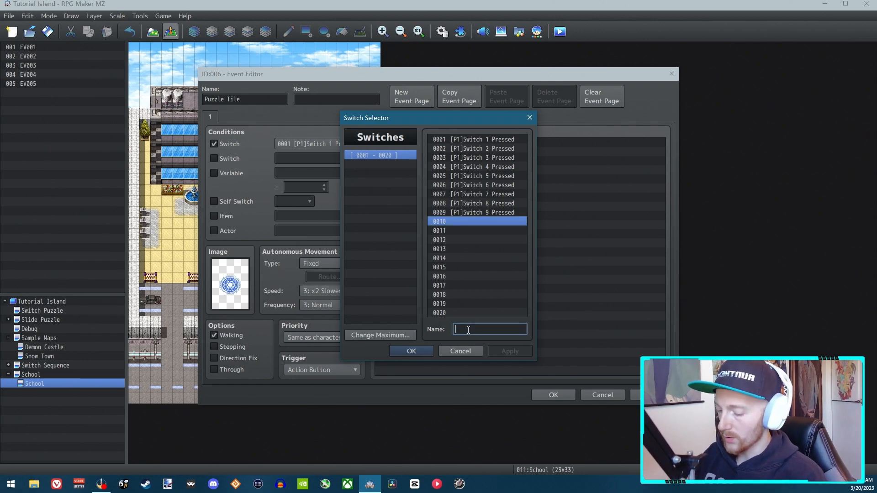
{"action": "type", "text": "ResetTiles"}
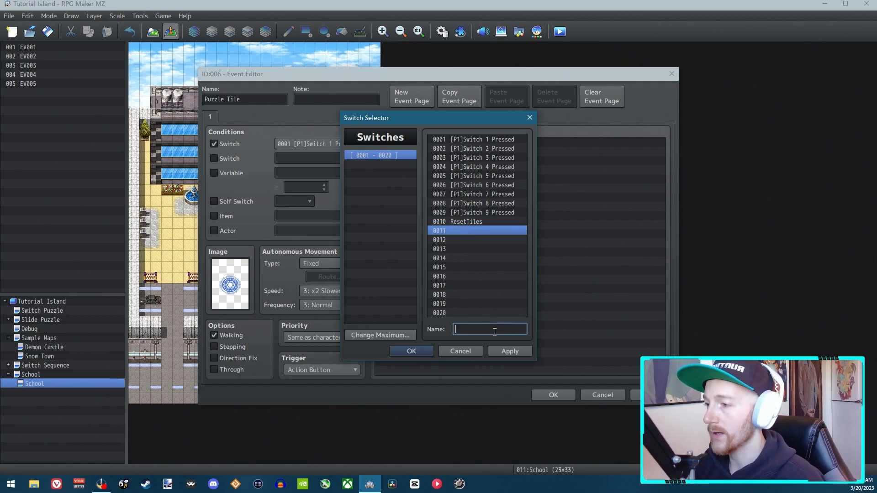
{"action": "type", "text": "Freeze"}
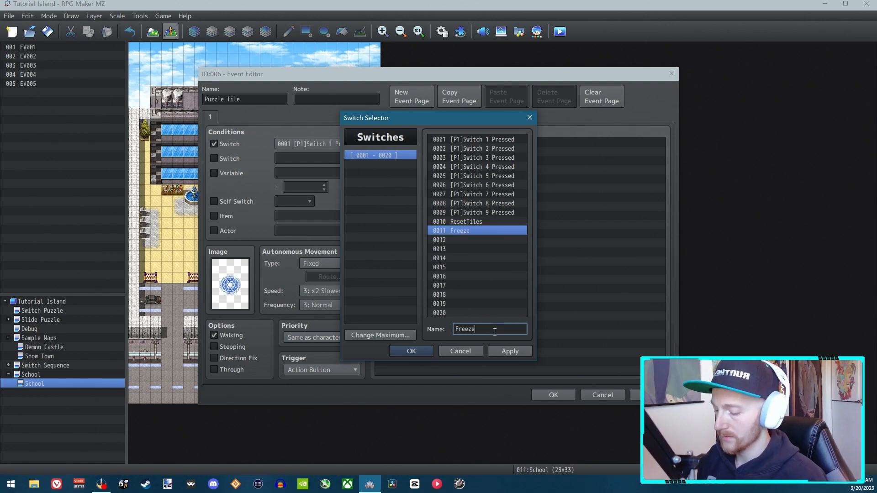
{"action": "type", "text": "Tiles"}
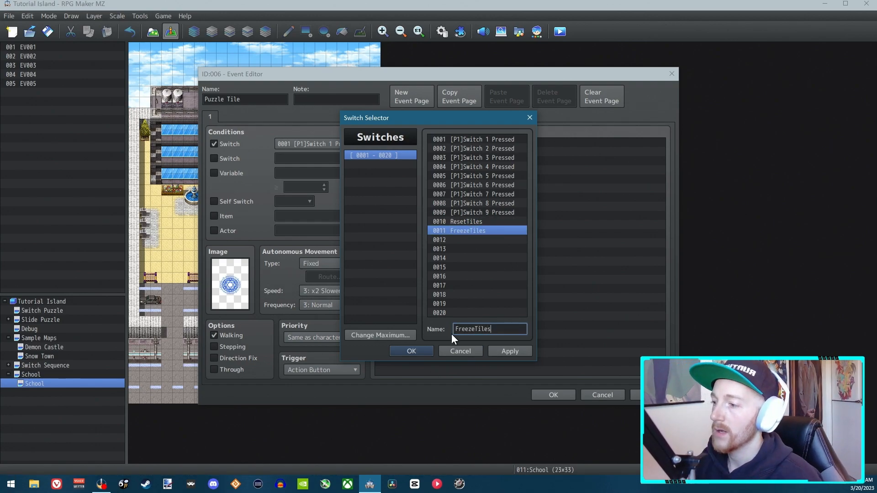
{"action": "left_click", "coordinate": [412, 351]}
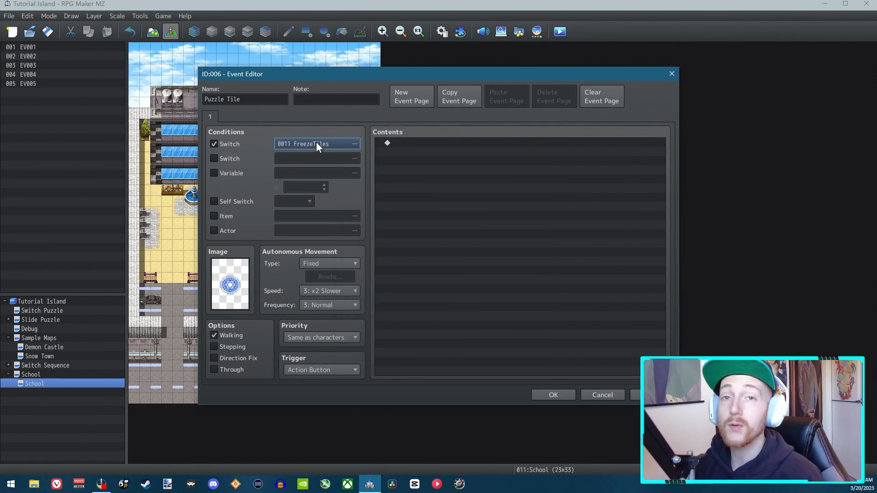
{"action": "mouse_move", "coordinate": [316, 144]}
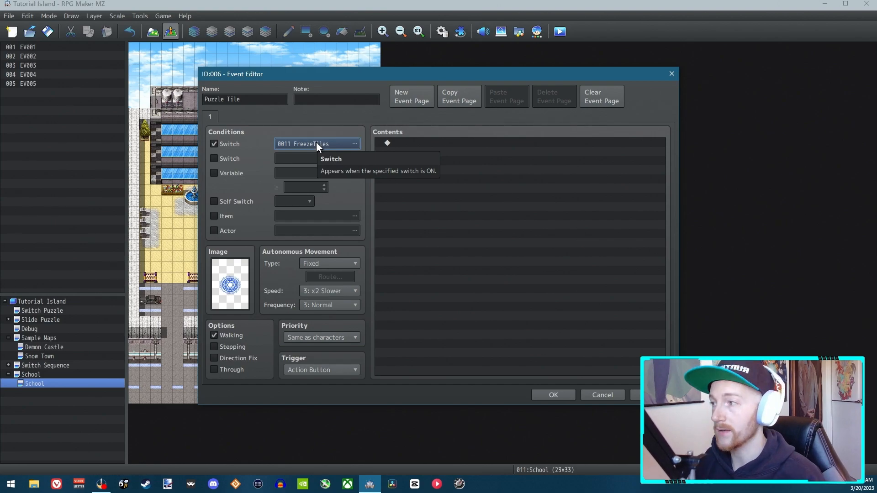
- Uncheck the Switch condition and add a Conditional Branch on FreezeTiles ON with Else
{"action": "left_click", "coordinate": [214, 144]}
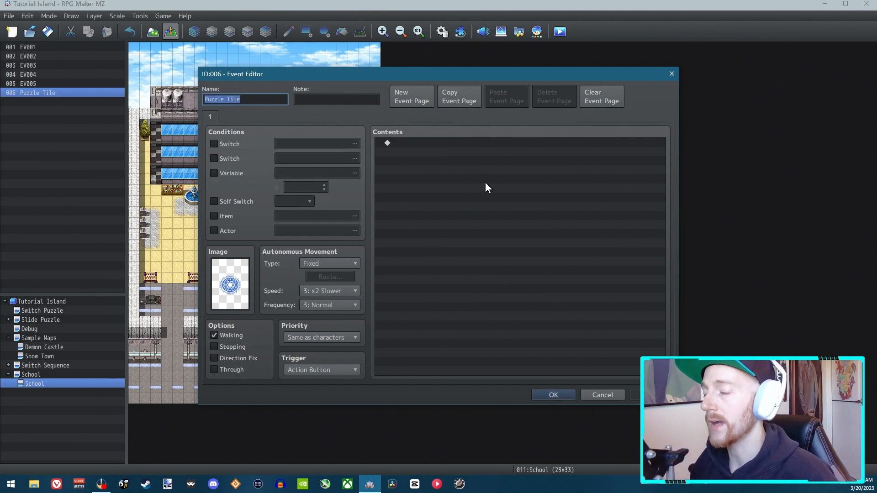
{"action": "mouse_move", "coordinate": [417, 145]}
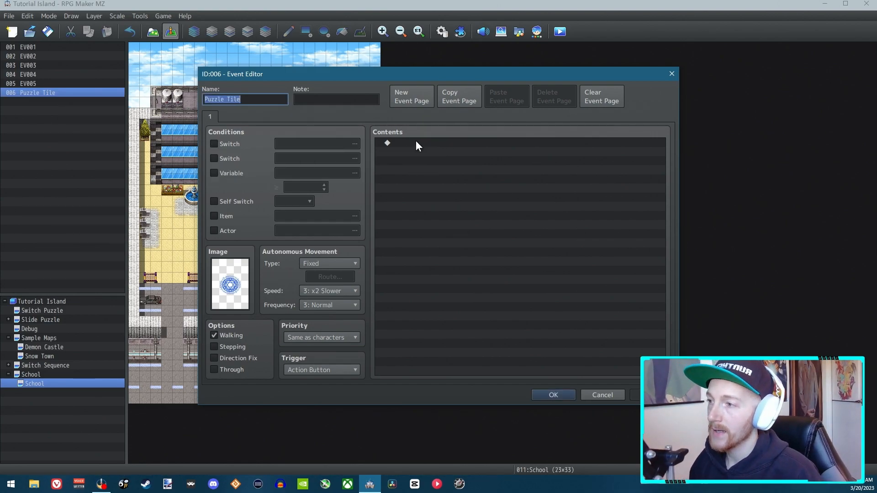
{"action": "double_click", "coordinate": [386, 143]}
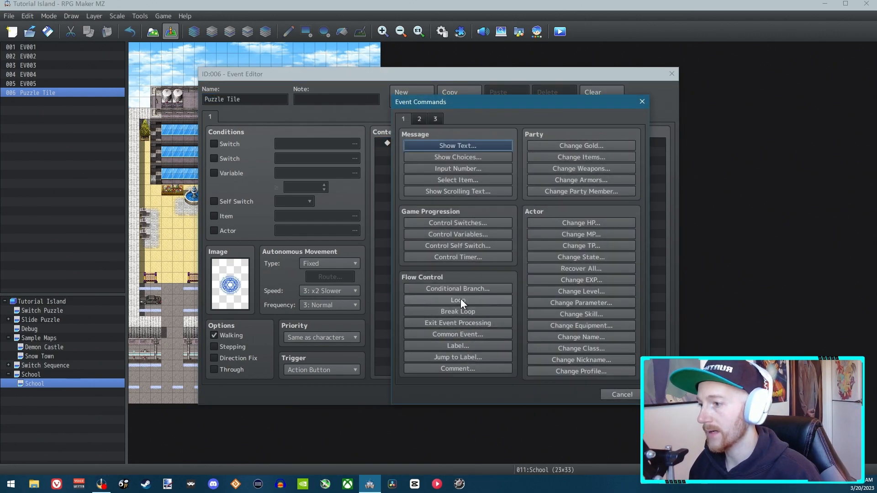
{"action": "left_click", "coordinate": [457, 288]}
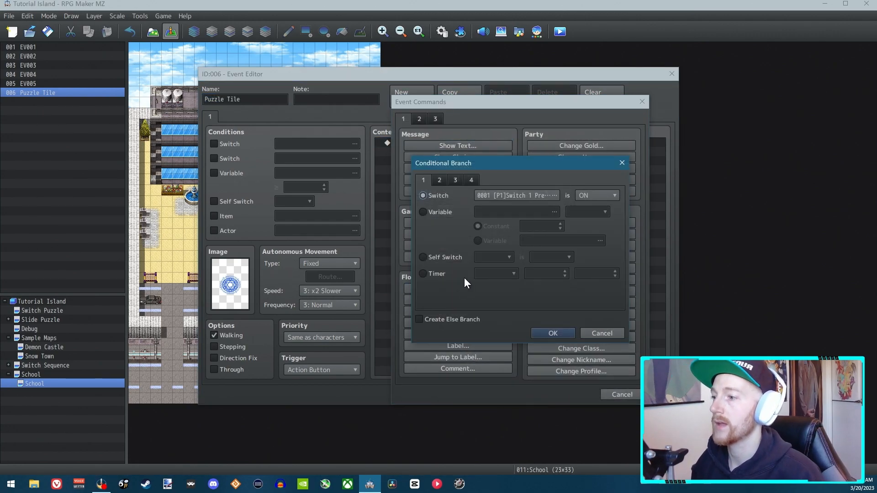
{"action": "mouse_move", "coordinate": [418, 324]}
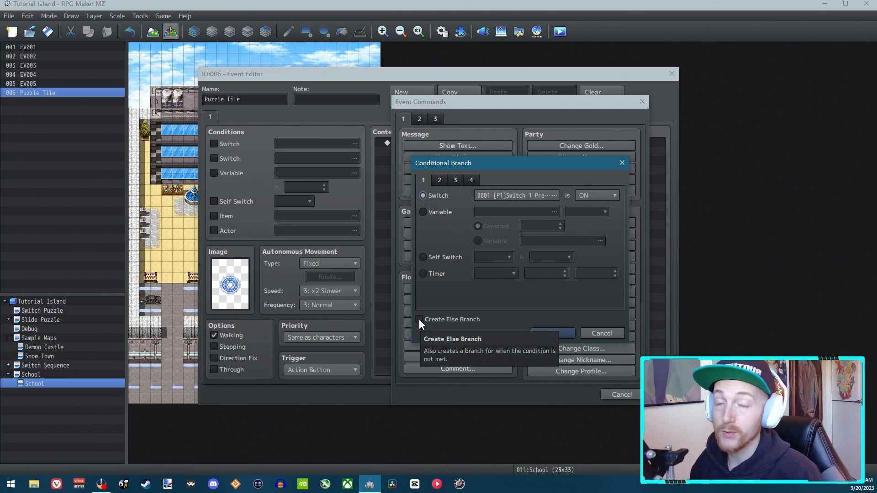
{"action": "left_click", "coordinate": [419, 319]}
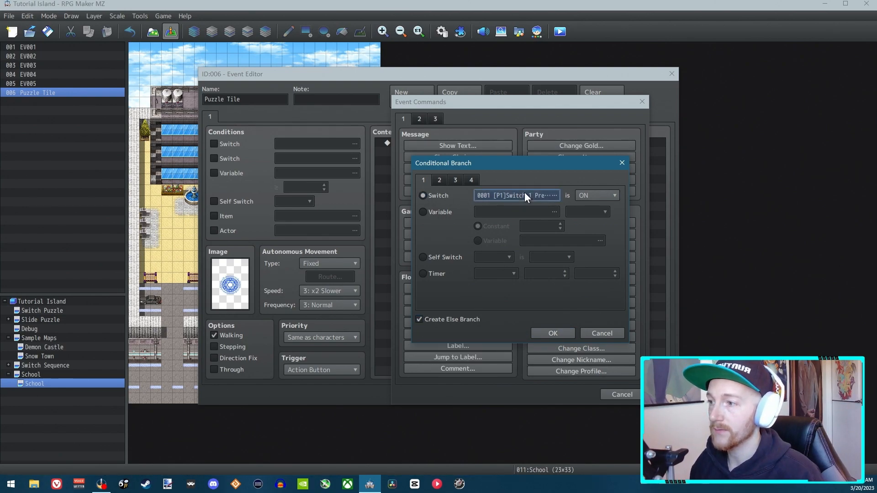
{"action": "left_click", "coordinate": [514, 195]}
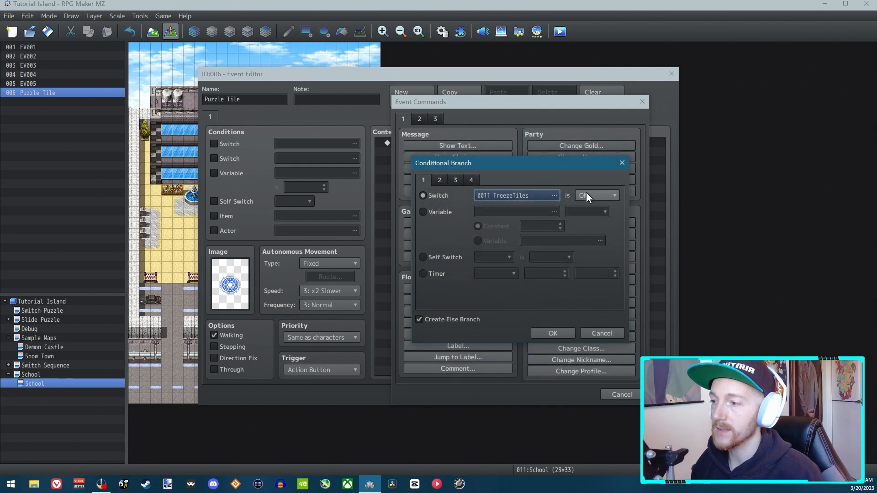
{"action": "left_click", "coordinate": [552, 333]}
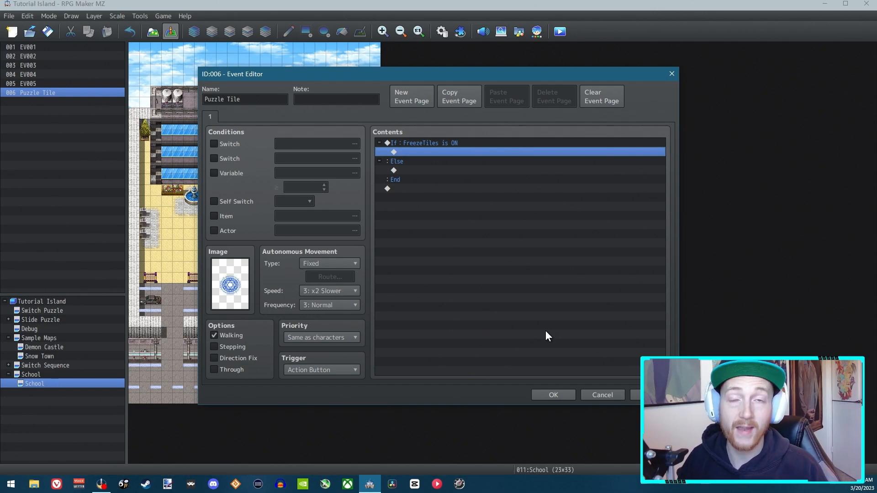
{"action": "mouse_move", "coordinate": [263, 75]}
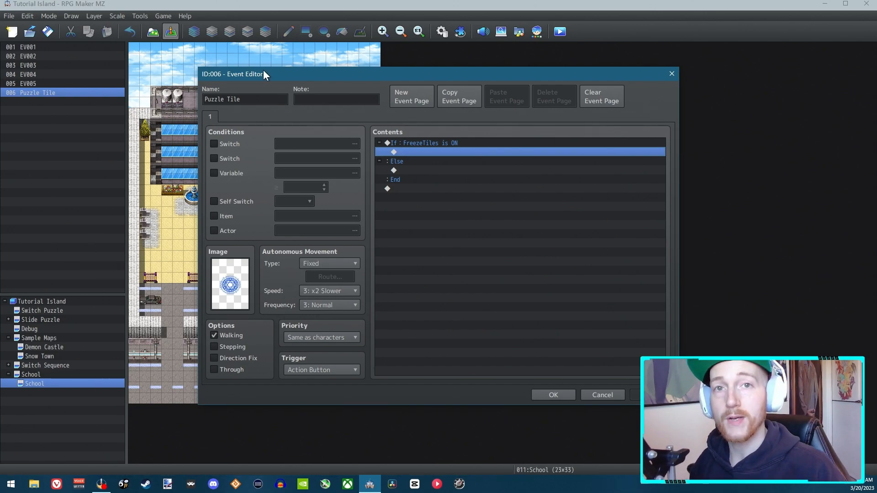
{"action": "mouse_move", "coordinate": [408, 156]}
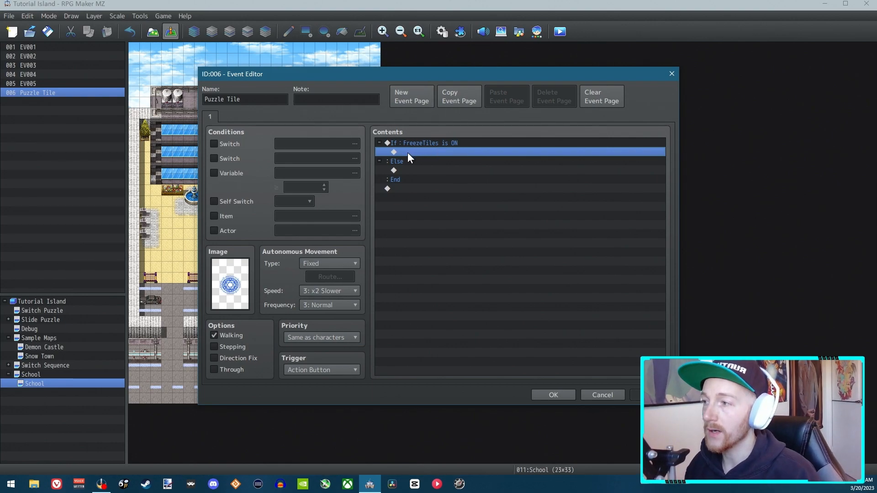
{"action": "mouse_move", "coordinate": [434, 152]}
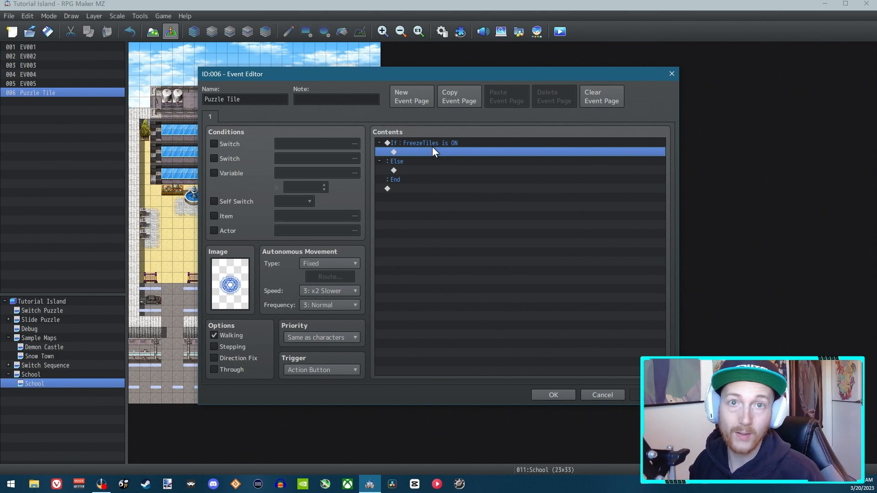
{"action": "mouse_move", "coordinate": [407, 157]}
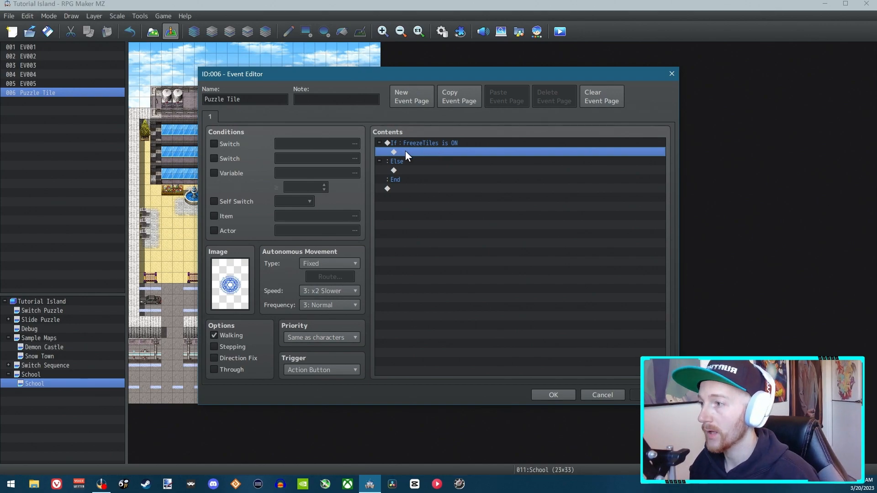
{"action": "mouse_move", "coordinate": [416, 175]}
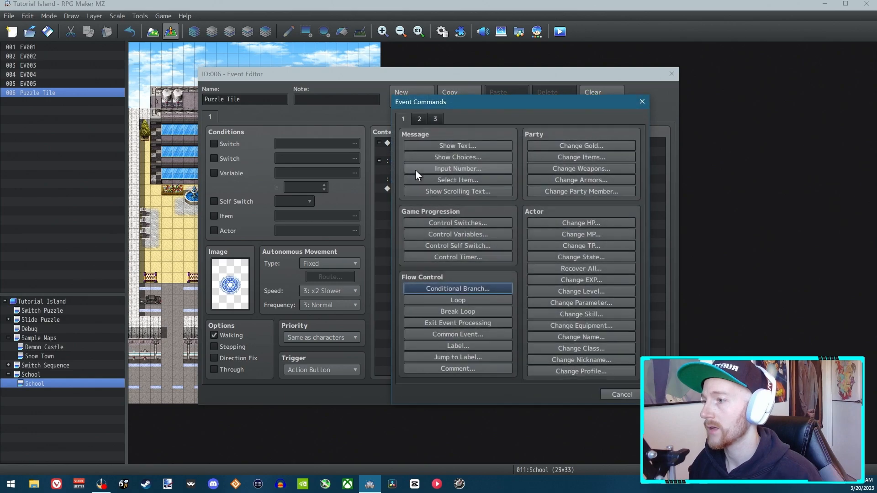
{"action": "mouse_move", "coordinate": [438, 194]}
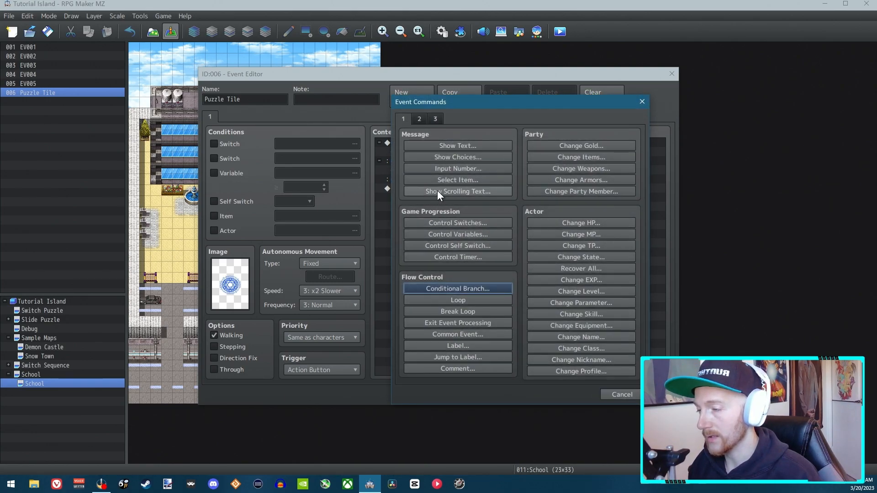
- Add a Play SE command for Decision3 at 150% pitch in the Else branch
{"action": "left_click", "coordinate": [419, 118]}
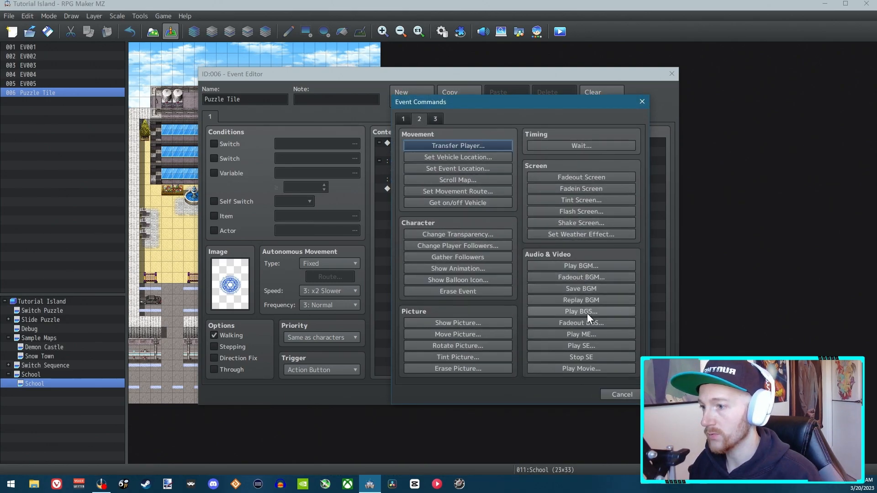
{"action": "left_click", "coordinate": [581, 346]}
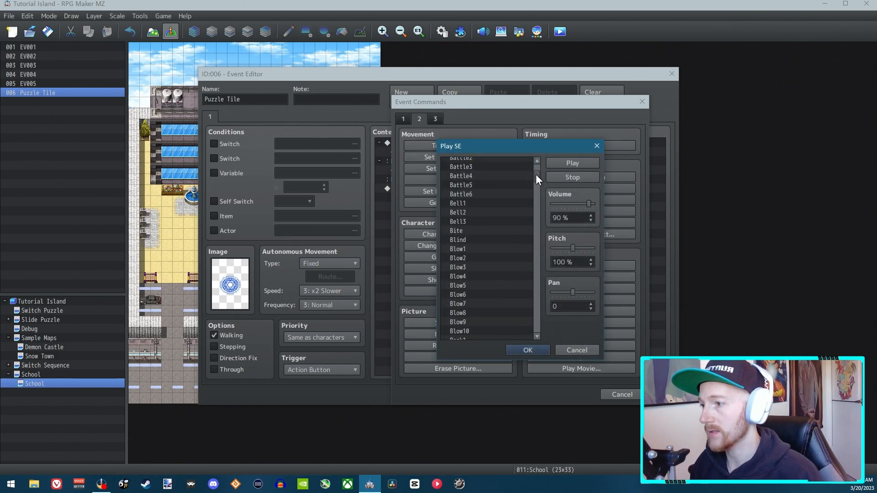
{"action": "scroll", "scroll_direction": "down", "scroll_amount": 3}
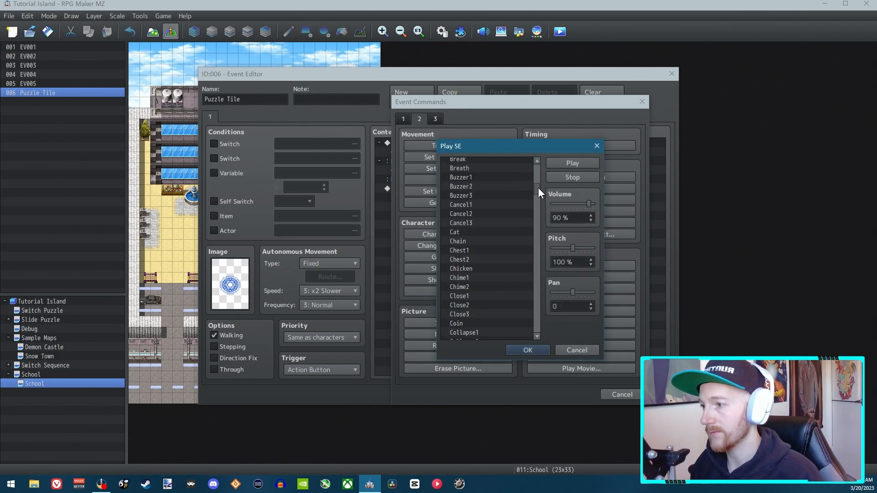
{"action": "scroll", "scroll_direction": "down", "scroll_amount": 3}
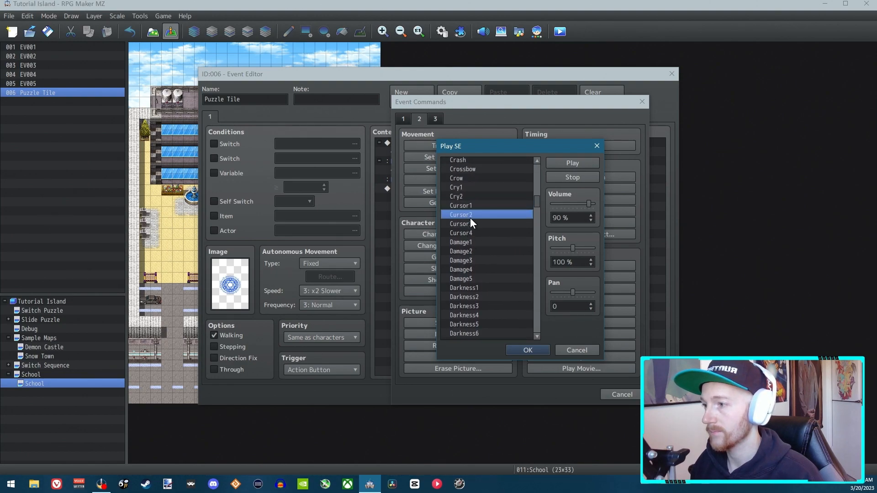
{"action": "left_click", "coordinate": [460, 232]}
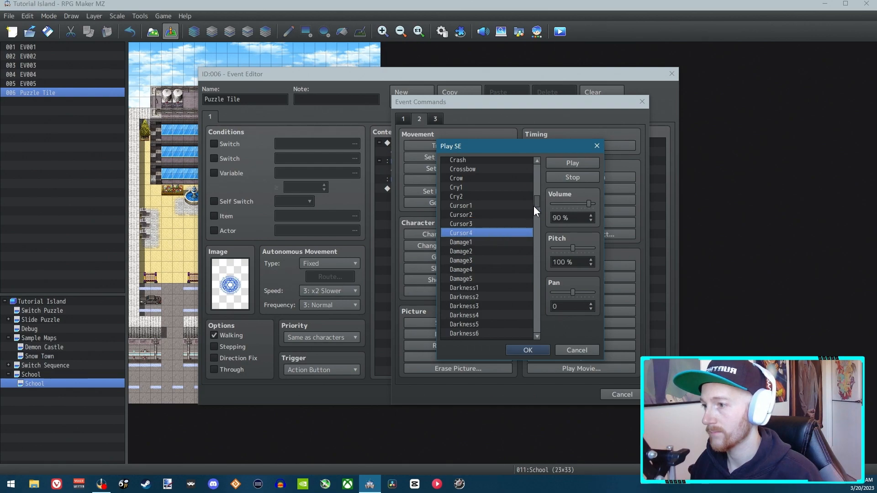
{"action": "scroll", "scroll_direction": "down", "scroll_amount": 3}
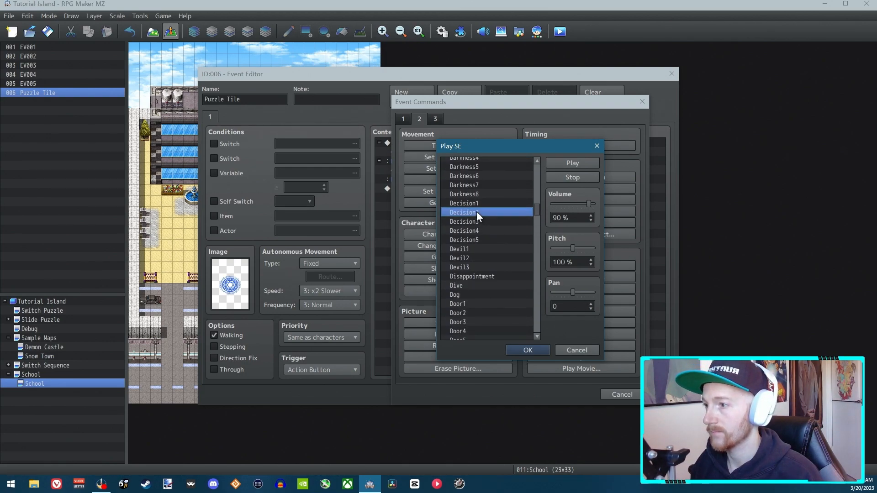
{"action": "left_click", "coordinate": [464, 221]}
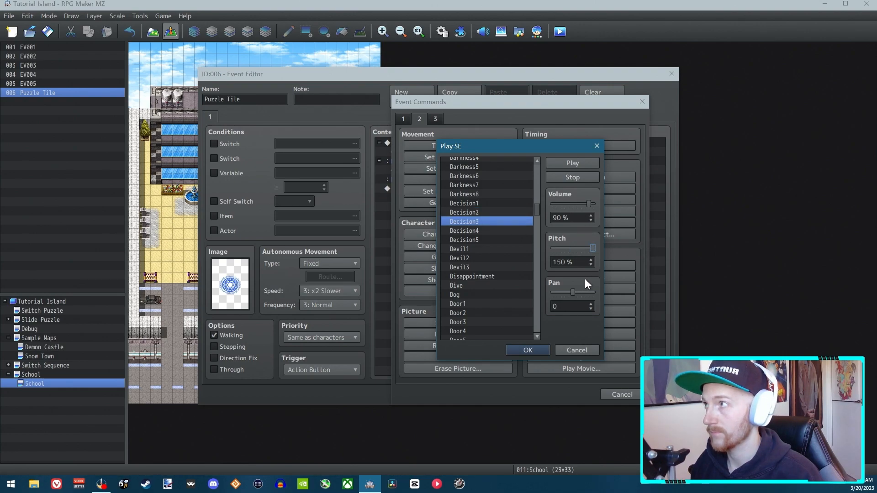
{"action": "left_click", "coordinate": [526, 350]}
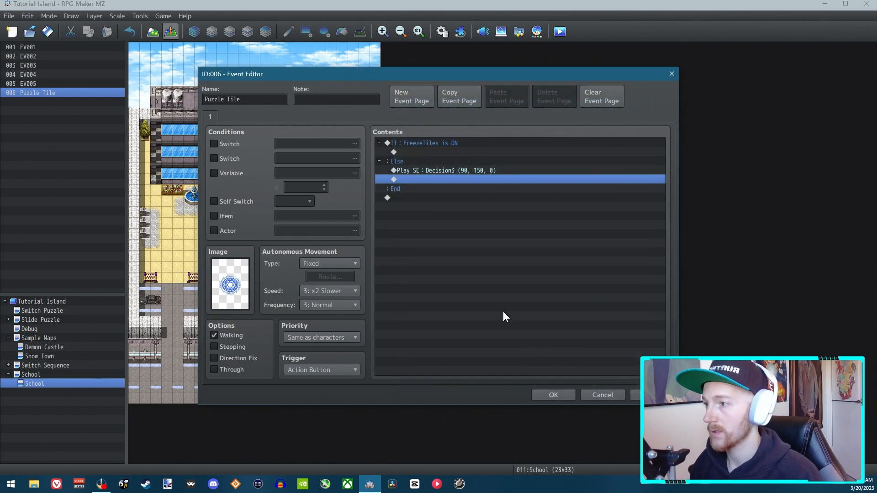
{"action": "mouse_move", "coordinate": [441, 182]}
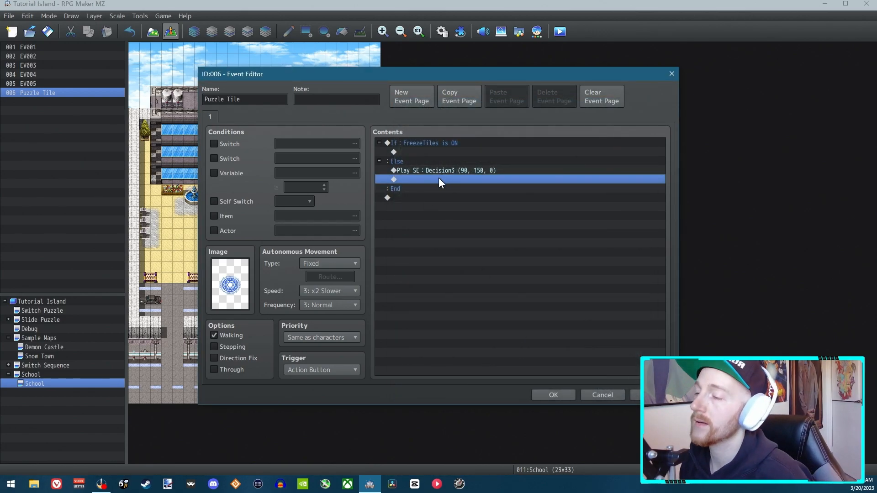
- Start a Control Variables command and rename variable 0003 to TilesSteppedOn
{"action": "double_click", "coordinate": [441, 182]}
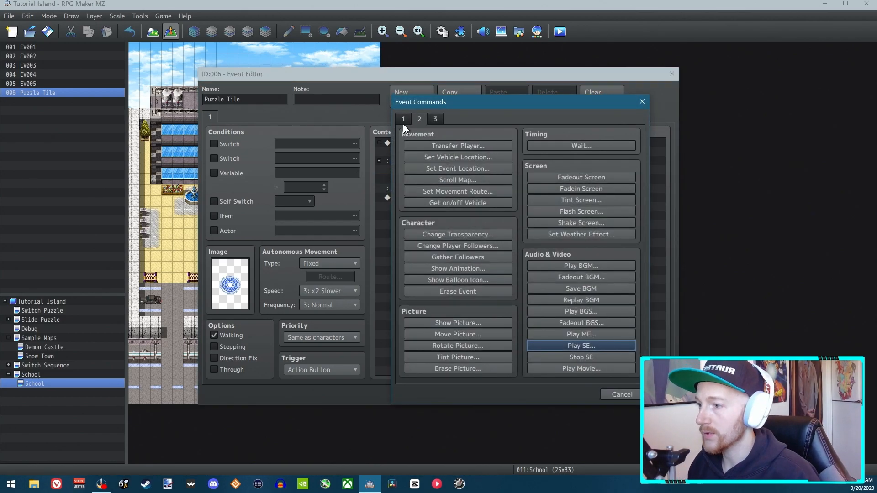
{"action": "left_click", "coordinate": [403, 119]}
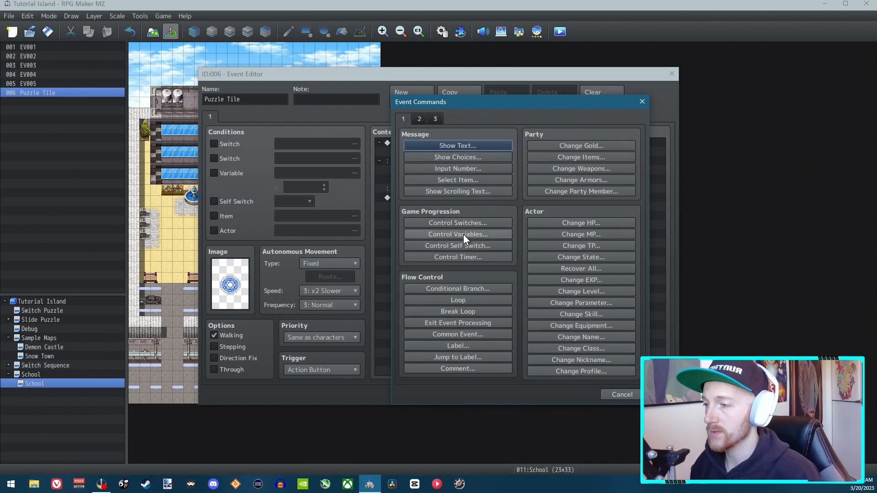
{"action": "left_click", "coordinate": [458, 234]}
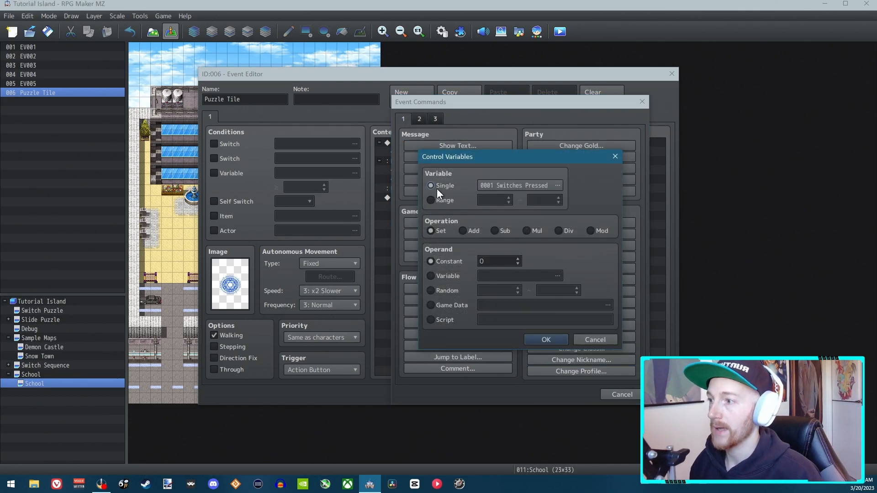
{"action": "left_click", "coordinate": [556, 185]}
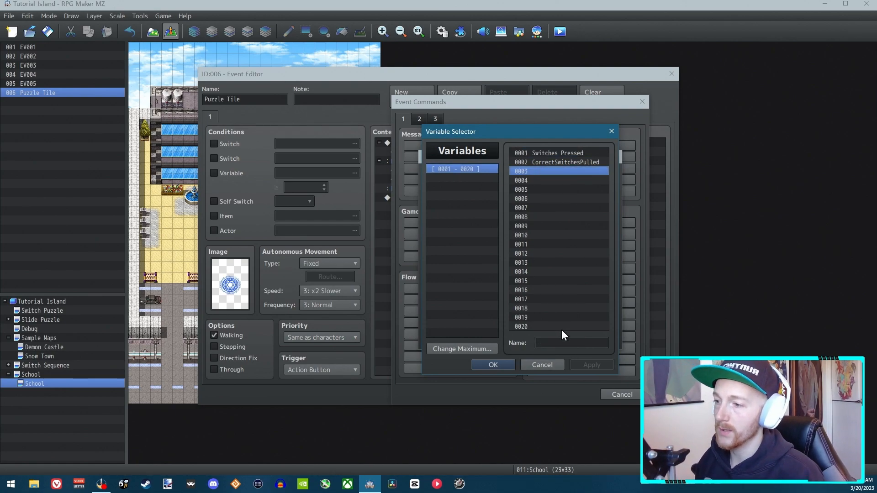
{"action": "type", "text": "TilesStepped"}
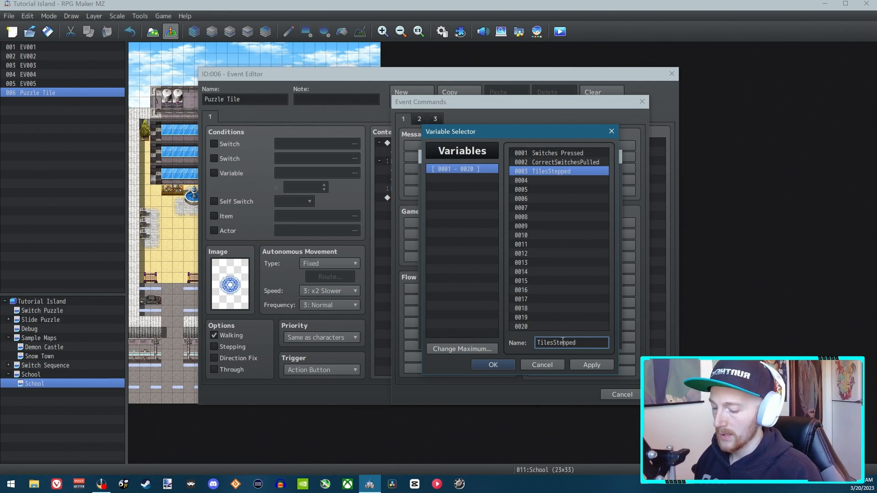
{"action": "type", "text": "On"}
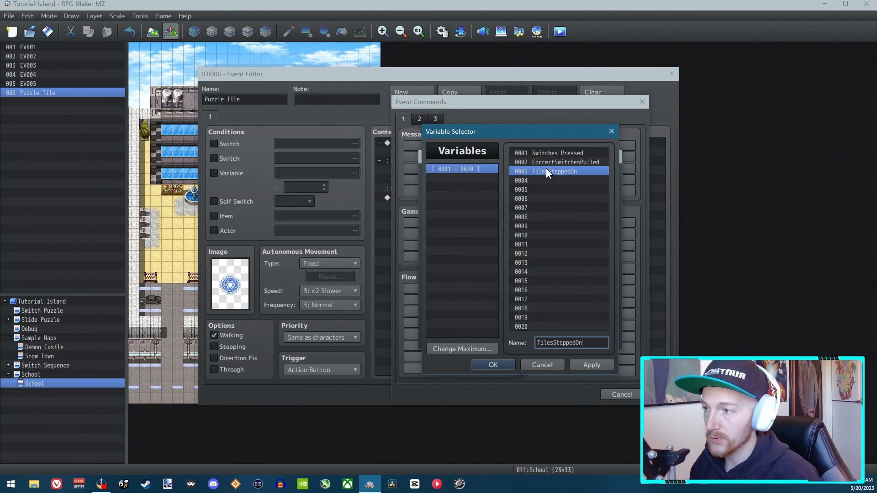
- Add 1 to TilesSteppedOn and turn self switch A ON
{"action": "left_click", "coordinate": [492, 365]}
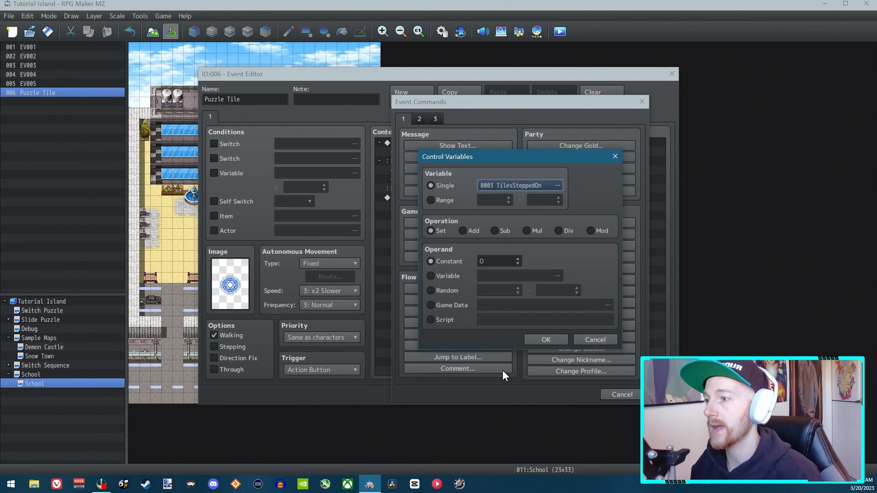
{"action": "left_click", "coordinate": [463, 231]}
{"action": "type", "text": "1"}
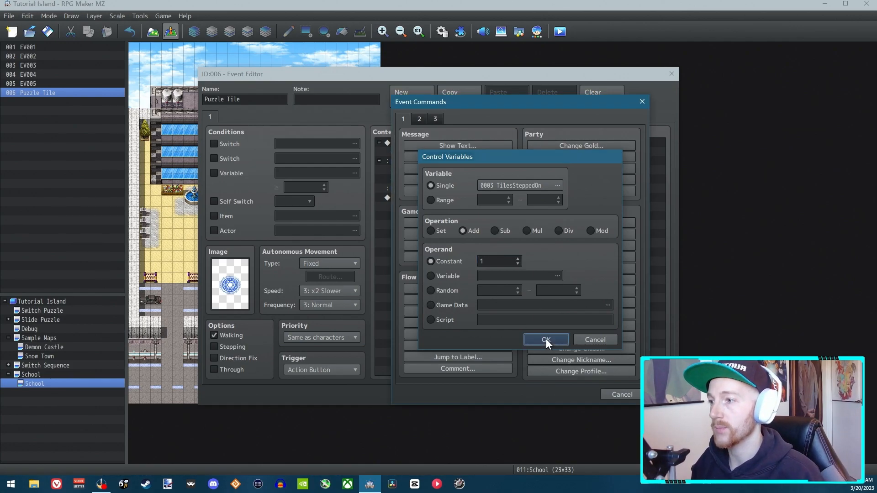
{"action": "left_click", "coordinate": [545, 340]}
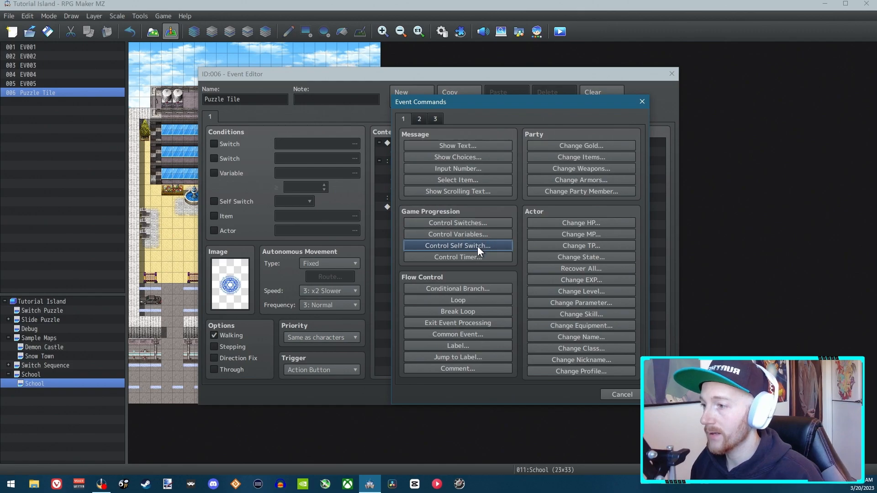
{"action": "left_click", "coordinate": [457, 246]}
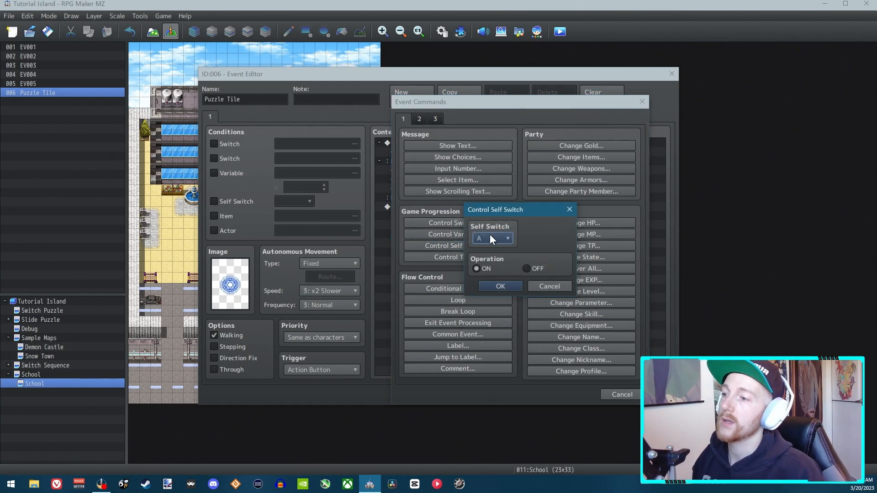
{"action": "left_click", "coordinate": [500, 286]}
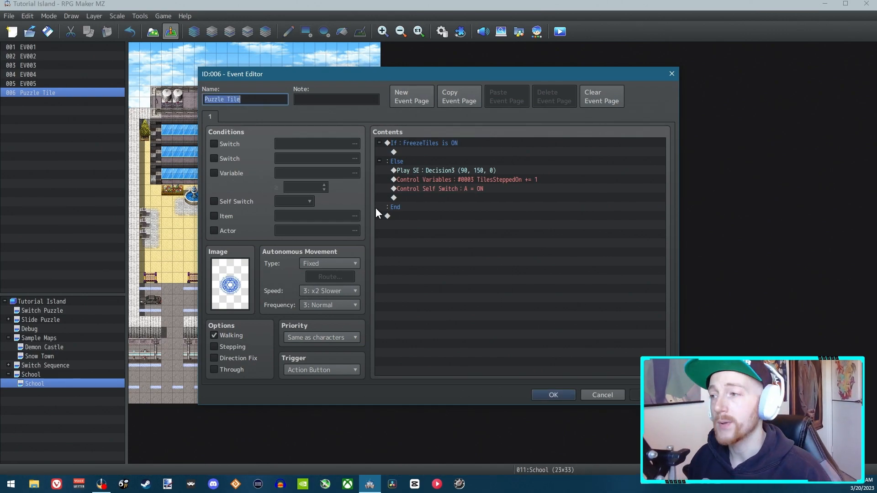
- Add page 2 requiring self switch A, with the red tile graphic from !Door2
{"action": "left_click", "coordinate": [411, 96]}
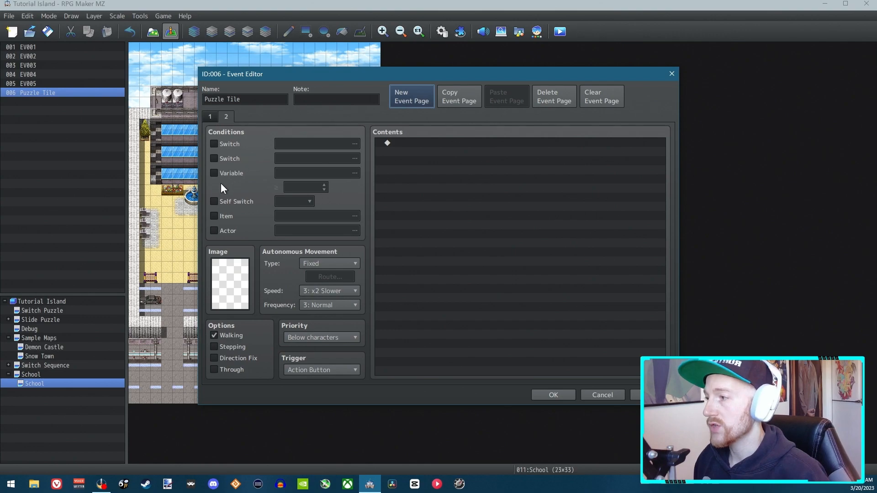
{"action": "left_click", "coordinate": [214, 201]}
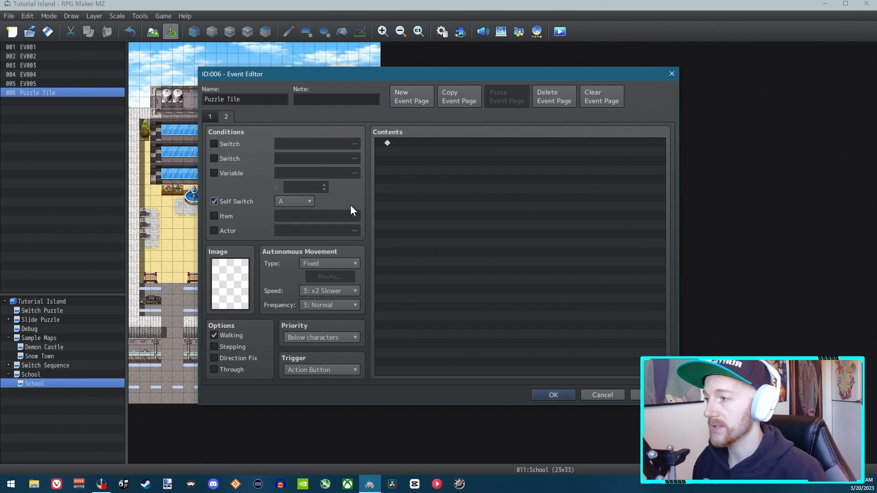
{"action": "left_click", "coordinate": [229, 284]}
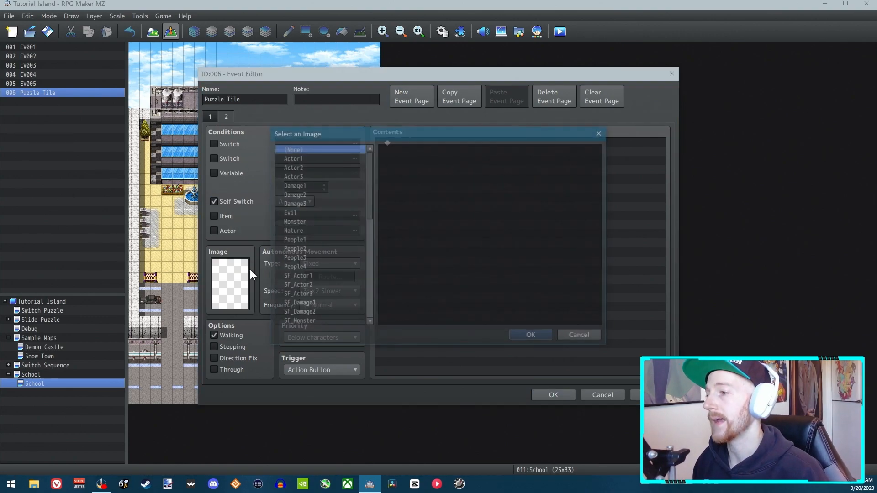
{"action": "scroll", "scroll_direction": "down", "scroll_amount": 3}
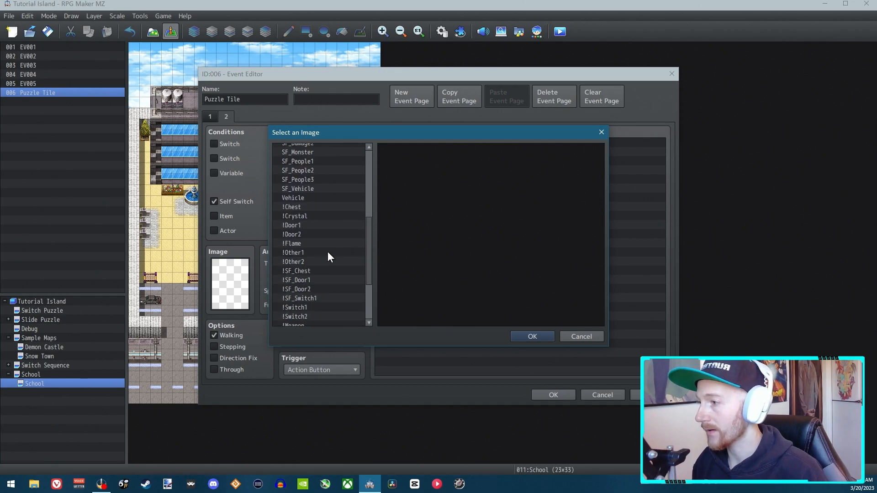
{"action": "left_click", "coordinate": [292, 234]}
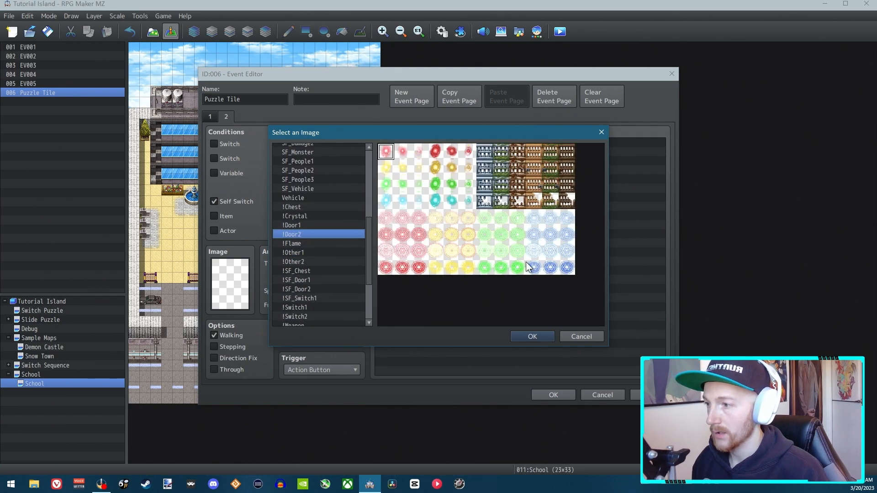
{"action": "left_click", "coordinate": [531, 337]}
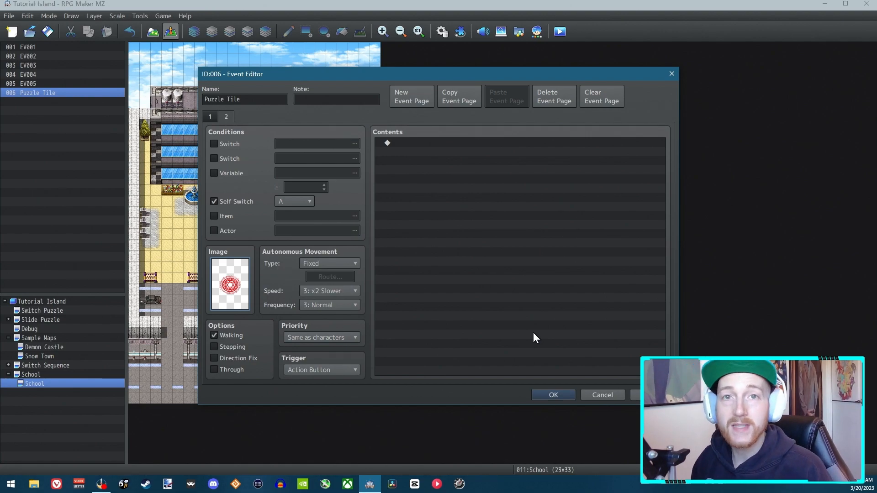
{"action": "mouse_move", "coordinate": [290, 200]}
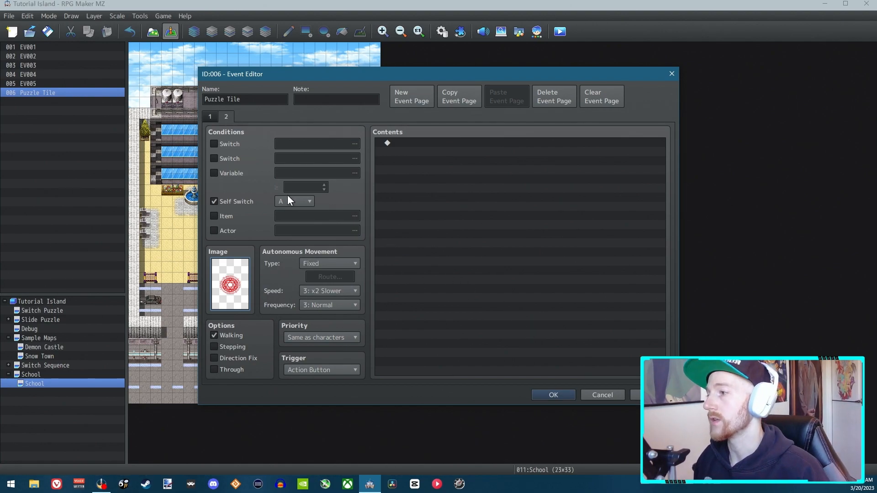
{"action": "mouse_move", "coordinate": [419, 148]}
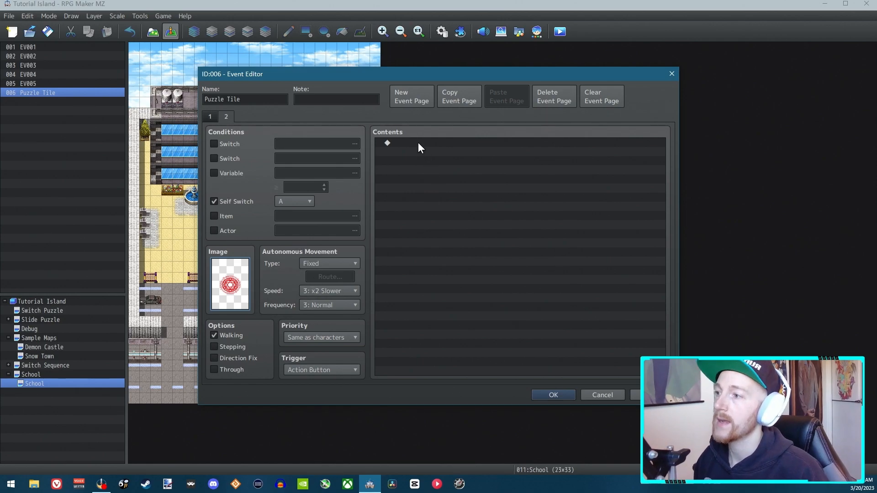
- On page 2, begin a Conditional Branch testing switch 0011 FreezeTiles
{"action": "double_click", "coordinate": [387, 143]}
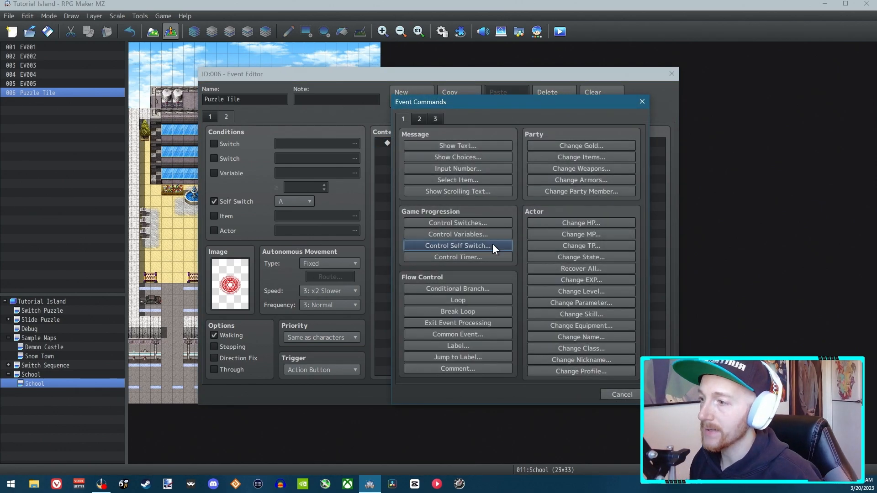
{"action": "left_click", "coordinate": [457, 288]}
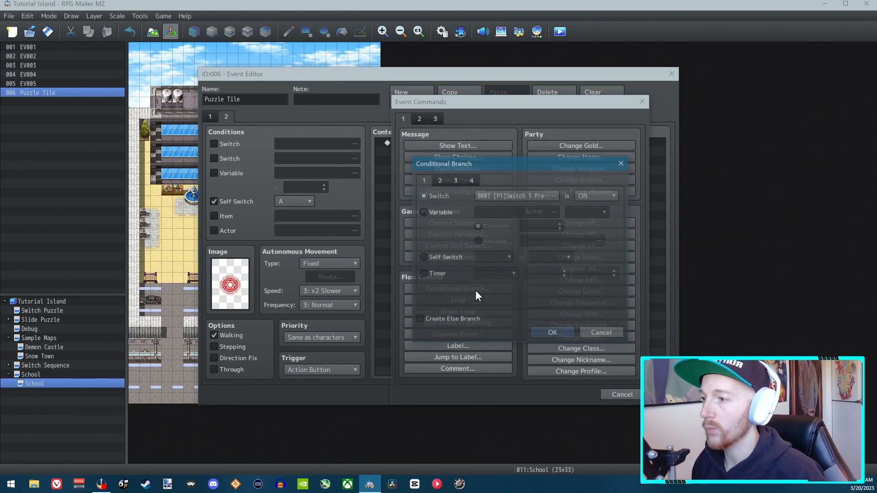
{"action": "left_click", "coordinate": [554, 196]}
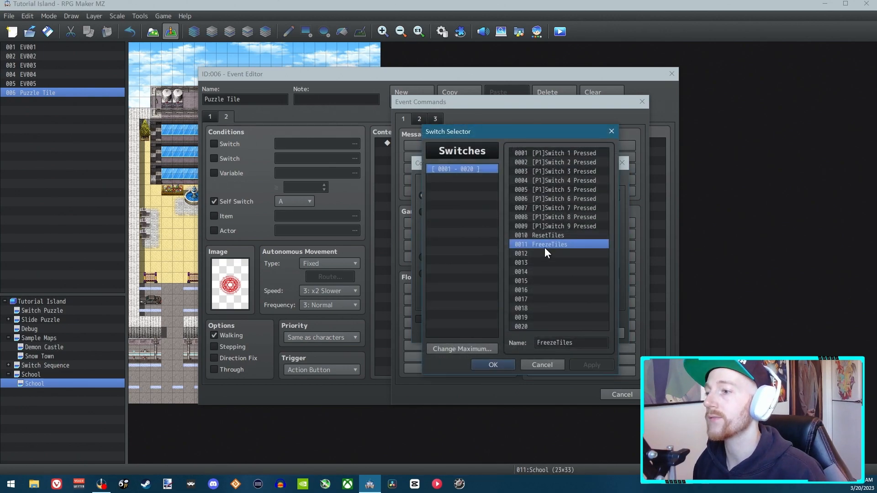
{"action": "left_click", "coordinate": [491, 364]}
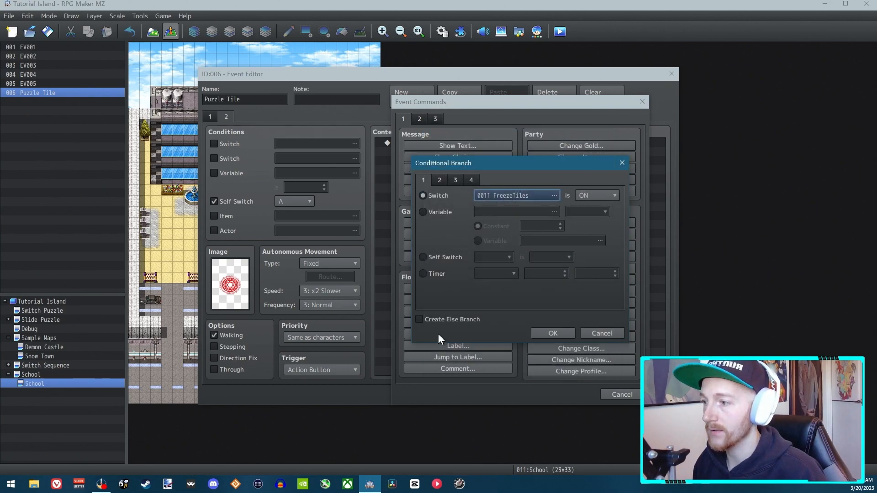
{"action": "mouse_move", "coordinate": [436, 326]}
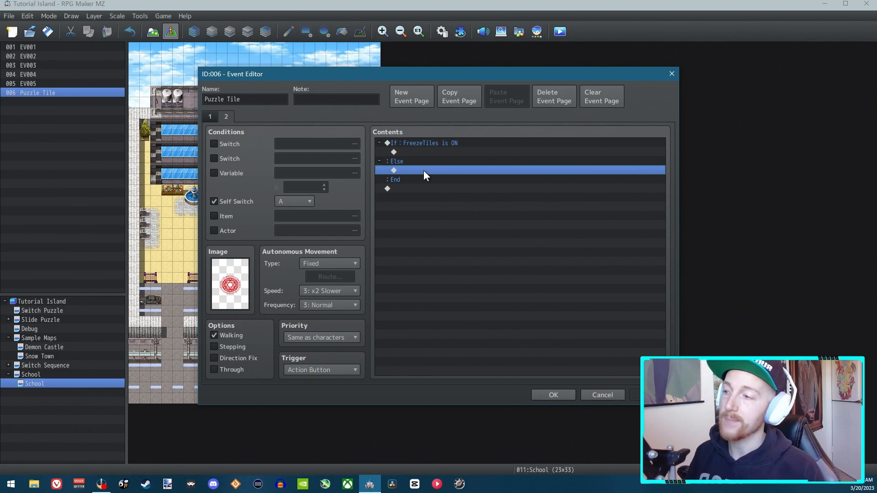
{"action": "mouse_move", "coordinate": [227, 293]}
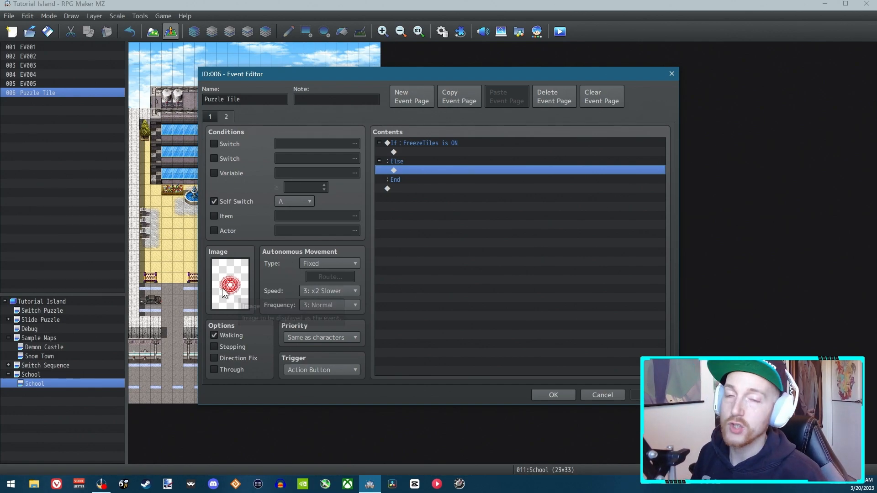
{"action": "mouse_move", "coordinate": [420, 173]}
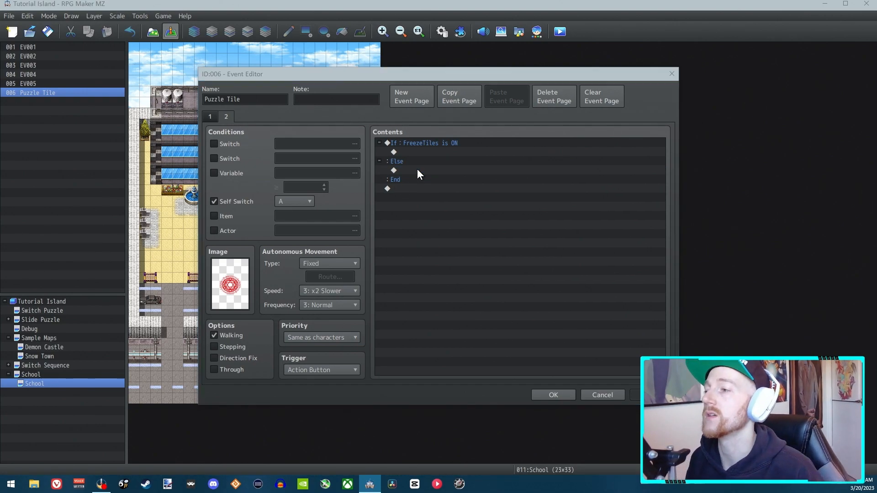
- In page 2's Else branch, play Buzzer1, set TilesSteppedOn to 0 and turn FreezeTiles ON
{"action": "double_click", "coordinate": [418, 174]}
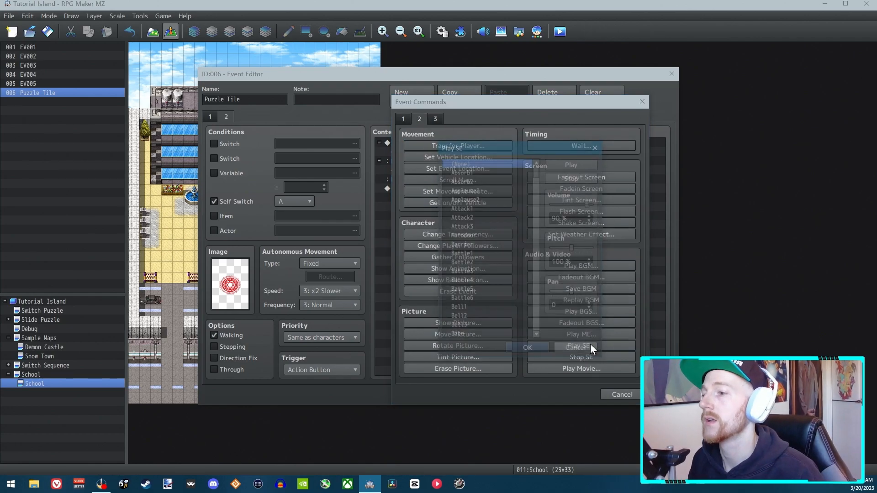
{"action": "left_click", "coordinate": [578, 347]}
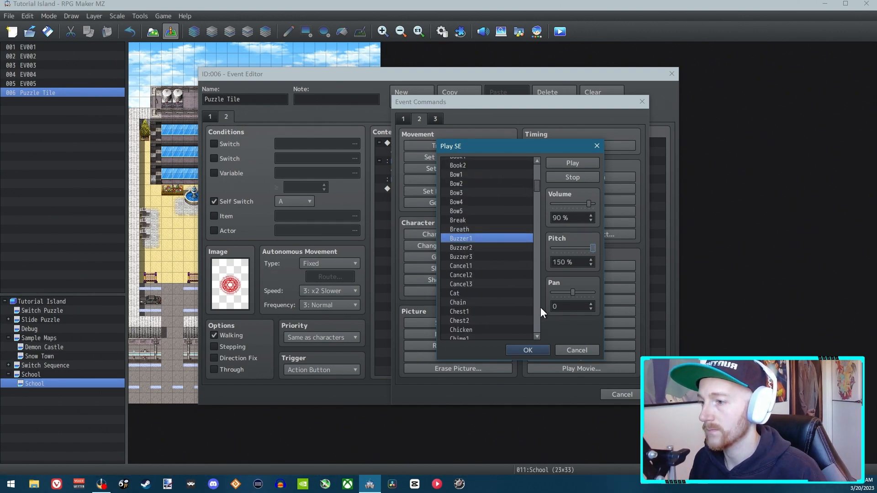
{"action": "left_click", "coordinate": [526, 350]}
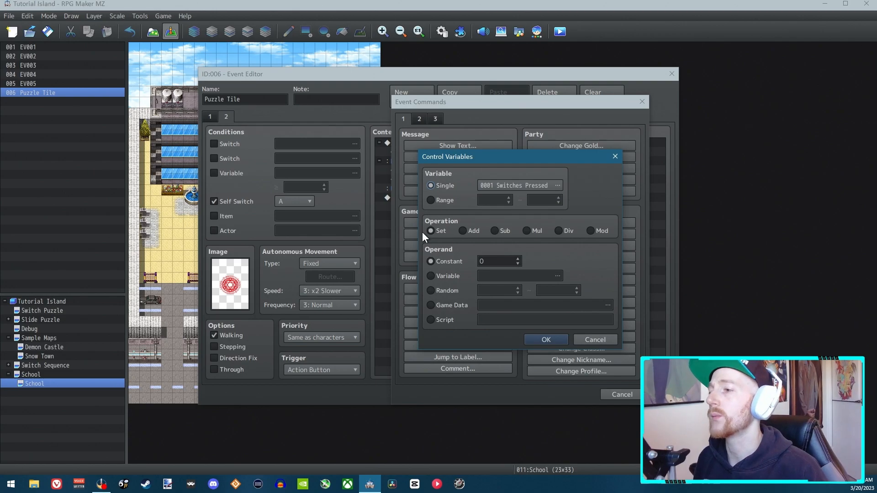
{"action": "left_click", "coordinate": [556, 185]}
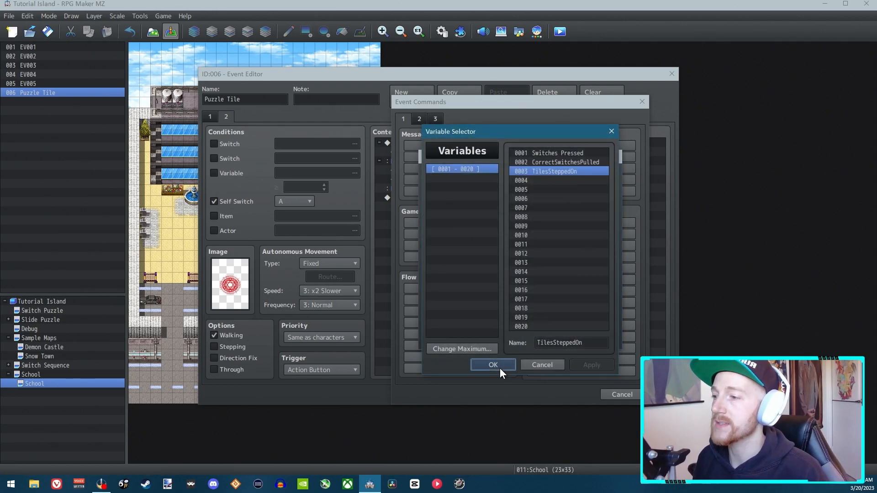
{"action": "left_click", "coordinate": [492, 364]}
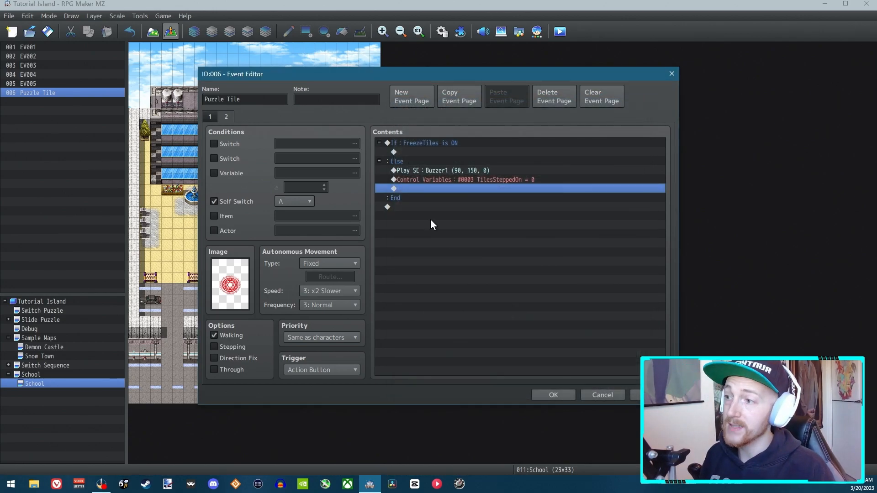
{"action": "mouse_move", "coordinate": [230, 285]}
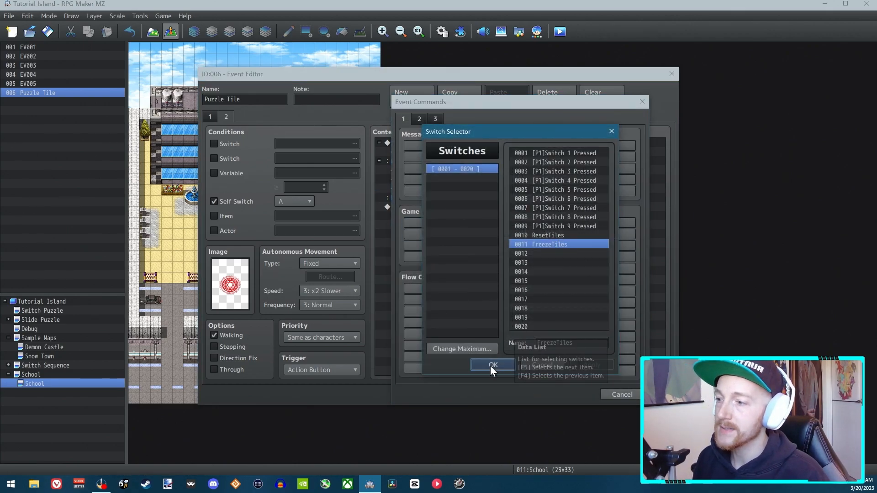
{"action": "left_click", "coordinate": [492, 365]}
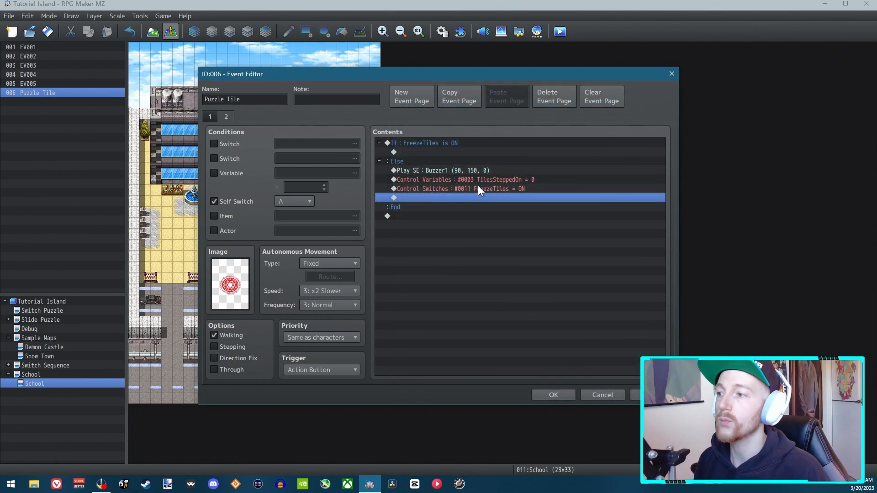
{"action": "mouse_move", "coordinate": [267, 292]}
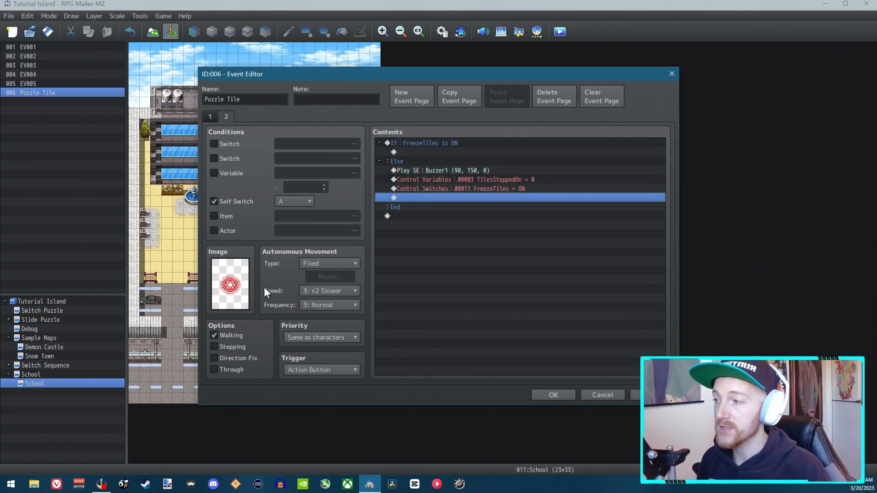
{"action": "mouse_move", "coordinate": [238, 274]}
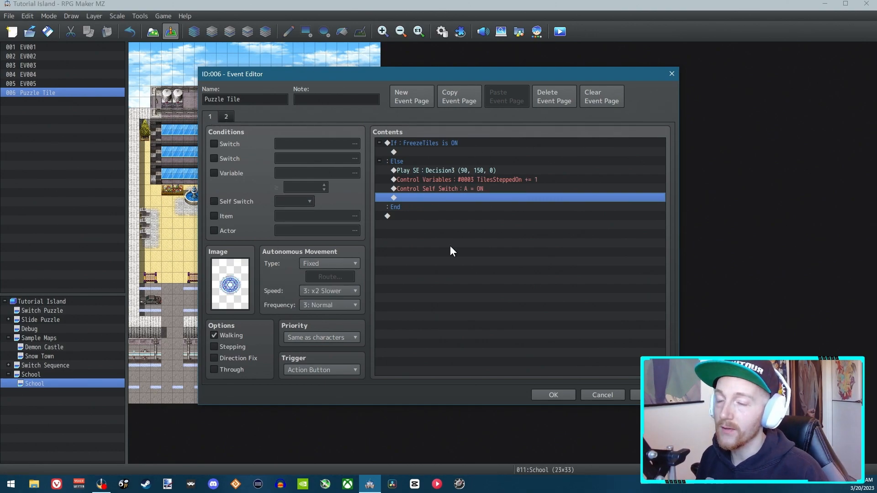
{"action": "mouse_move", "coordinate": [554, 170]}
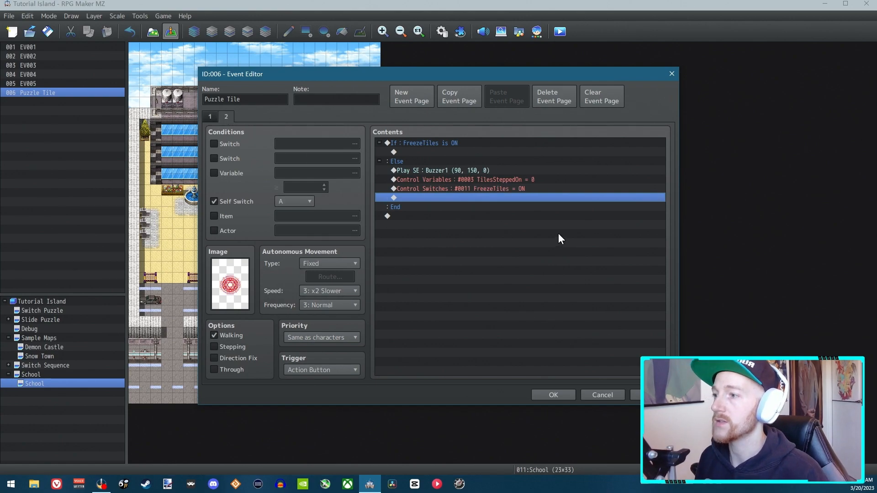
{"action": "mouse_move", "coordinate": [259, 295]}
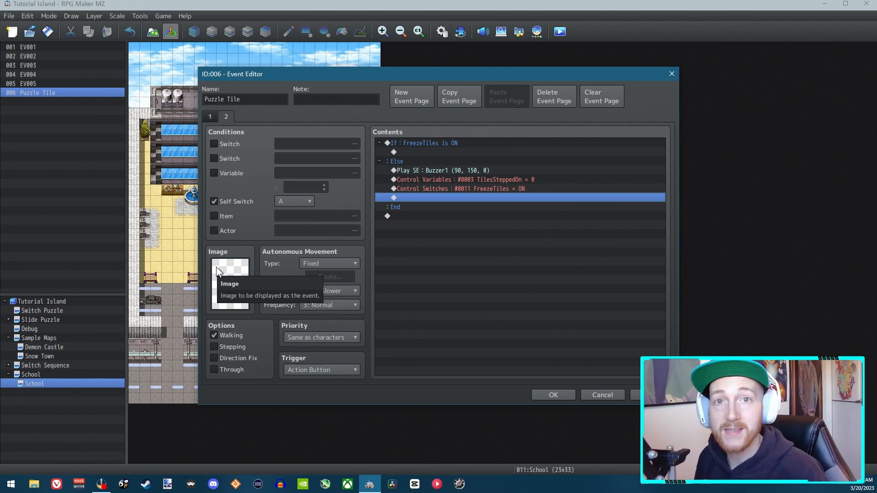
{"action": "mouse_move", "coordinate": [411, 96]}
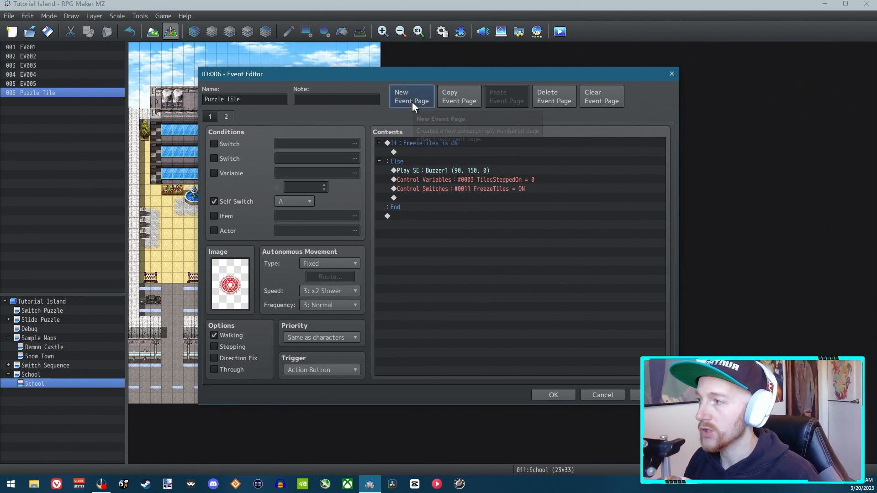
- Create a third Puzzle Tile page conditioned on ResetTiles that turns self switch A OFF
{"action": "left_click", "coordinate": [411, 95]}
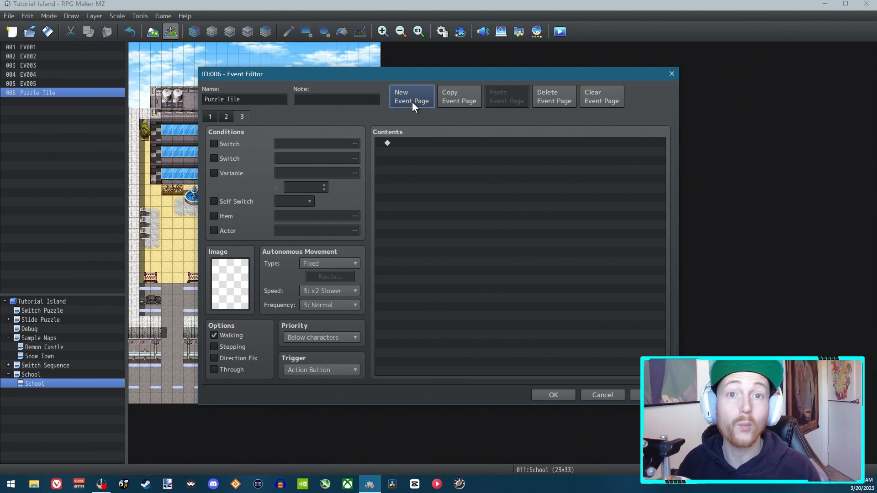
{"action": "mouse_move", "coordinate": [215, 147]}
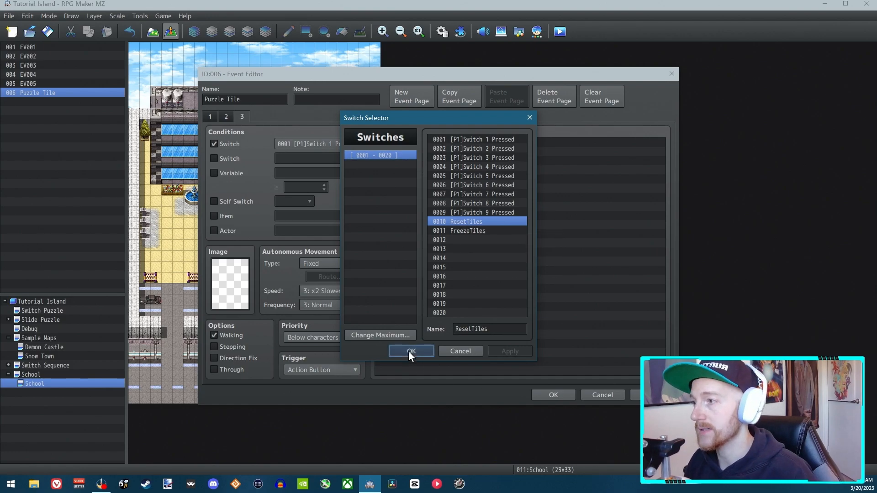
{"action": "left_click", "coordinate": [411, 351]}
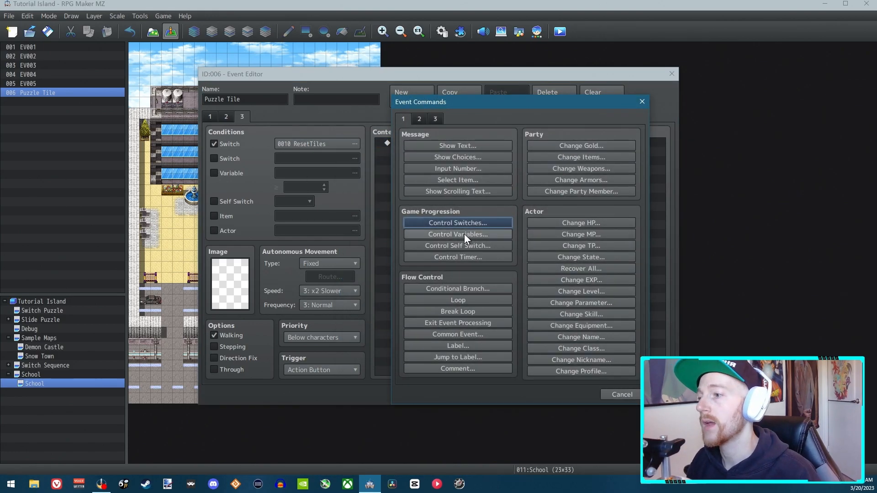
{"action": "left_click", "coordinate": [458, 245]}
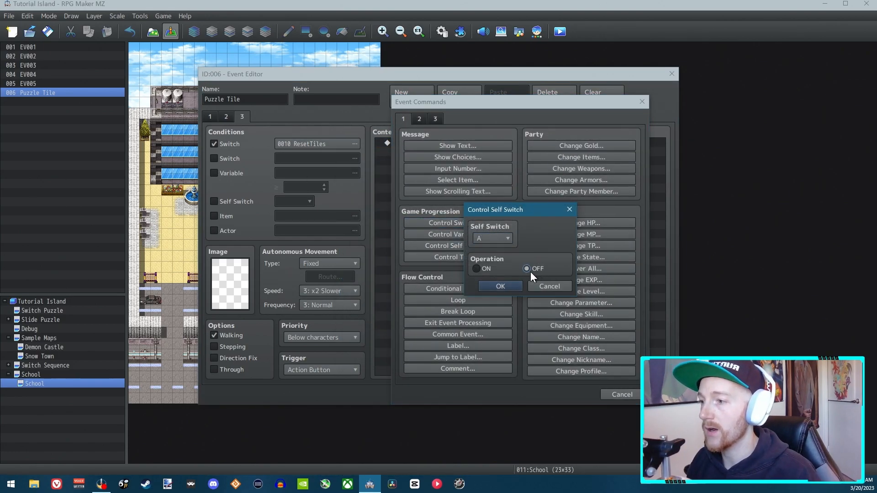
{"action": "left_click", "coordinate": [499, 286]}
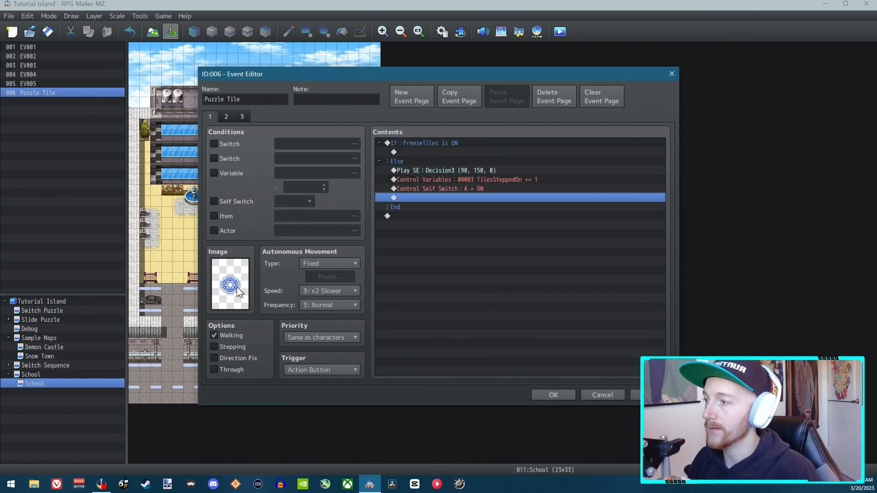
- Add a command turning ResetTiles OFF on page 3, then create a blank fourth page
{"action": "double_click", "coordinate": [504, 197]}
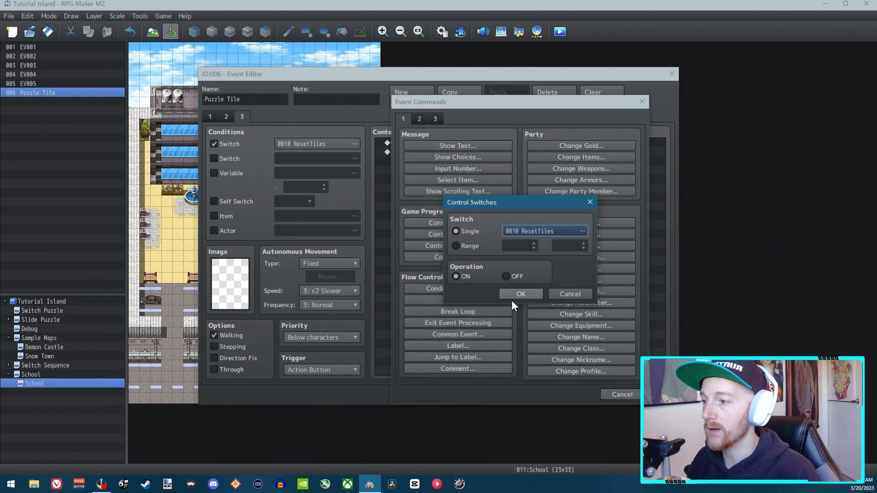
{"action": "left_click", "coordinate": [519, 294]}
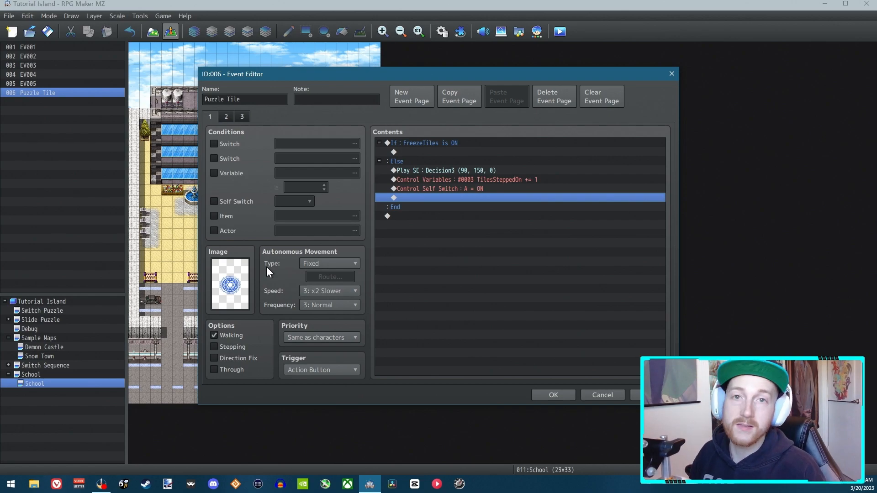
{"action": "mouse_move", "coordinate": [282, 275]}
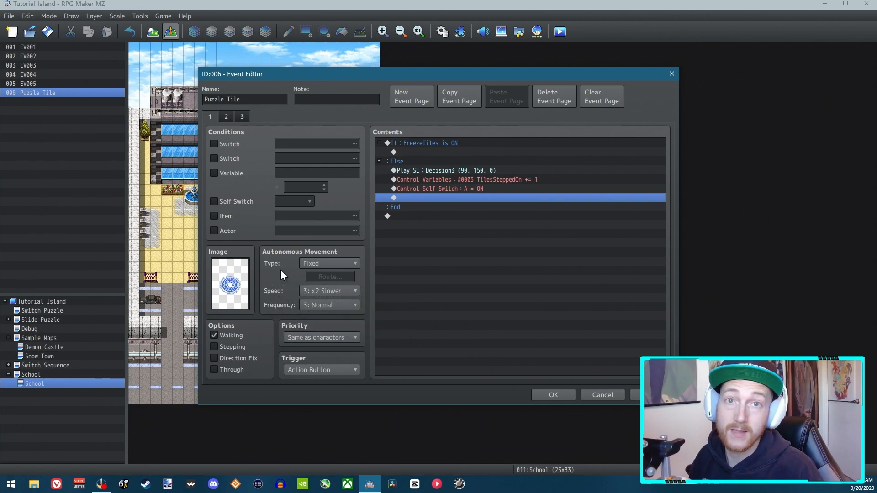
{"action": "left_click", "coordinate": [241, 117]}
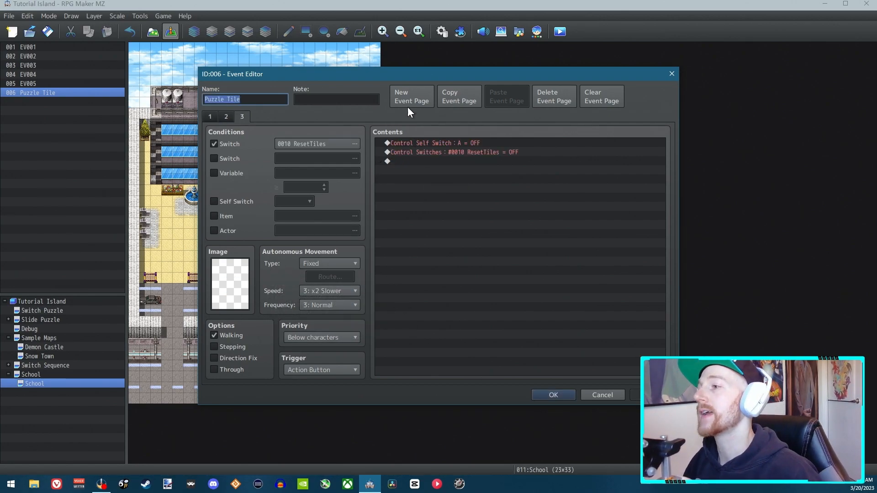
{"action": "left_click", "coordinate": [411, 96]}
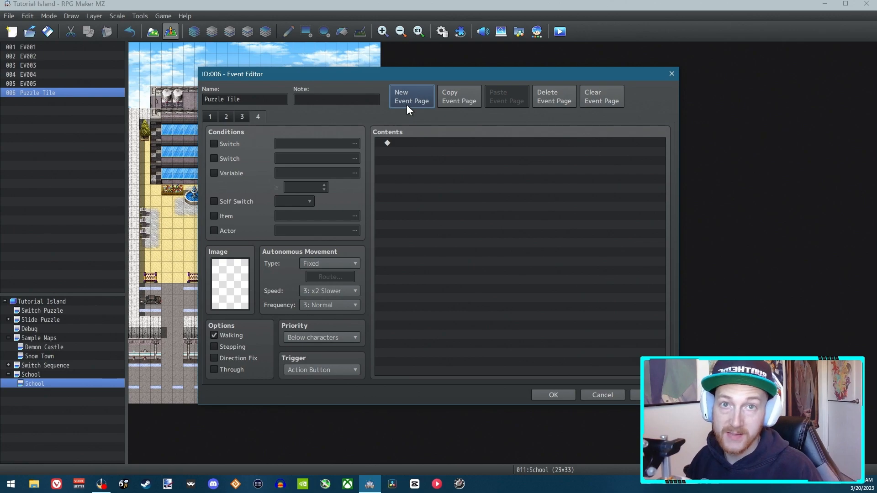
- Set page 4's graphic to the yellow glowing floor tile
{"action": "left_click", "coordinate": [229, 284]}
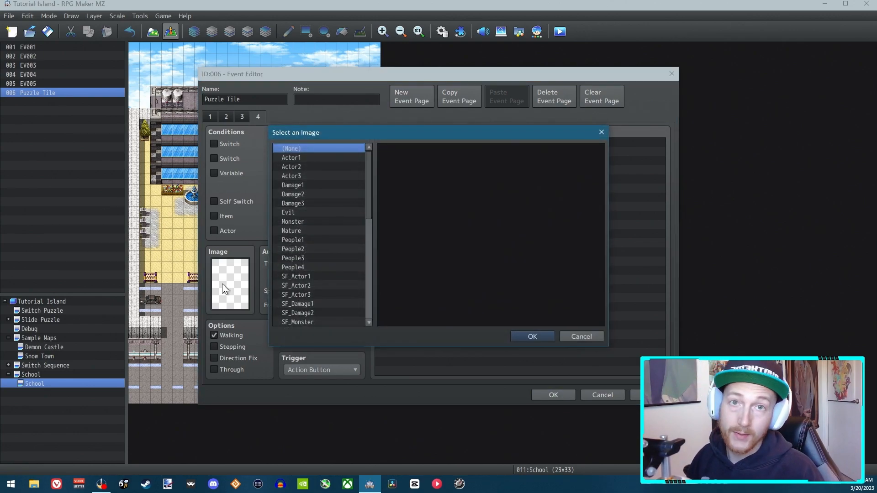
{"action": "mouse_move", "coordinate": [369, 211]}
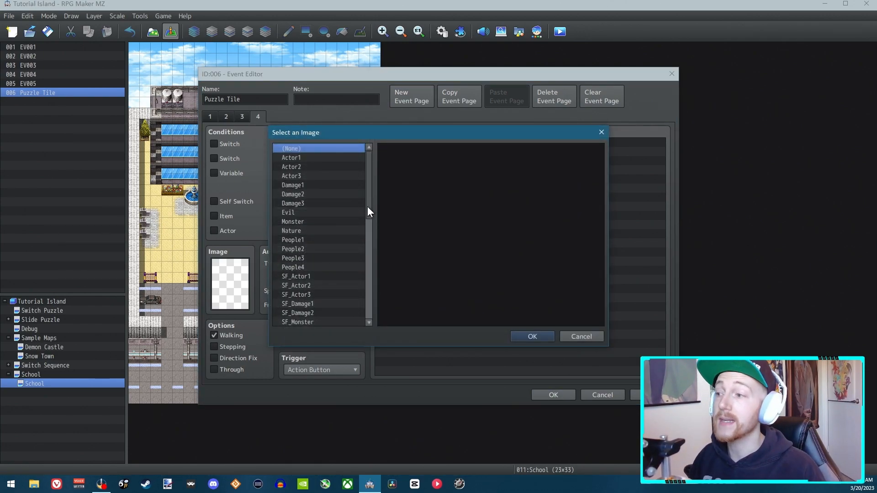
{"action": "scroll", "scroll_direction": "down", "scroll_amount": 3}
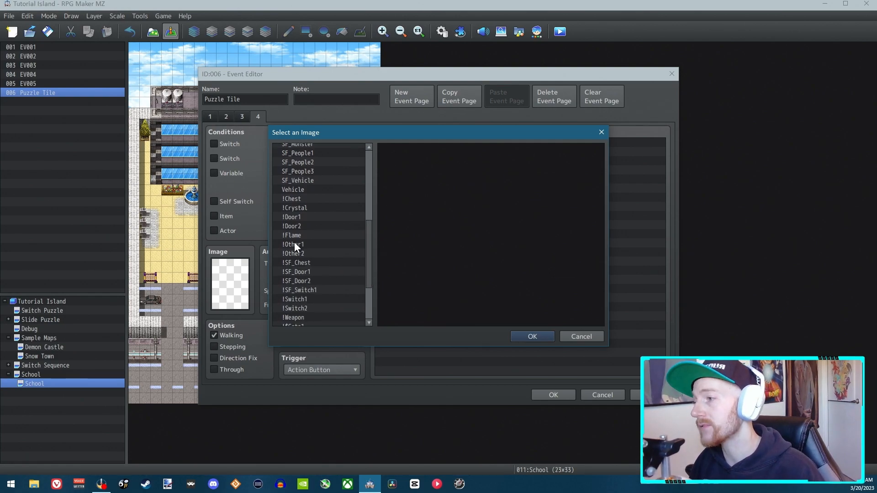
{"action": "left_click", "coordinate": [294, 226]}
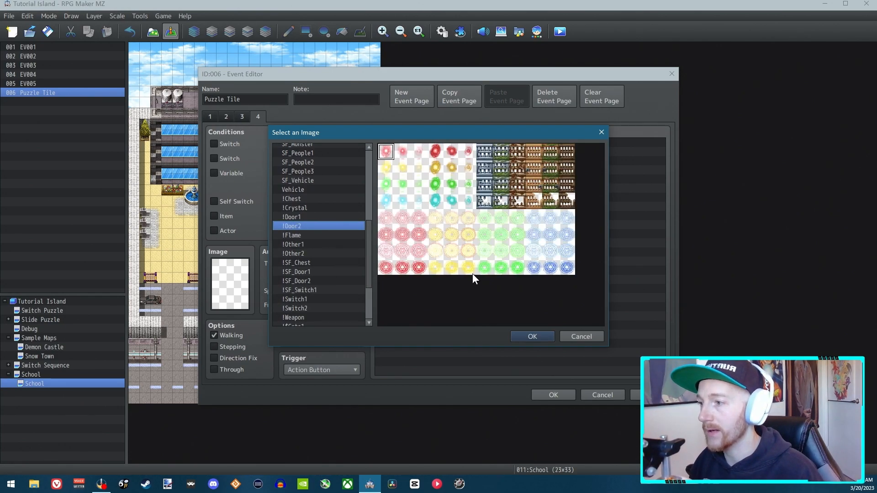
{"action": "left_click", "coordinate": [531, 336]}
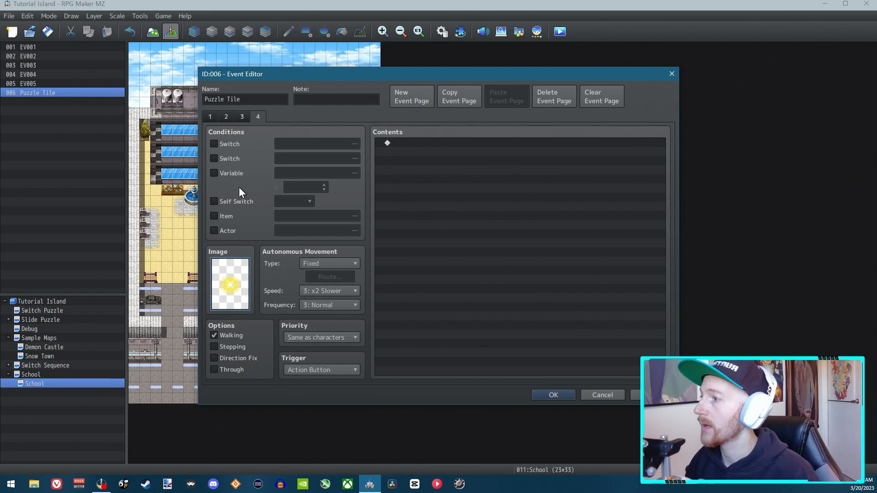
{"action": "mouse_move", "coordinate": [226, 176]}
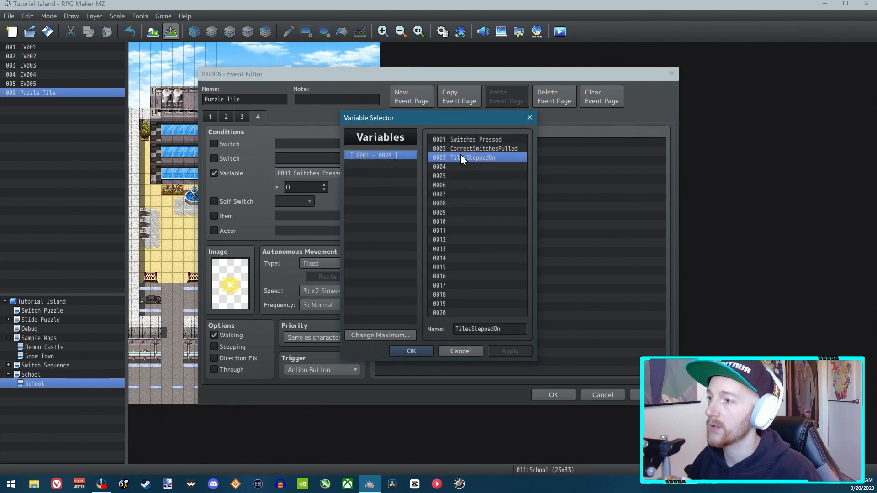
- Require TilesSteppedOn ≥ 12 for page 4 and save the Puzzle Tile event
{"action": "left_click", "coordinate": [411, 351]}
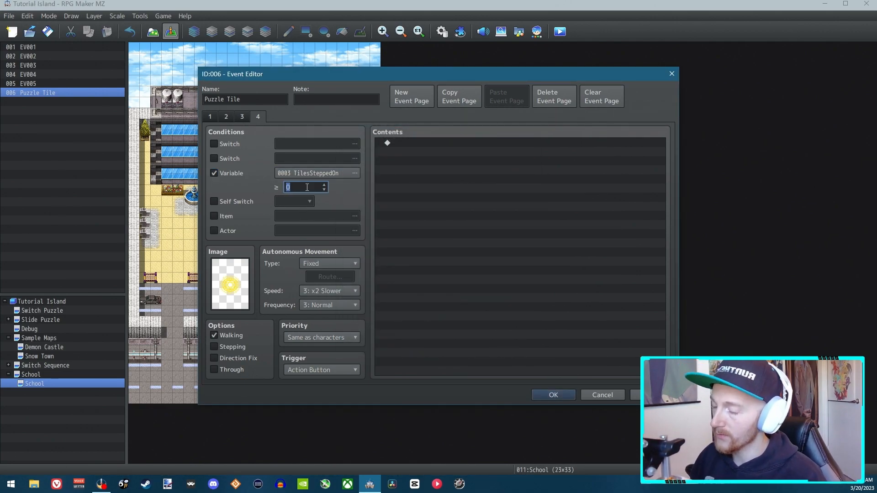
{"action": "type", "text": "12"}
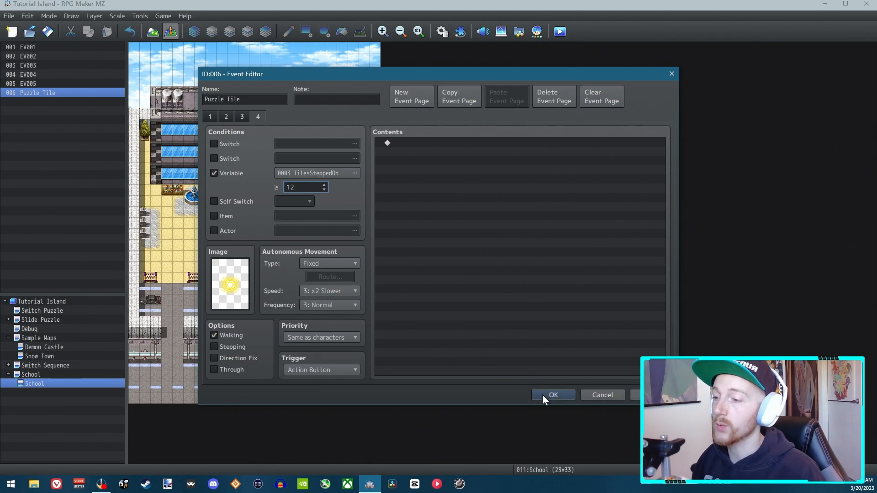
{"action": "left_click", "coordinate": [552, 395]}
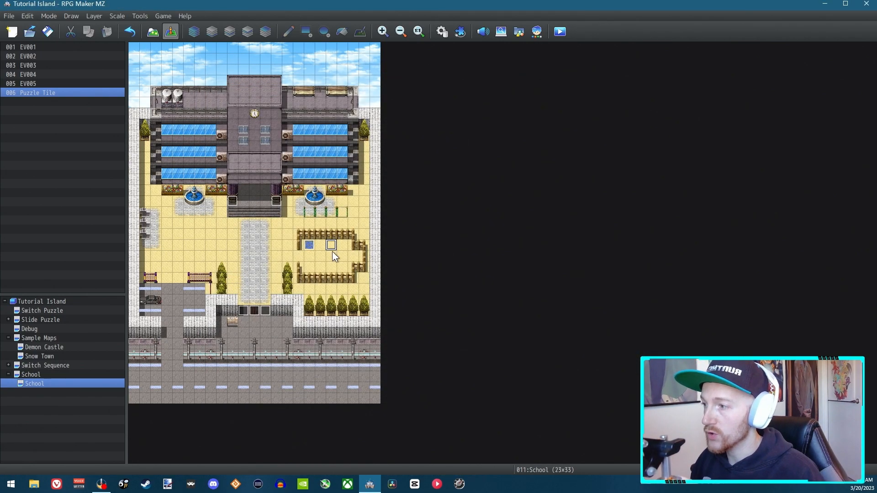
{"action": "mouse_move", "coordinate": [331, 267]}
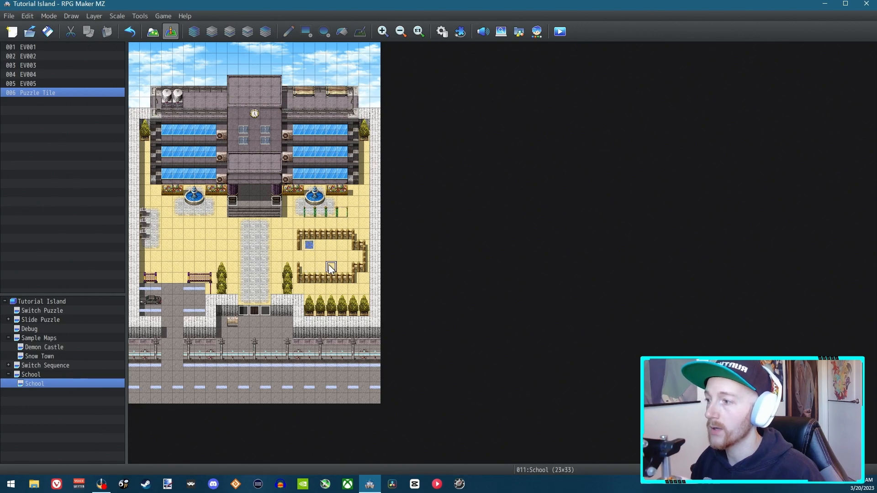
{"action": "mouse_move", "coordinate": [342, 251]}
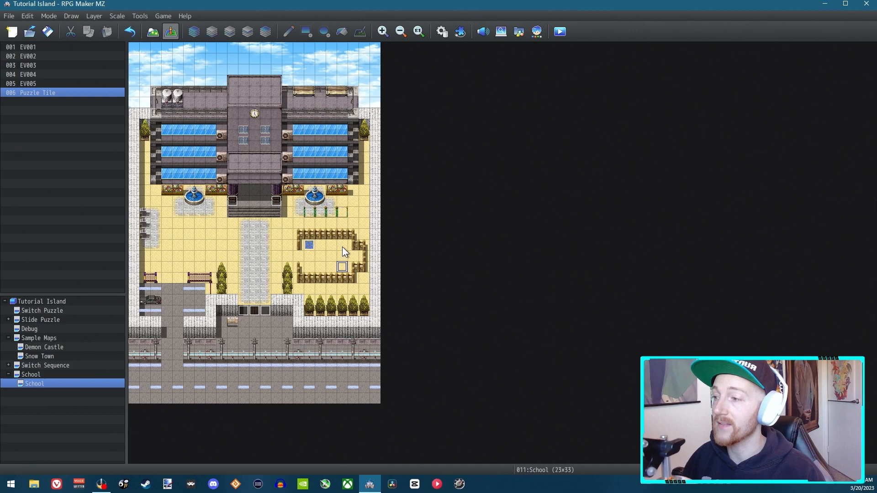
{"action": "mouse_move", "coordinate": [334, 281]}
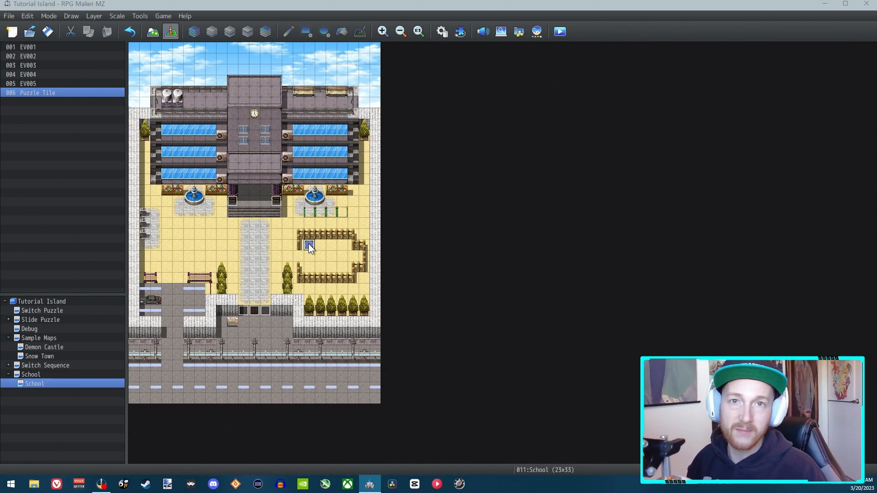
- Check the Puzzle Tile's final page condition, then copy the Puzzle Tile event
{"action": "double_click", "coordinate": [309, 245]}
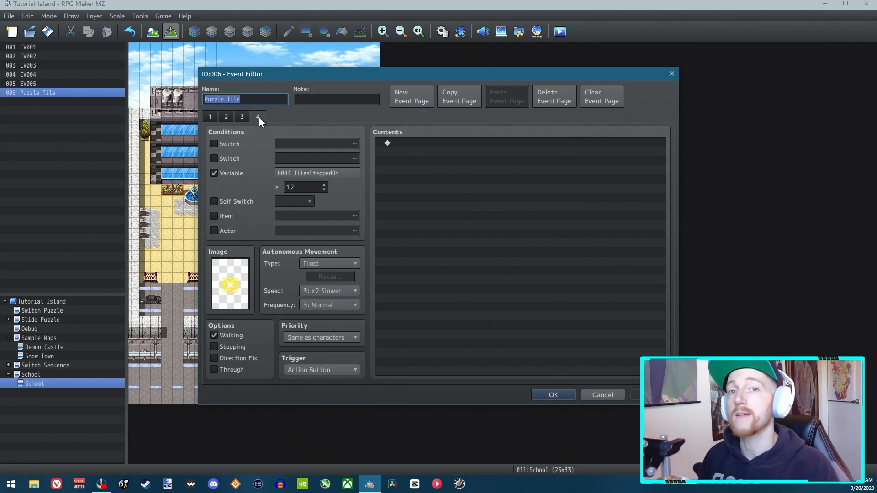
{"action": "mouse_move", "coordinate": [504, 203]}
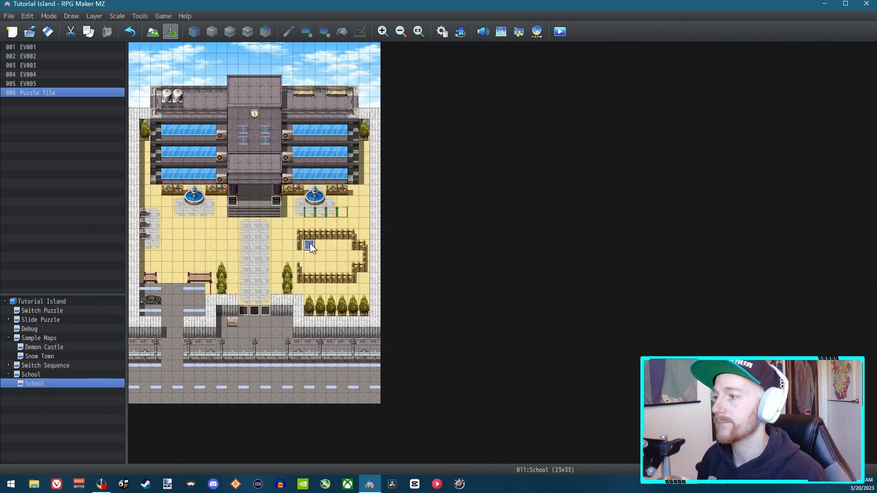
{"action": "right_click", "coordinate": [309, 245]}
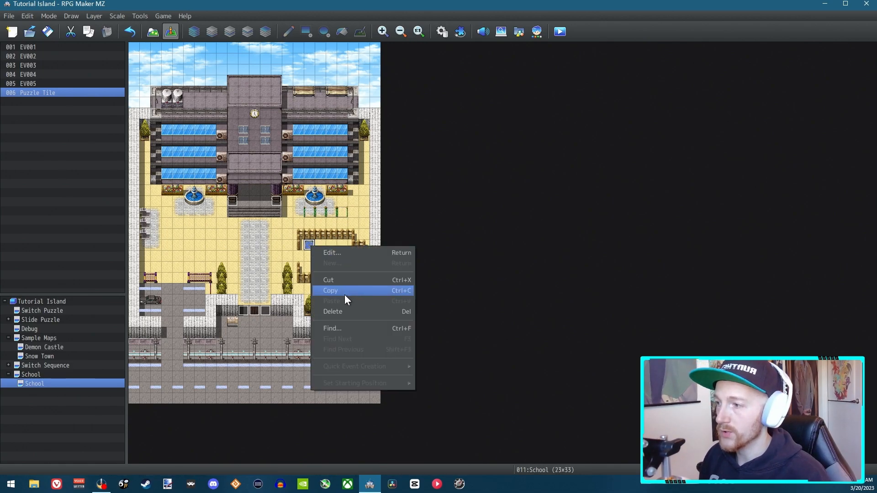
{"action": "left_click", "coordinate": [329, 290]}
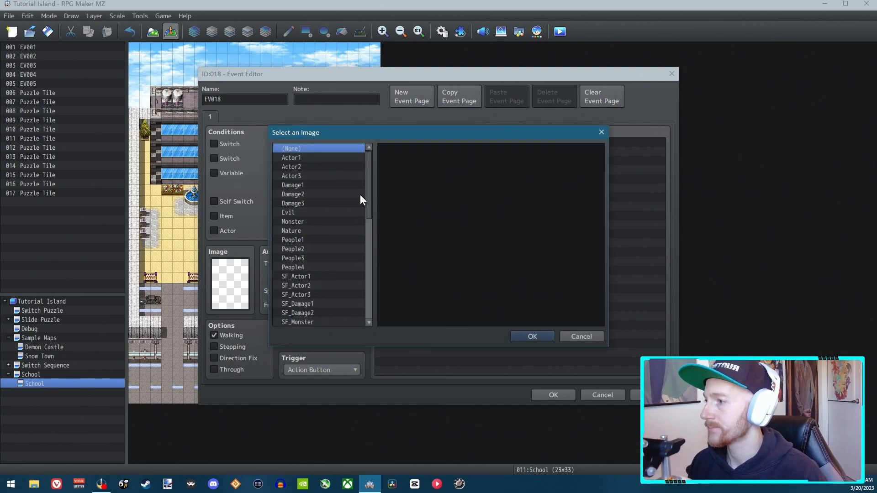
- Give new event EV018 the red button graphic from !Switch1 and save it
{"action": "scroll", "scroll_direction": "down", "scroll_amount": 3}
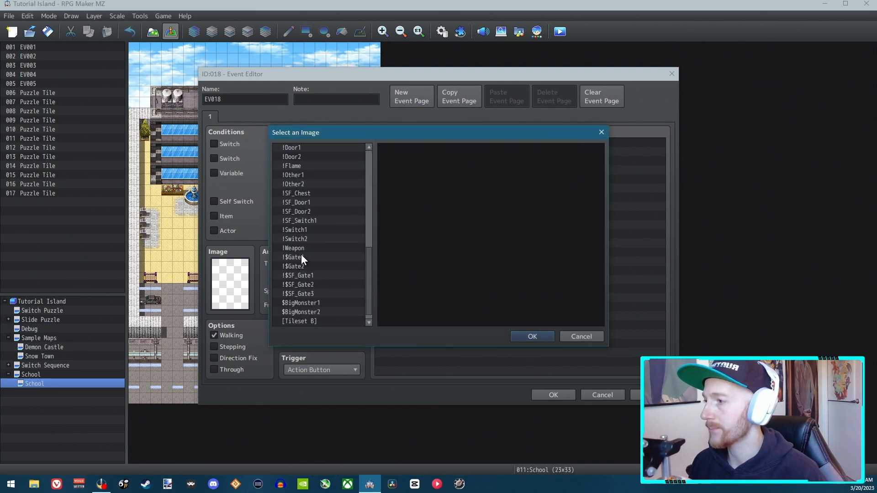
{"action": "left_click", "coordinate": [295, 230]}
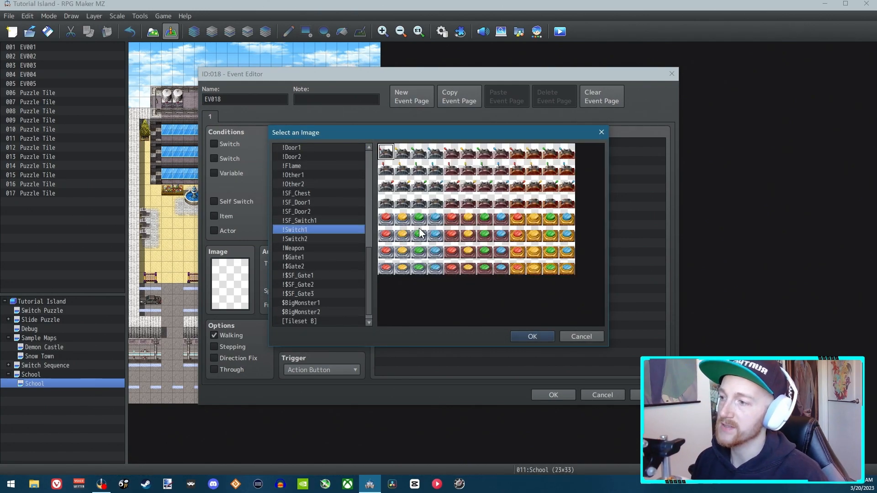
{"action": "mouse_move", "coordinate": [408, 240]}
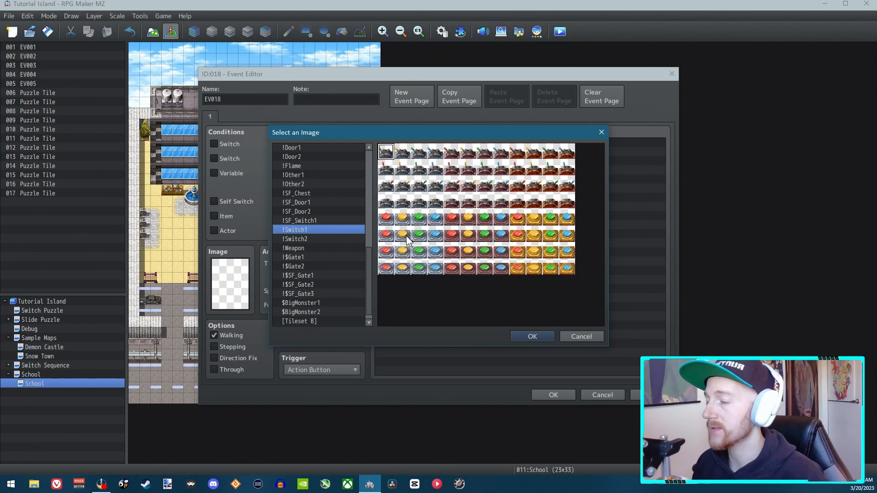
{"action": "left_click", "coordinate": [532, 336]}
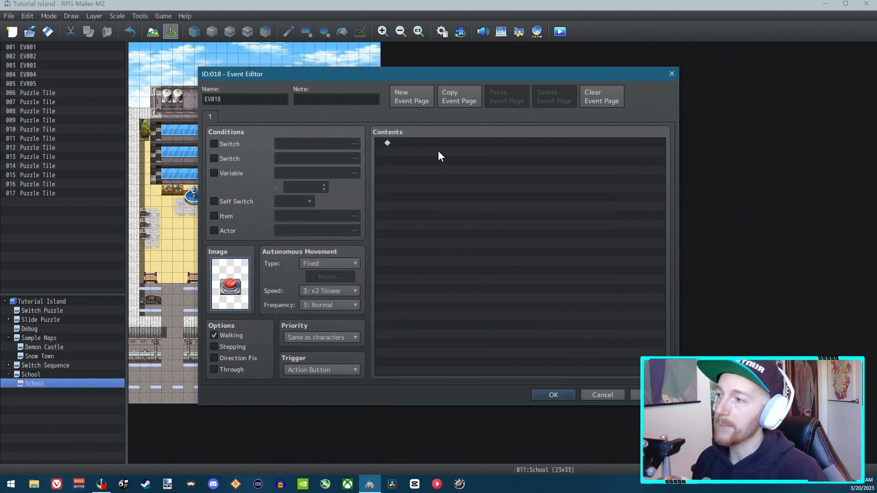
{"action": "mouse_move", "coordinate": [448, 187]}
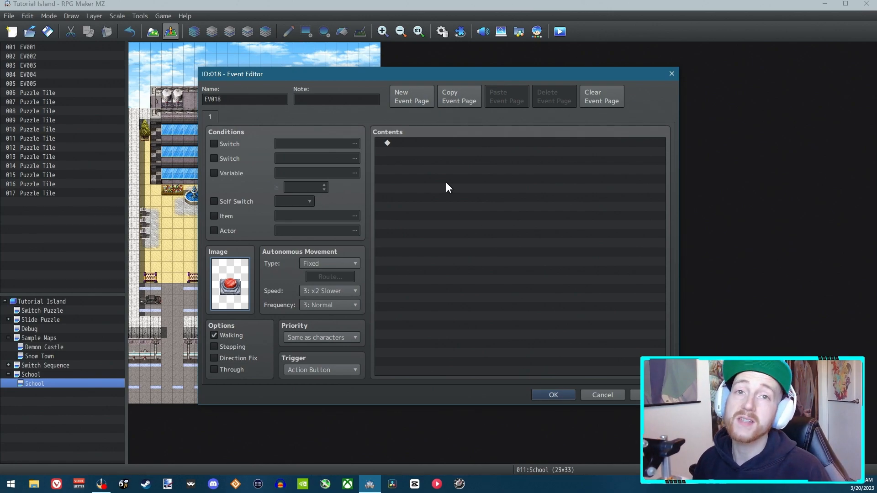
{"action": "mouse_move", "coordinate": [329, 306]}
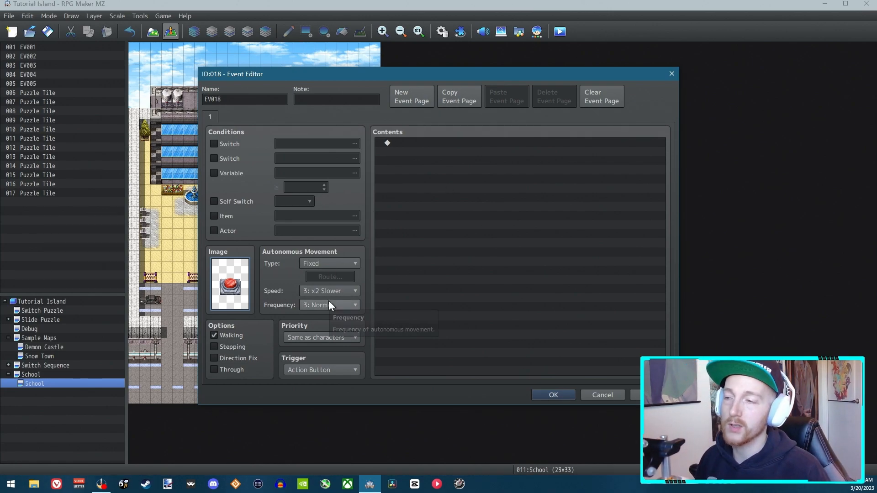
{"action": "left_click", "coordinate": [553, 395]}
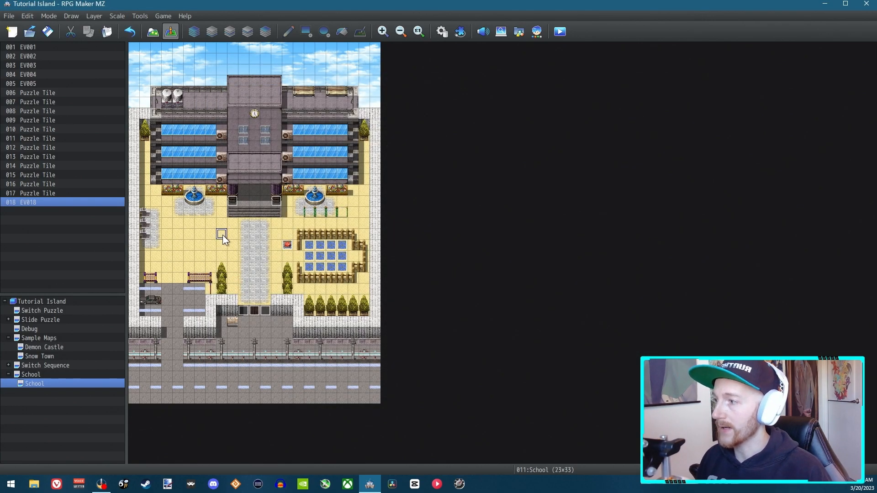
- Bring up the map's event context menu near the red button event
{"action": "right_click", "coordinate": [221, 233]}
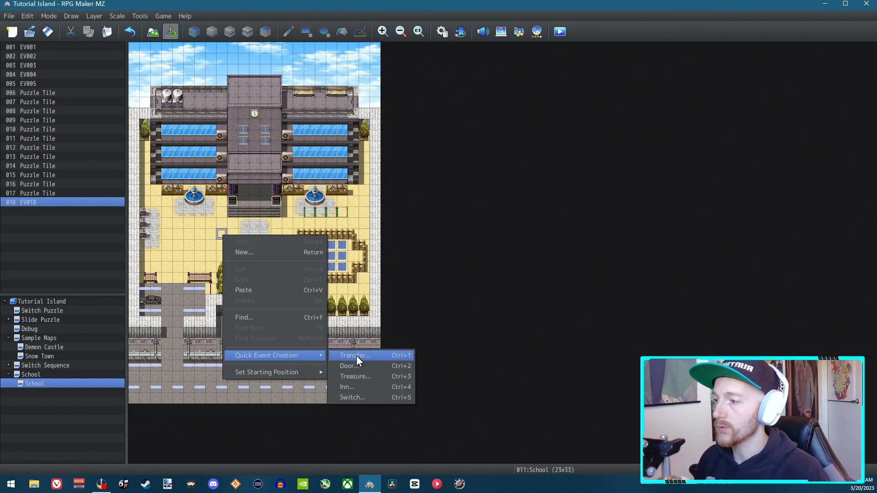
{"action": "mouse_move", "coordinate": [369, 376]}
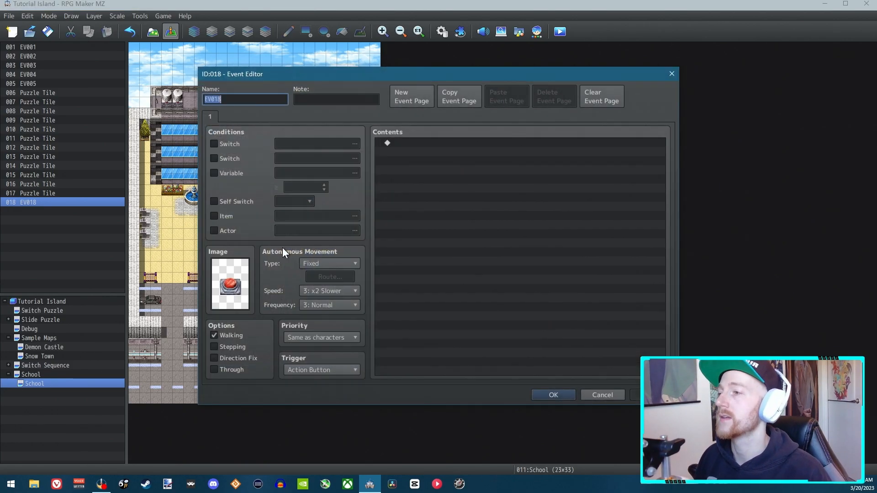
{"action": "mouse_move", "coordinate": [419, 147]}
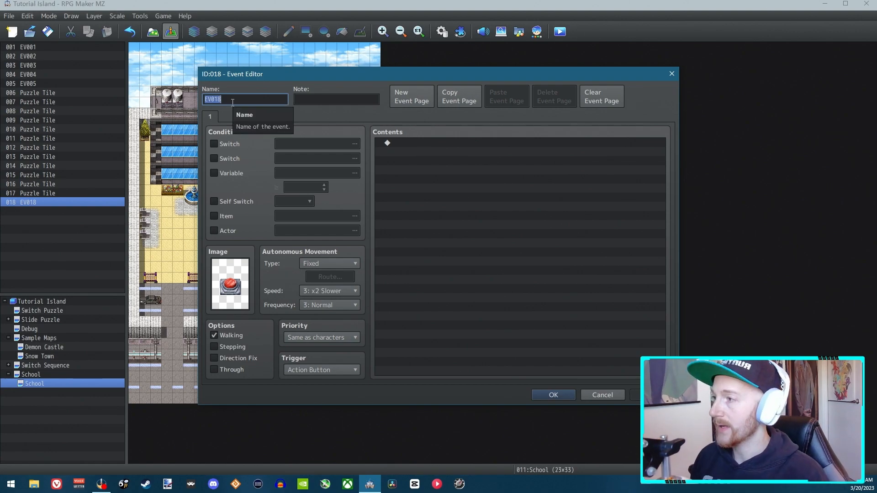
- Name EV018 'Reset Switch': play Switch2 at higher pitch, ResetTiles ON, FreezeTiles OFF
{"action": "type", "text": "Reset"}
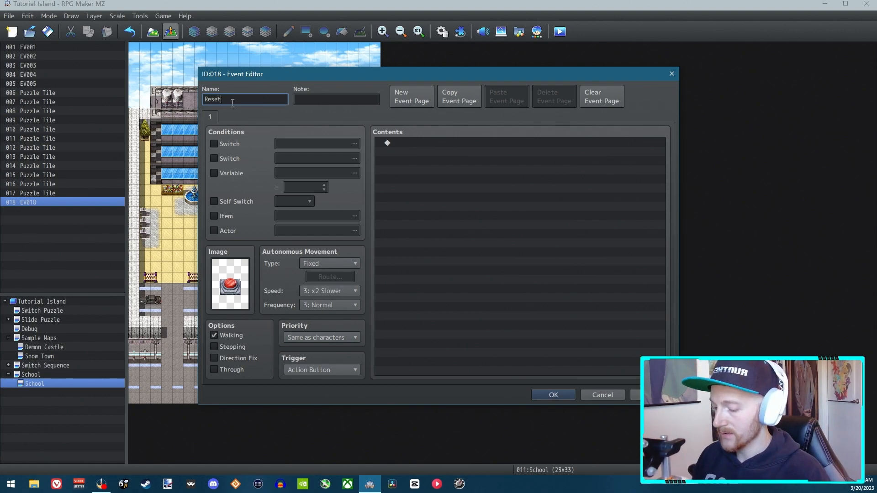
{"action": "type", "text": "Switch"}
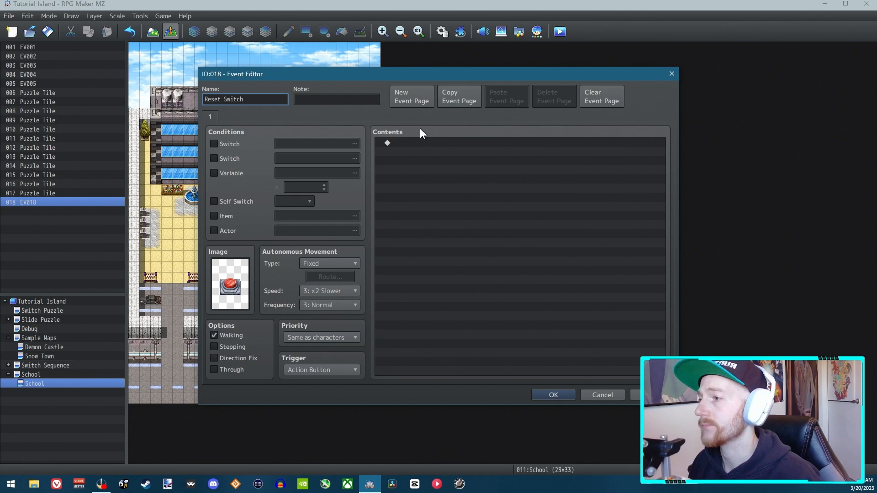
{"action": "double_click", "coordinate": [387, 143]}
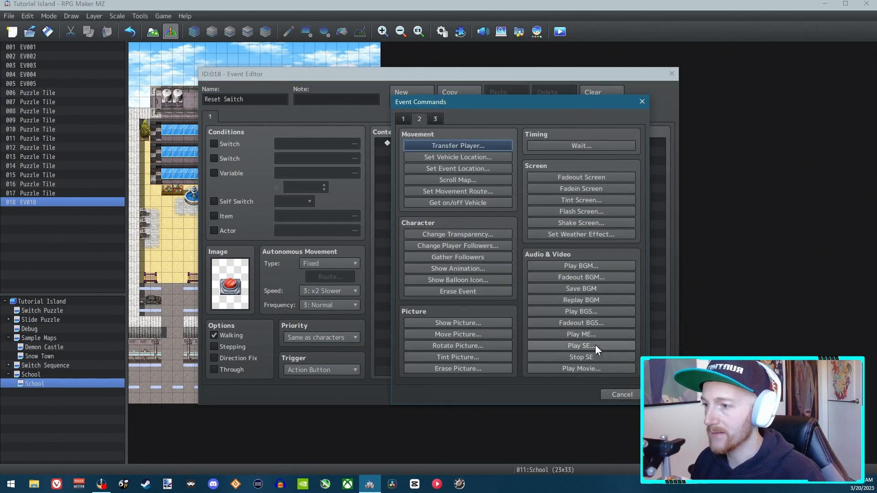
{"action": "left_click", "coordinate": [580, 345]}
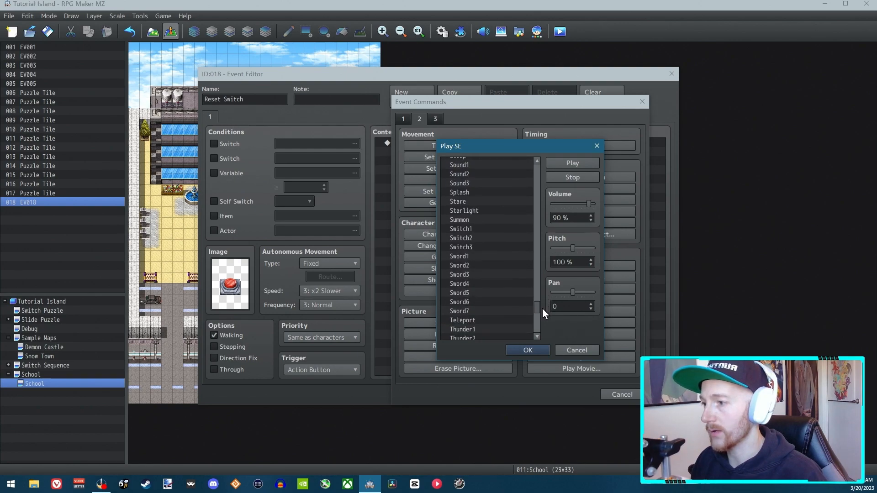
{"action": "left_click", "coordinate": [461, 229]}
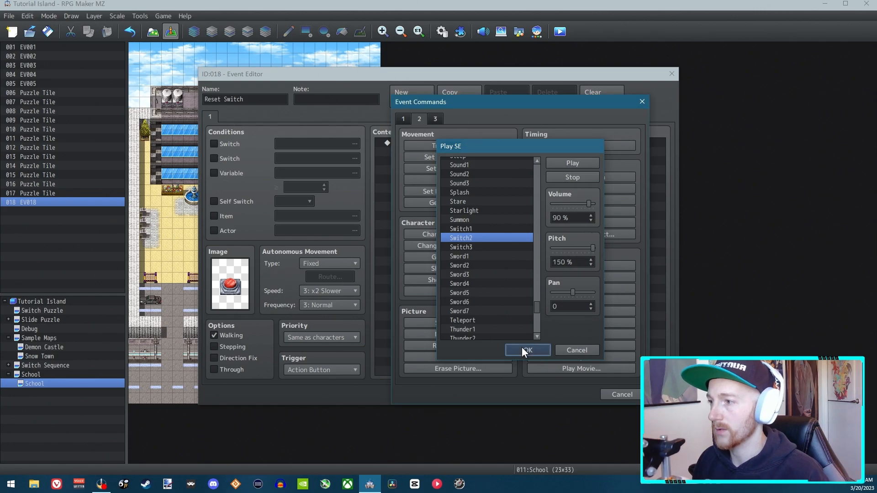
{"action": "left_click", "coordinate": [526, 349]}
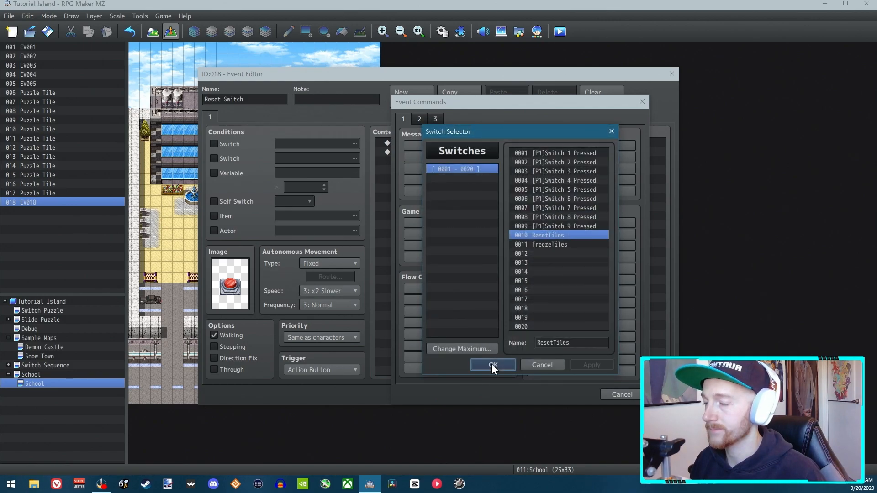
{"action": "left_click", "coordinate": [492, 365]}
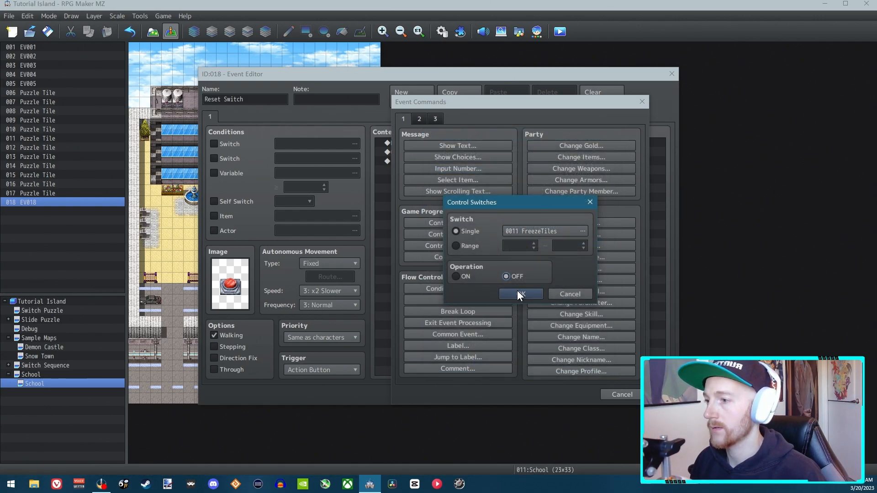
{"action": "left_click", "coordinate": [521, 295]}
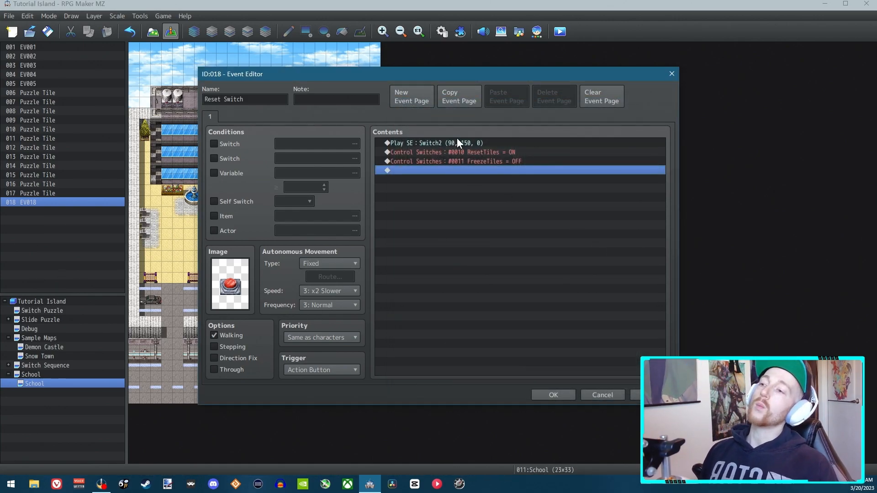
- Save Reset Switch, review Puzzle Tile pages 3 and 1, then reopen and close Reset Switch
{"action": "left_click", "coordinate": [552, 394]}
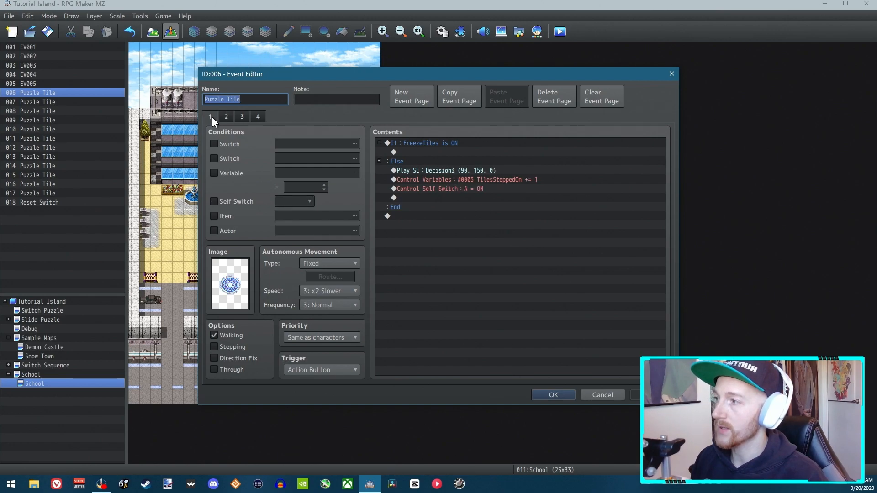
{"action": "left_click", "coordinate": [242, 117]}
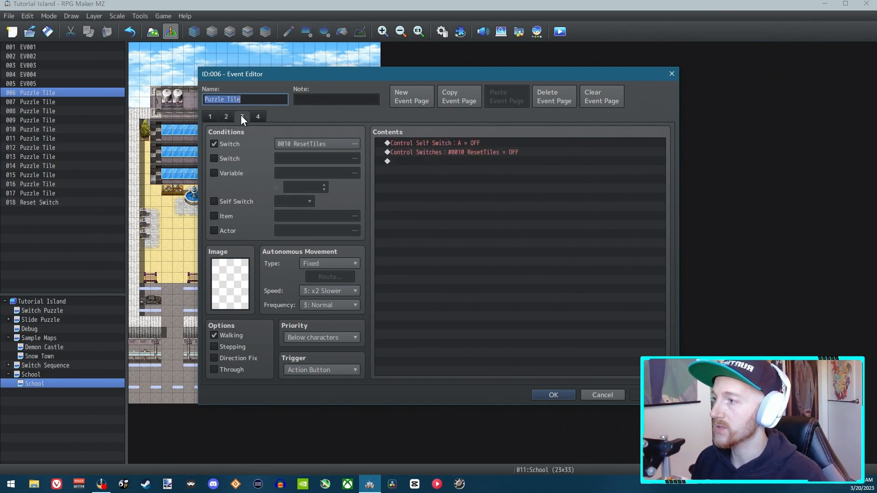
{"action": "mouse_move", "coordinate": [453, 147]}
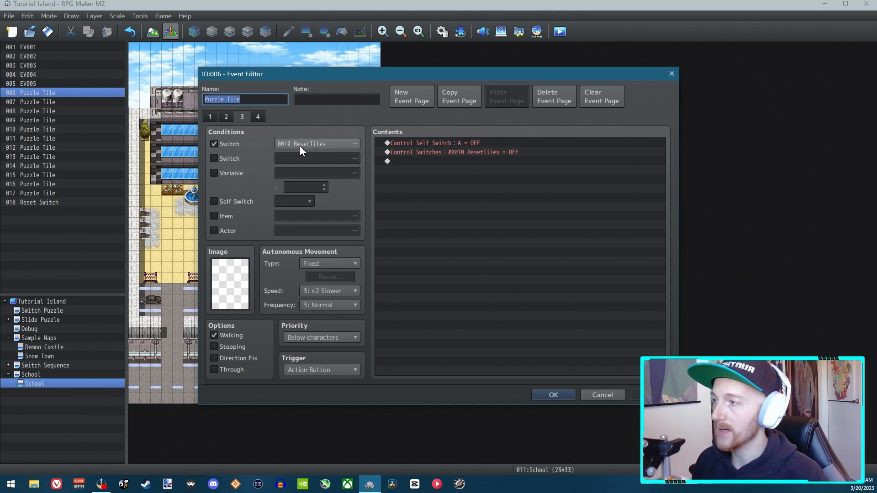
{"action": "left_click", "coordinate": [209, 117]}
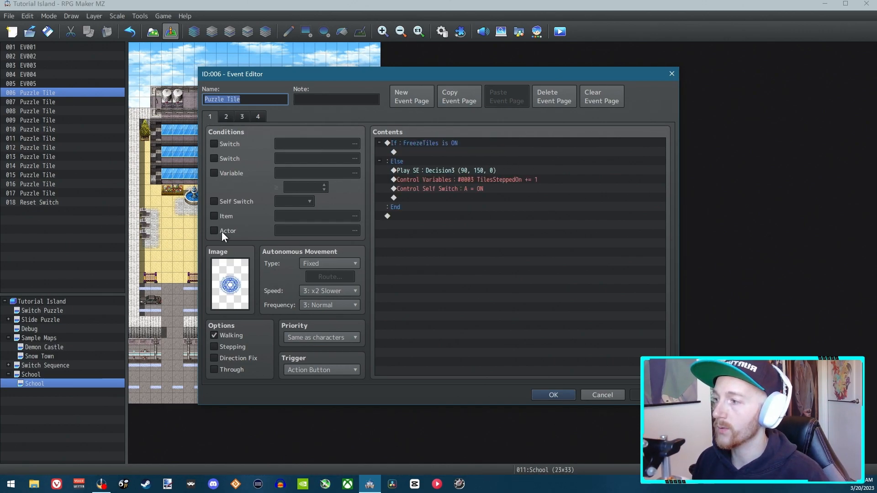
{"action": "left_click", "coordinate": [40, 202]}
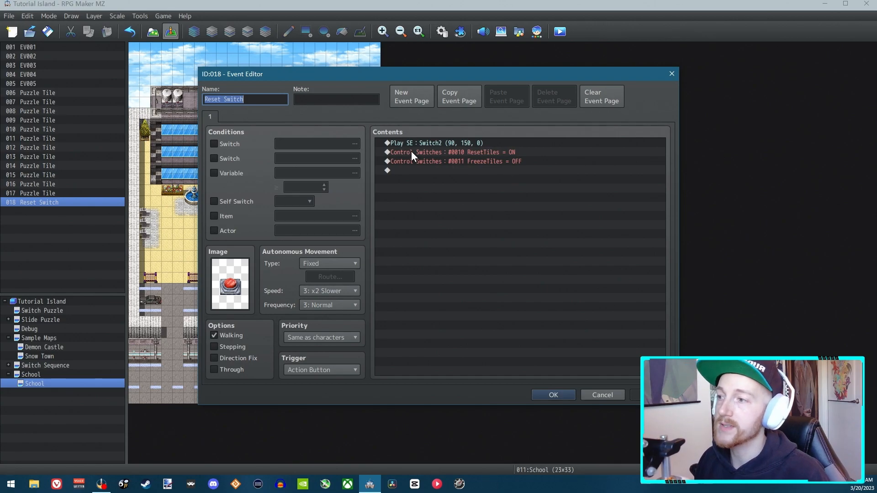
{"action": "mouse_move", "coordinate": [475, 169]}
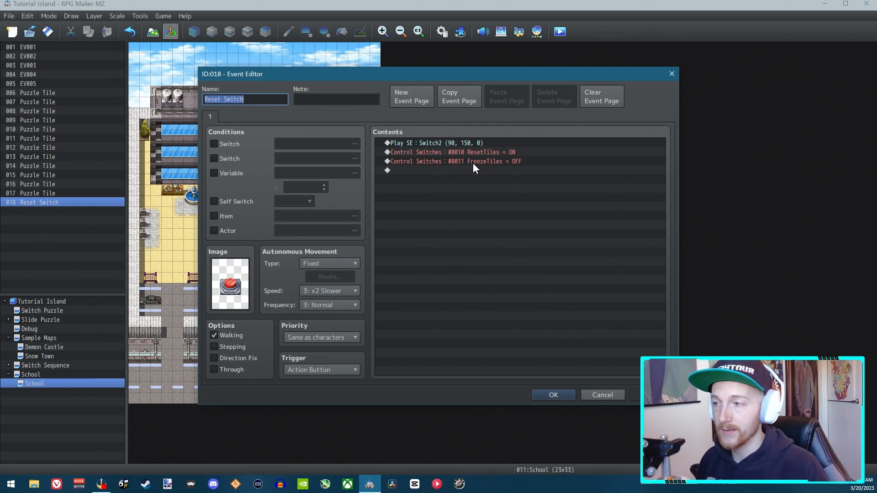
{"action": "left_click", "coordinate": [552, 394]}
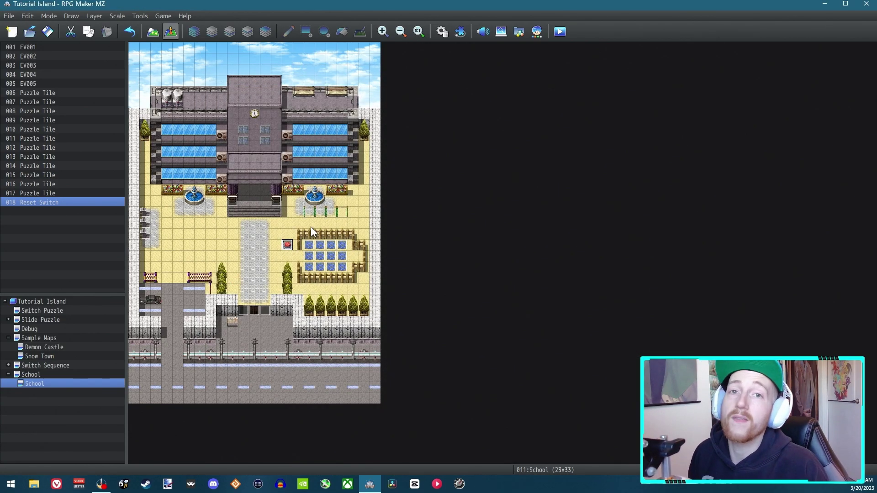
{"action": "mouse_move", "coordinate": [312, 254]}
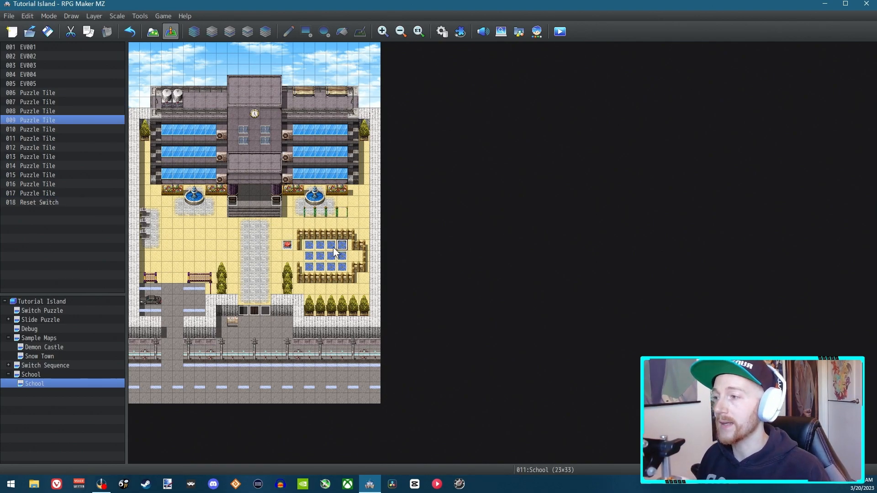
- Create a Quick Event treasure chest holding Miracle Drop just right of the tile grid
{"action": "double_click", "coordinate": [39, 202]}
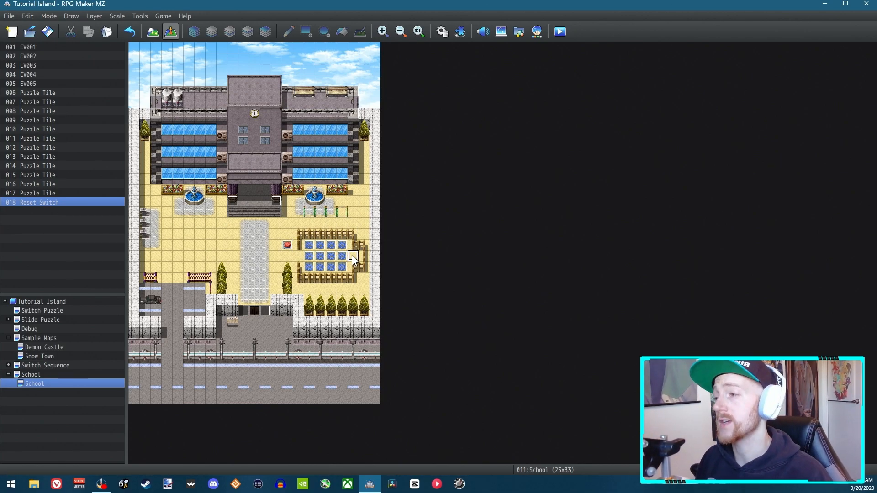
{"action": "right_click", "coordinate": [352, 256]}
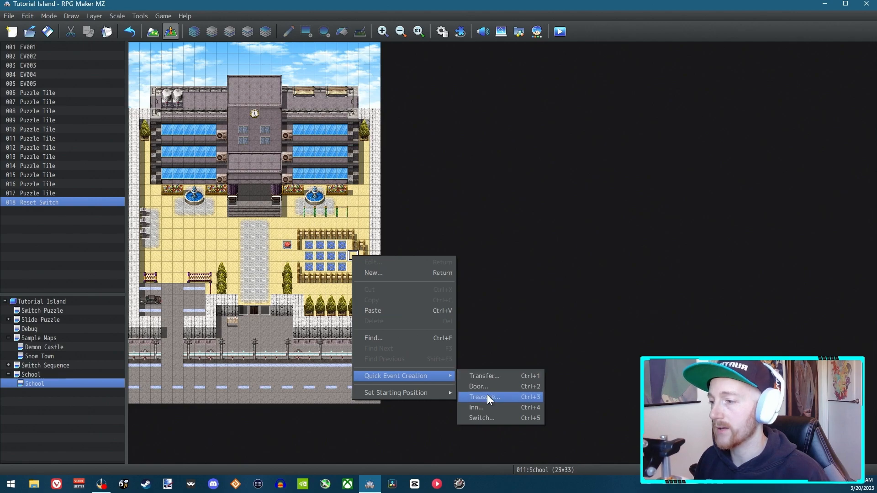
{"action": "left_click", "coordinate": [484, 396]}
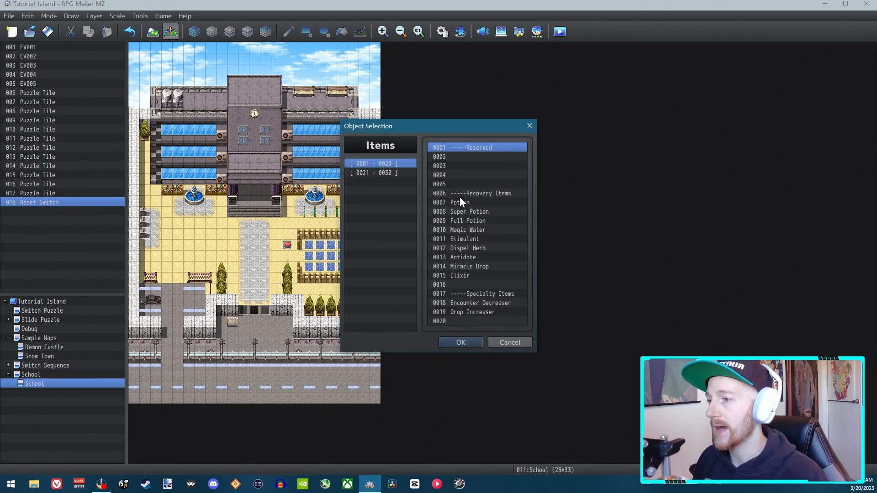
{"action": "mouse_move", "coordinate": [484, 271]}
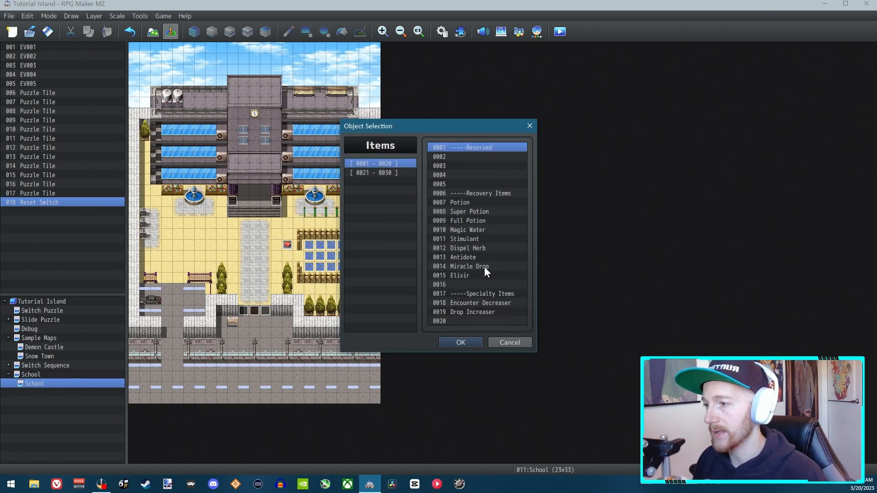
{"action": "left_click", "coordinate": [460, 341]}
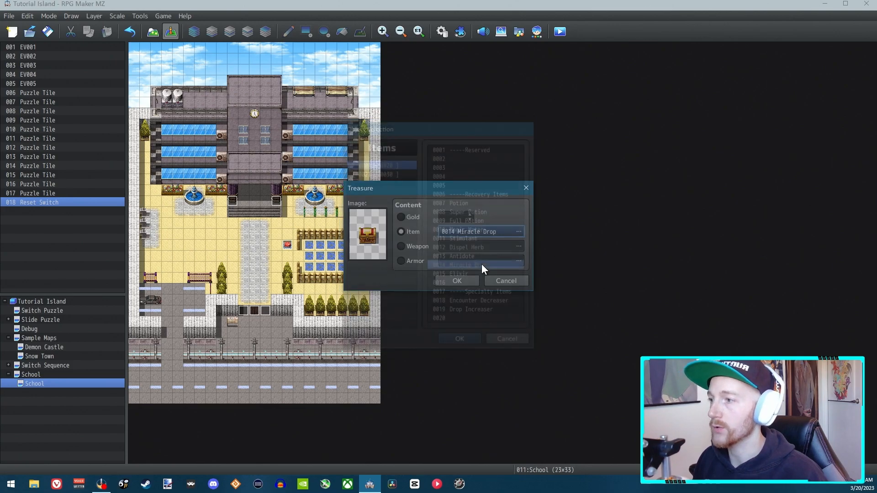
{"action": "left_click", "coordinate": [456, 281]}
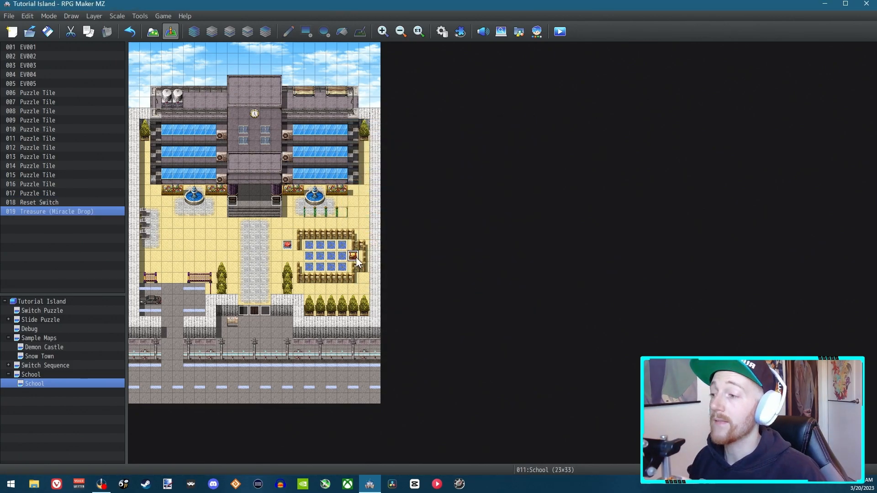
- Set the chest's page condition to variable 0003 TilesSteppedOn ≥ 12
{"action": "double_click", "coordinate": [352, 257]}
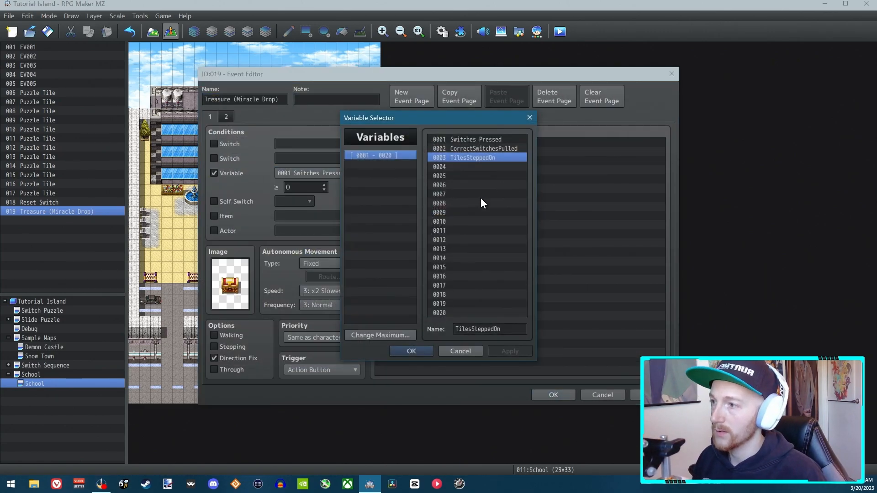
{"action": "left_click", "coordinate": [411, 352]}
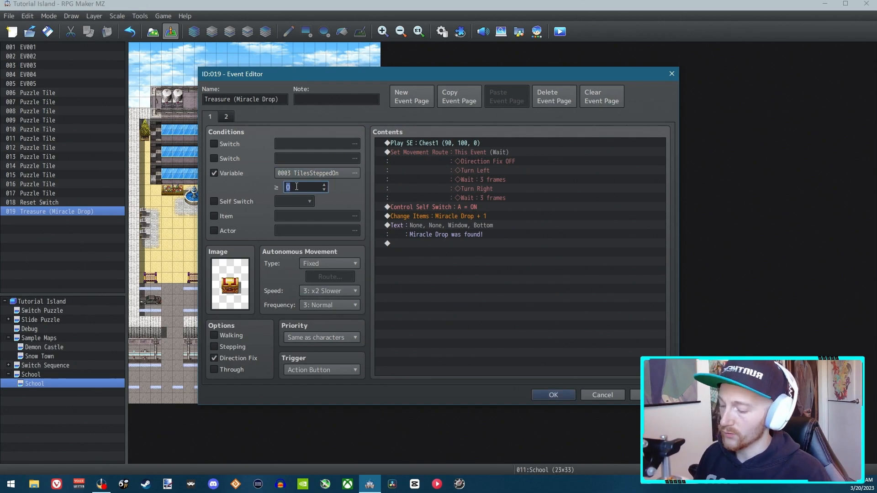
{"action": "type", "text": "12"}
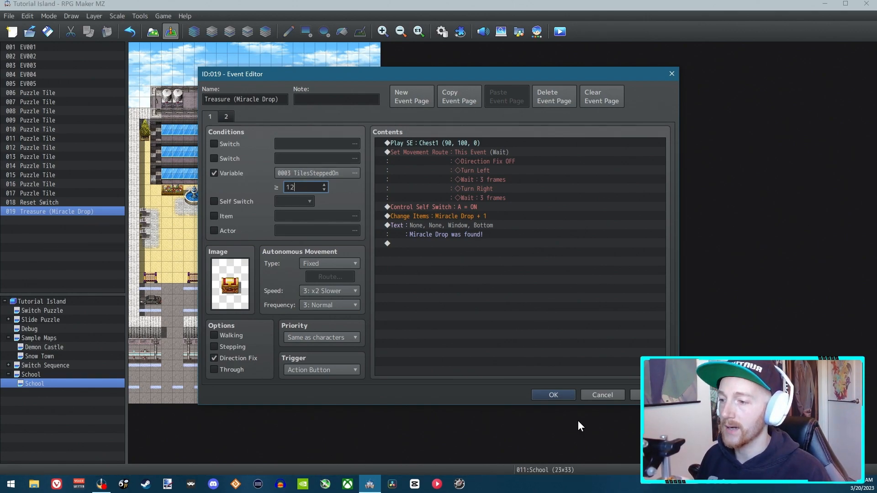
{"action": "mouse_move", "coordinate": [554, 394]}
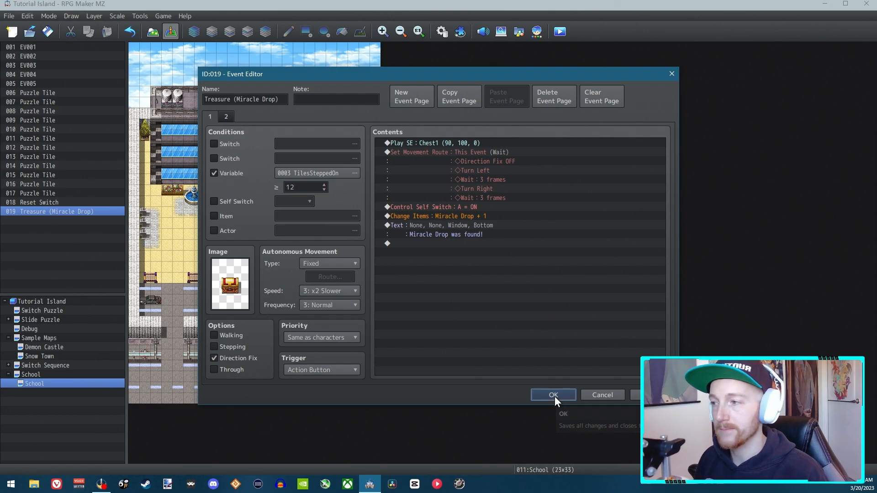
- Save the chest's condition and set the player's start on the square below the reset button
{"action": "left_click", "coordinate": [552, 395]}
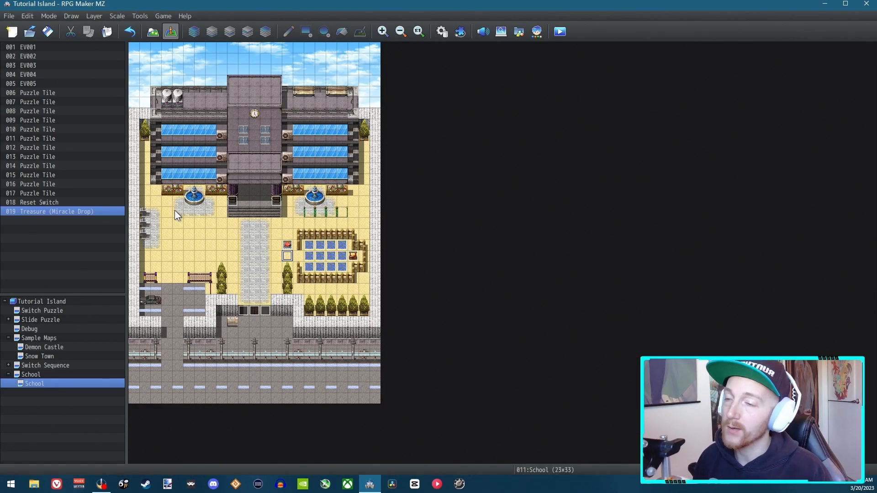
{"action": "mouse_move", "coordinate": [184, 217]}
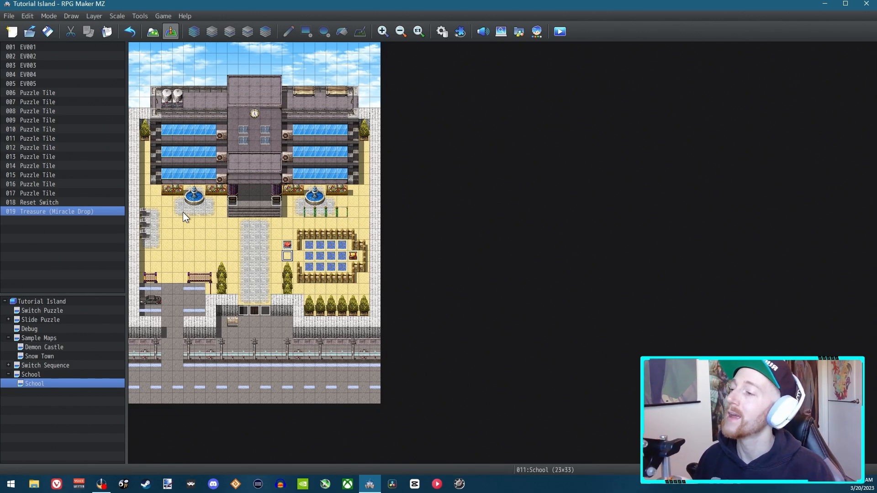
{"action": "right_click", "coordinate": [287, 256]}
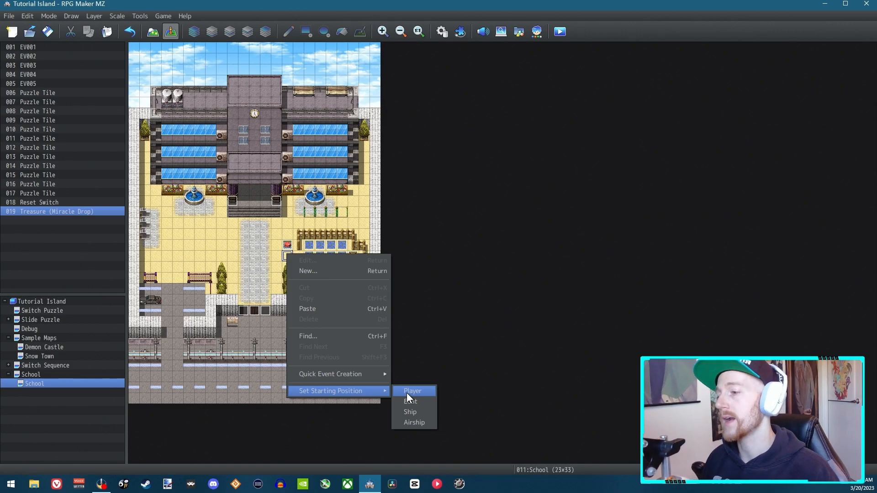
{"action": "left_click", "coordinate": [413, 391]}
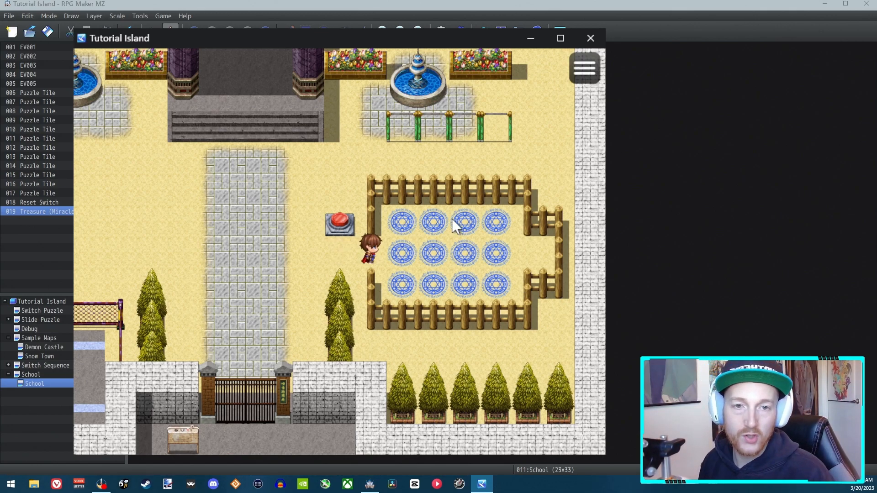
{"action": "mouse_move", "coordinate": [406, 229]}
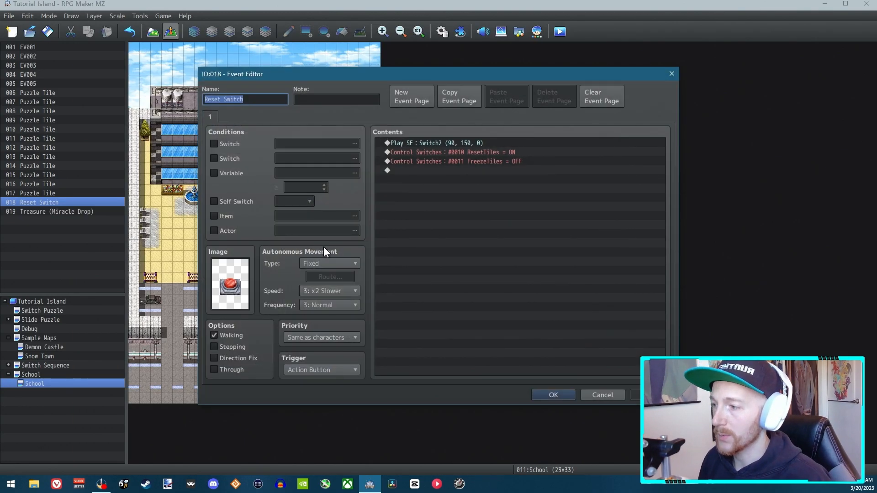
- Check the Reset Switch's priority setting, then inspect and close Puzzle Tile 017
{"action": "left_click", "coordinate": [321, 337]}
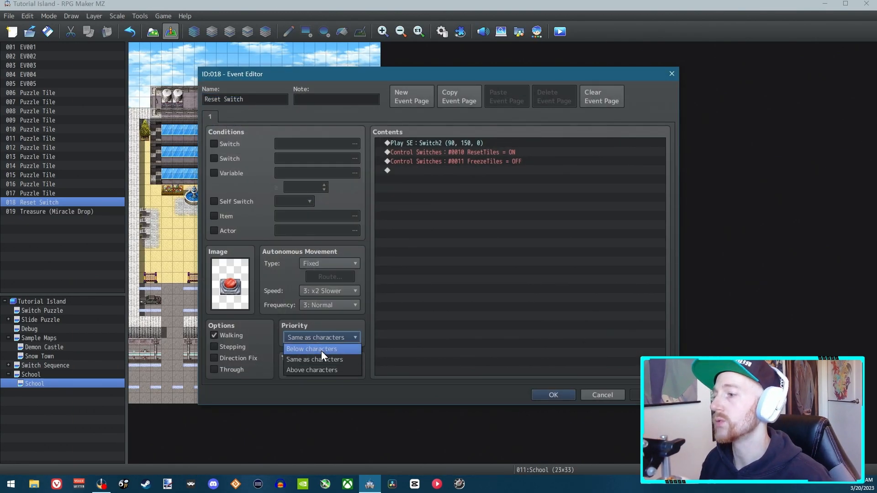
{"action": "left_click", "coordinate": [553, 395]}
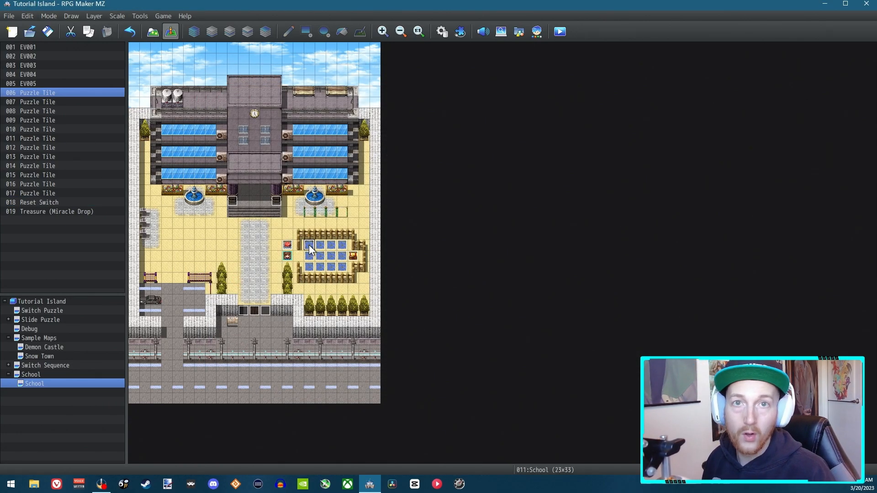
{"action": "double_click", "coordinate": [309, 256]}
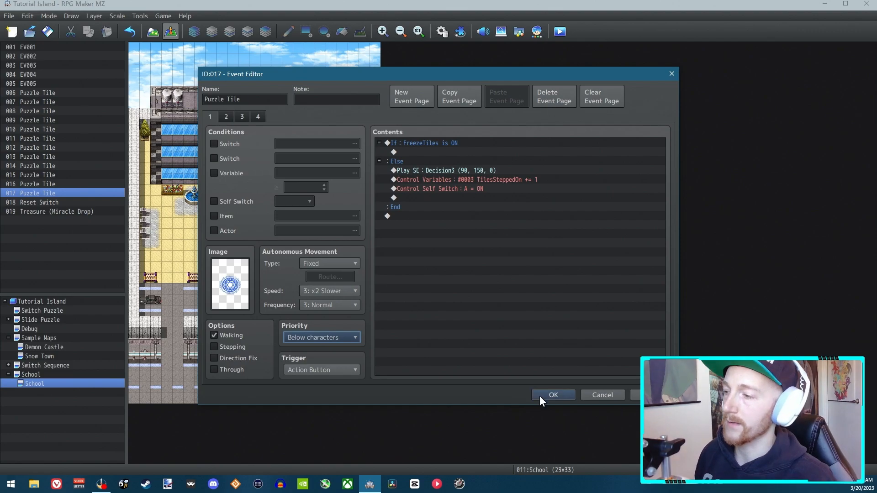
{"action": "left_click", "coordinate": [552, 395]}
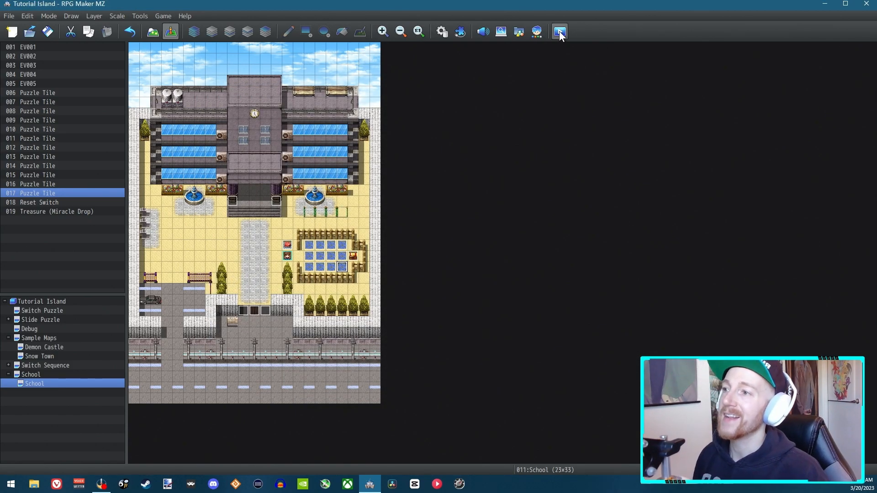
{"action": "left_click", "coordinate": [560, 31]}
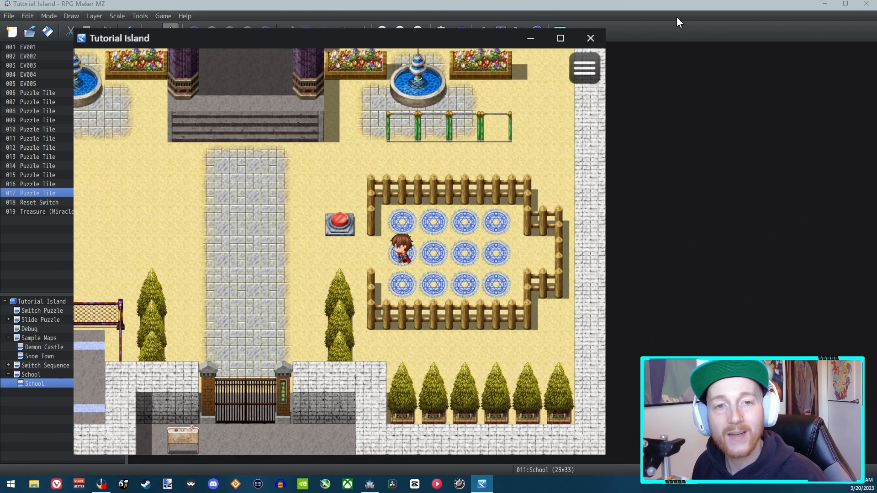
{"action": "left_click", "coordinate": [591, 38]}
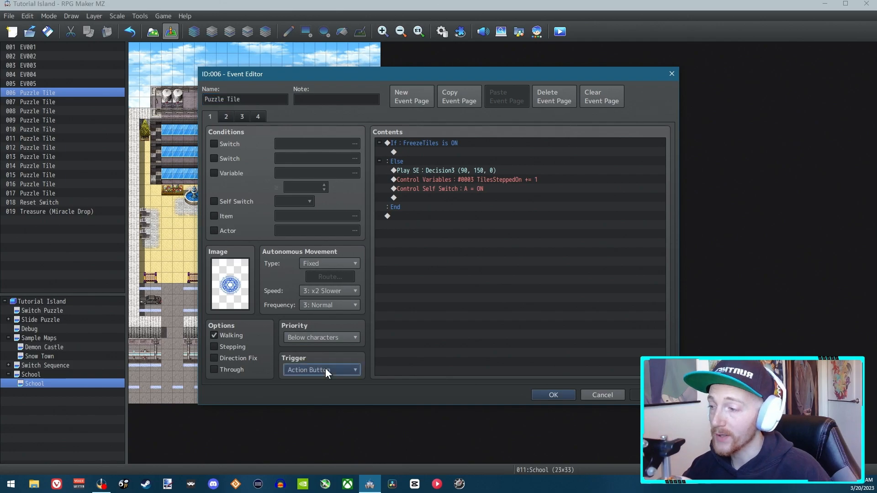
{"action": "mouse_move", "coordinate": [321, 369]}
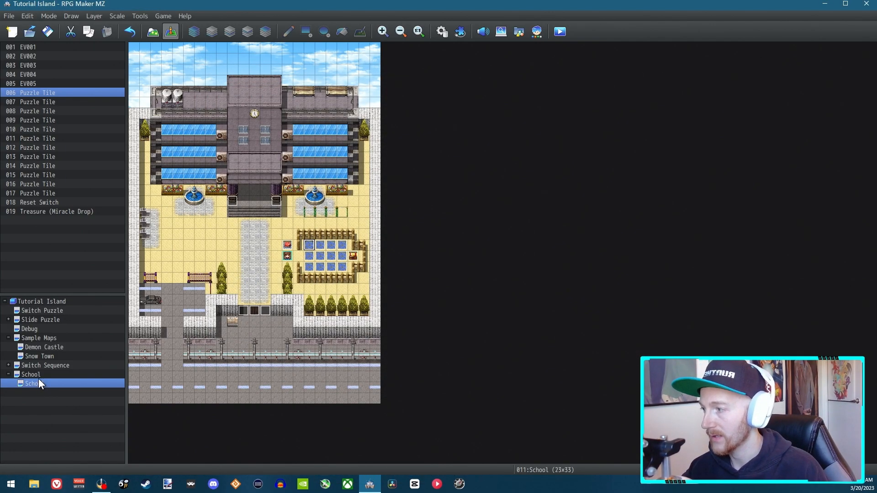
- Compare the floor tile event's pages on the other School map
{"action": "left_click", "coordinate": [30, 374]}
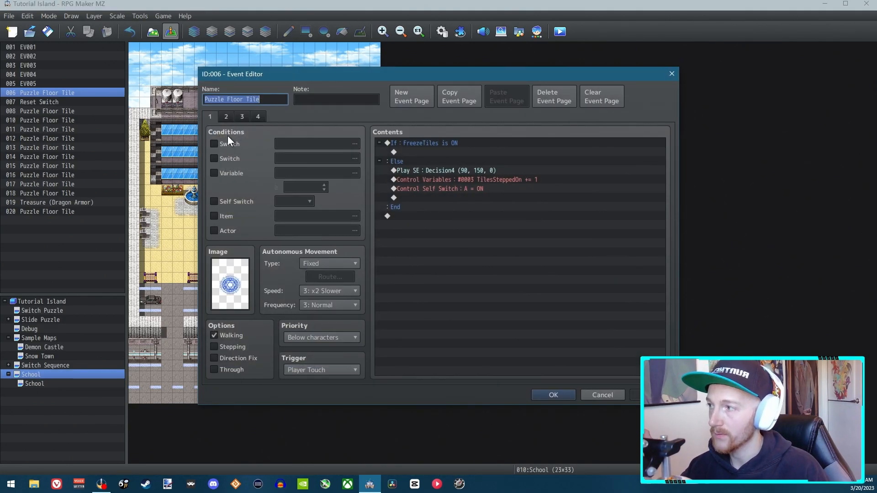
{"action": "left_click", "coordinate": [225, 116]}
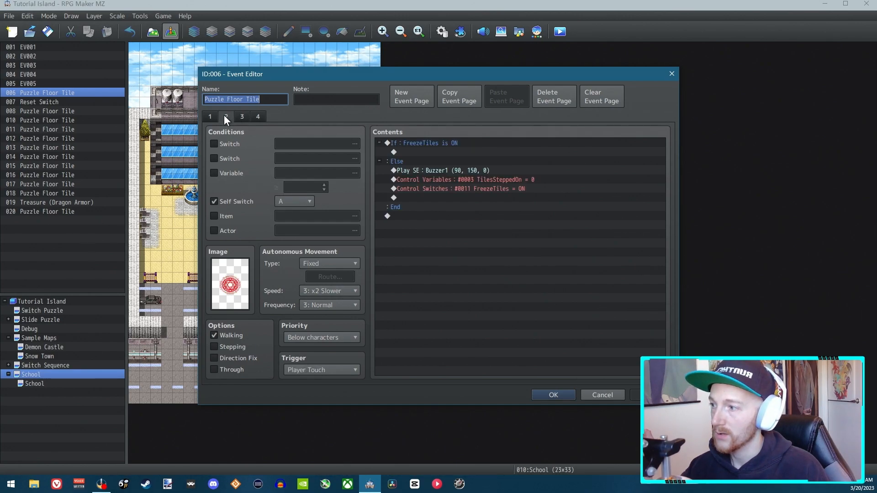
{"action": "left_click", "coordinate": [225, 117]}
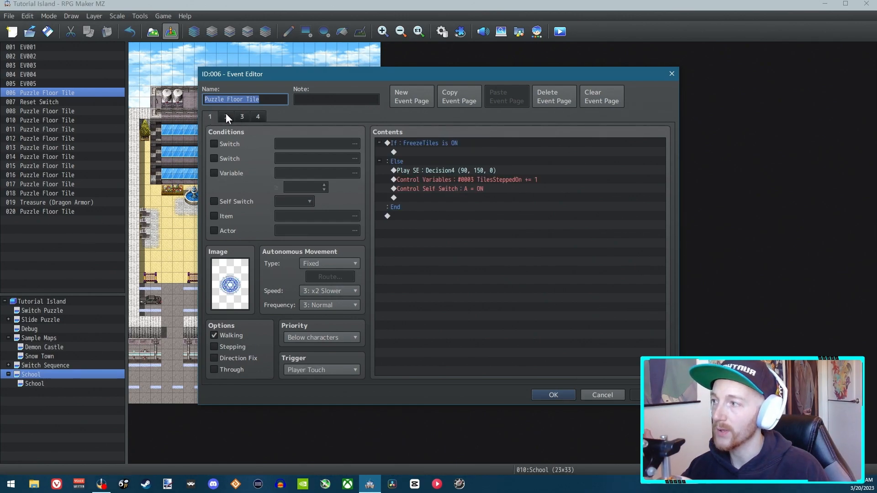
{"action": "left_click", "coordinate": [242, 116]}
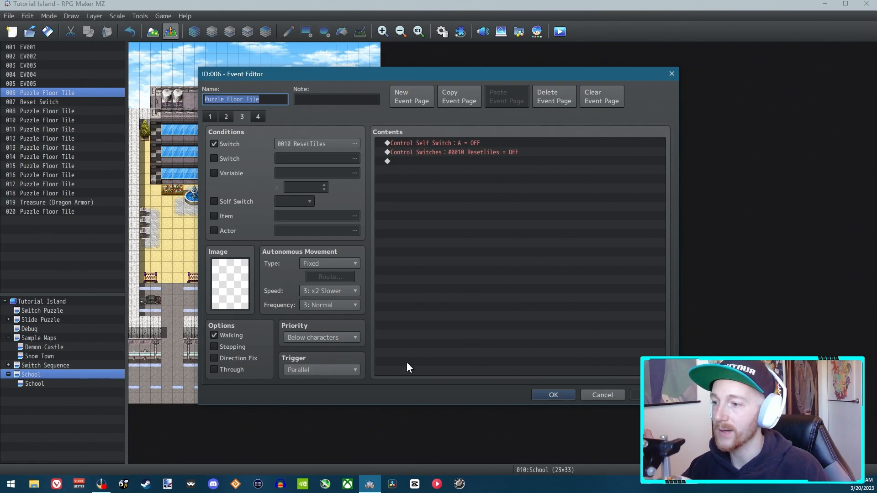
{"action": "left_click", "coordinate": [552, 395]}
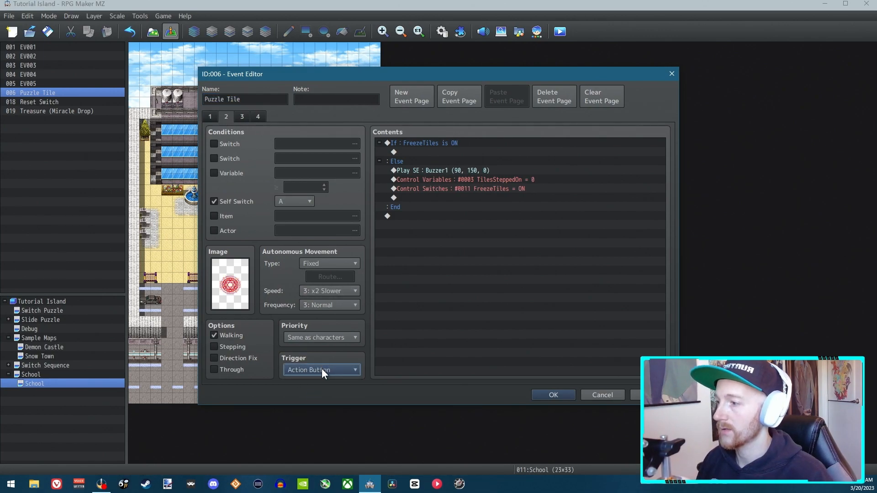
- Set the Puzzle Tile's reset page trigger to Parallel
{"action": "left_click", "coordinate": [322, 370]}
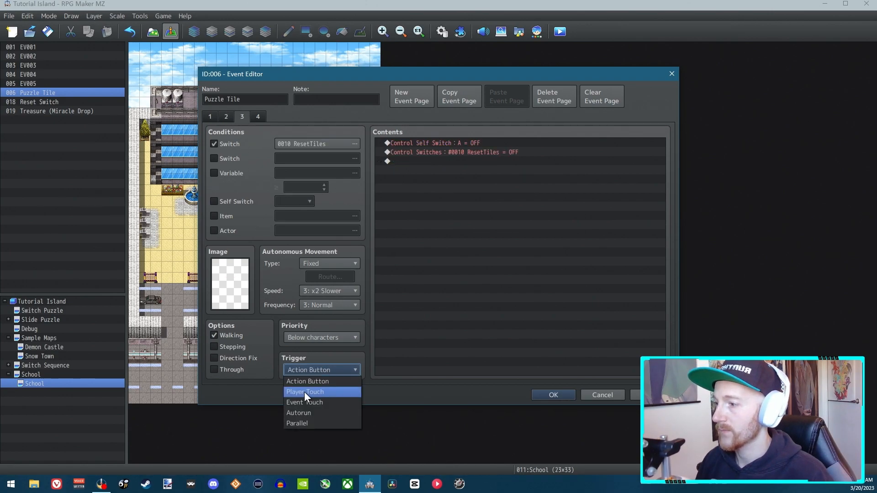
{"action": "left_click", "coordinate": [296, 423]}
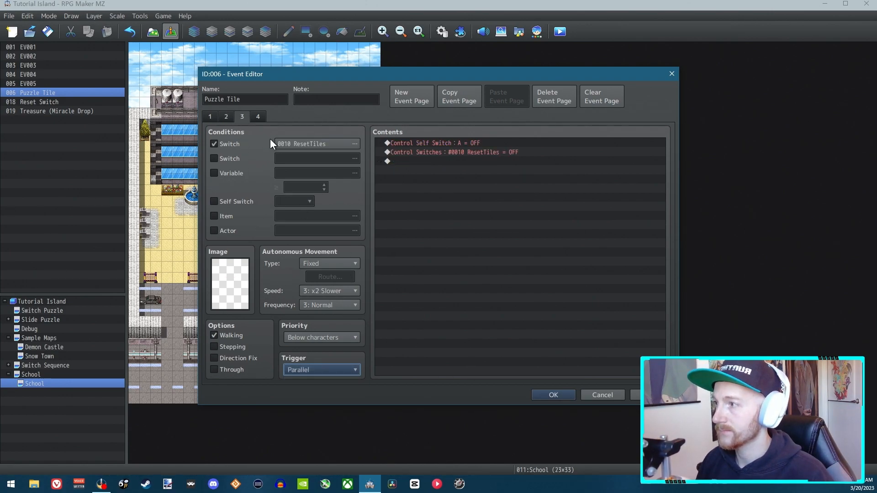
{"action": "left_click", "coordinate": [210, 117]}
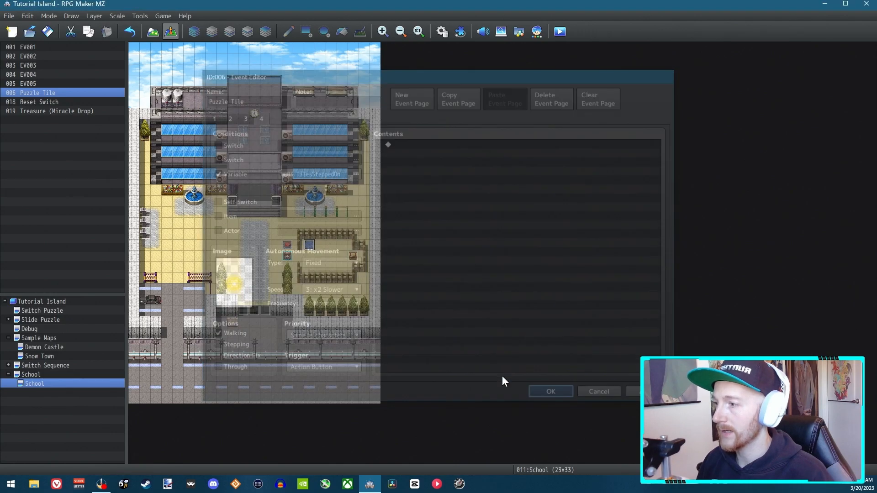
- Set the Reset Switch event's trigger to Player Touch and confirm
{"action": "double_click", "coordinate": [38, 102]}
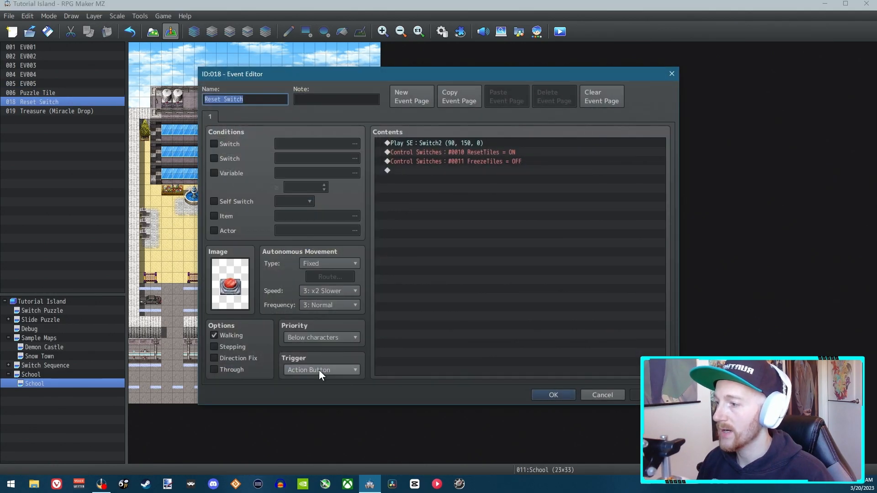
{"action": "left_click", "coordinate": [321, 369]}
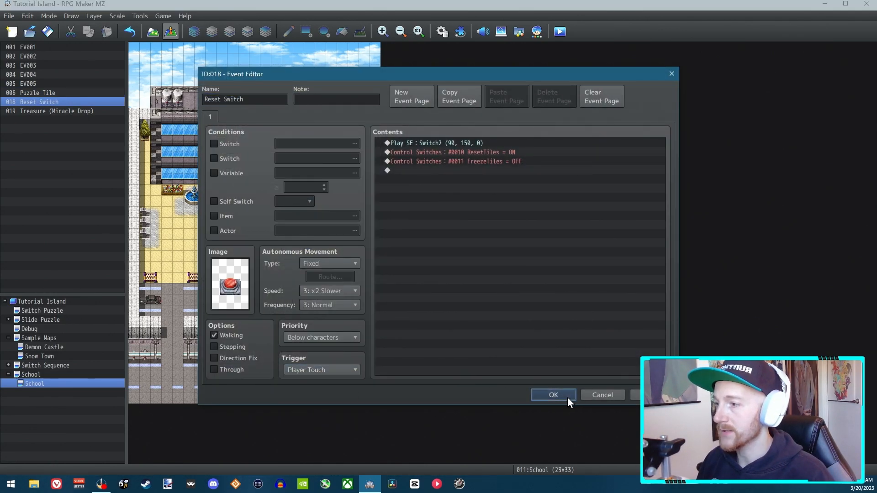
{"action": "left_click", "coordinate": [552, 395]}
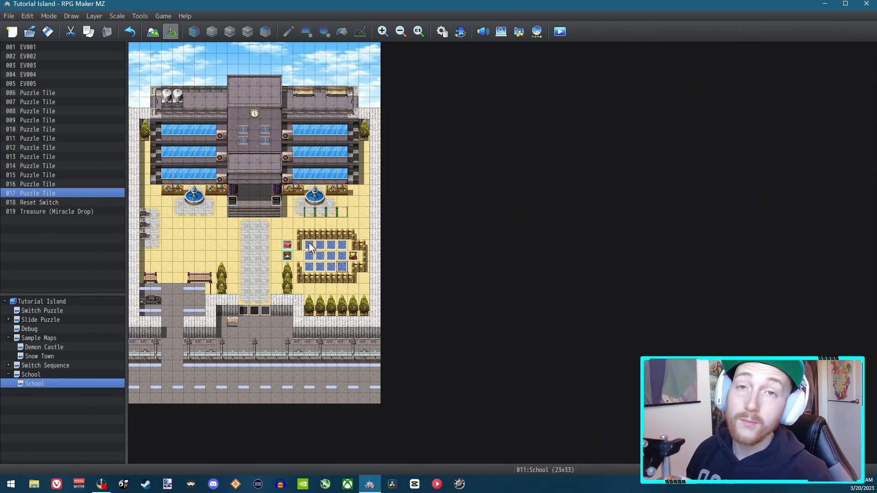
{"action": "mouse_move", "coordinate": [315, 243]}
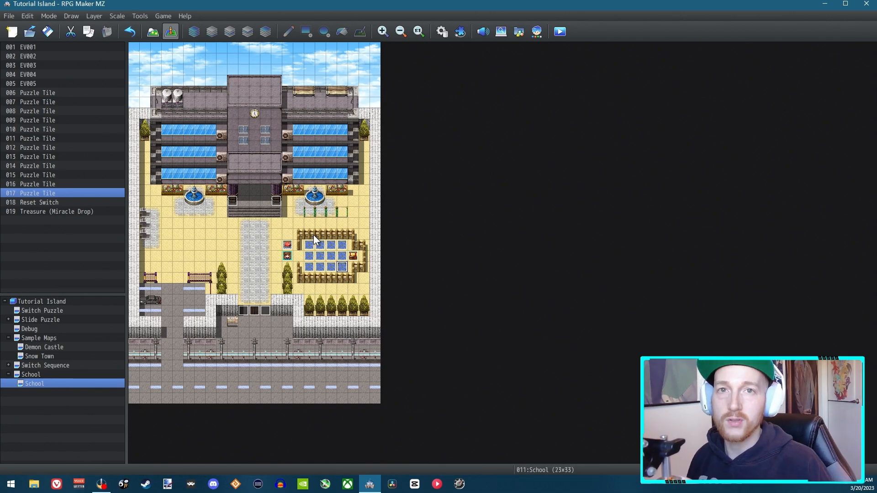
{"action": "mouse_move", "coordinate": [427, 155]}
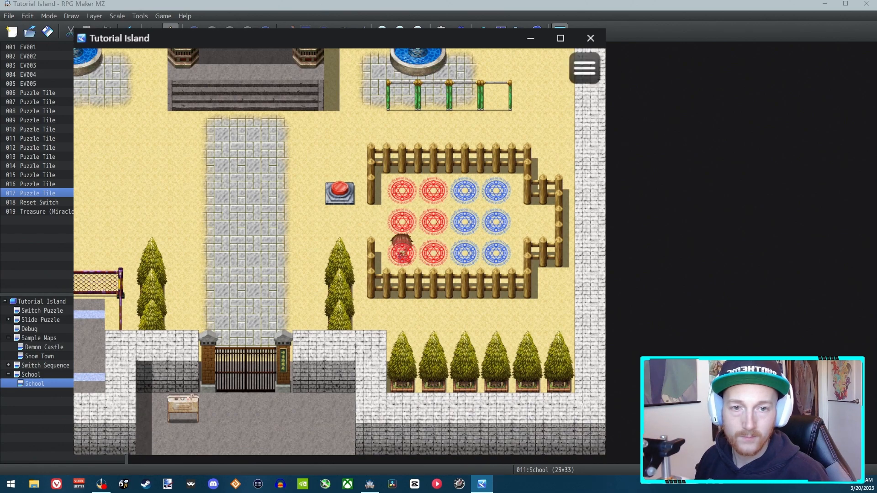
{"action": "mouse_move", "coordinate": [497, 98]}
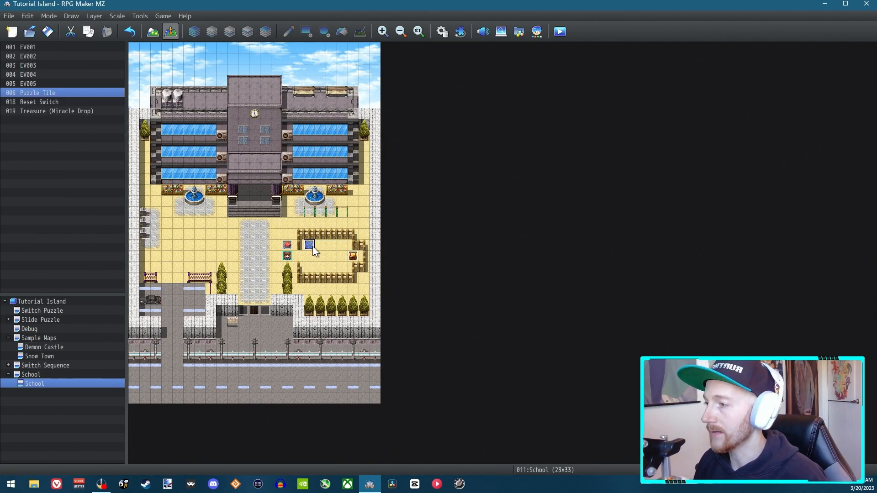
- Set Puzzle Tile page 4's priority to Below characters and confirm
{"action": "double_click", "coordinate": [307, 245]}
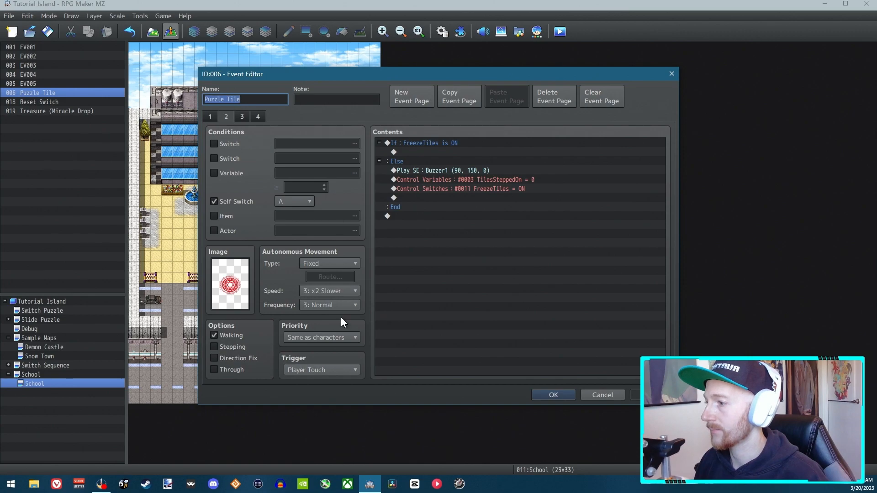
{"action": "left_click", "coordinate": [241, 116]}
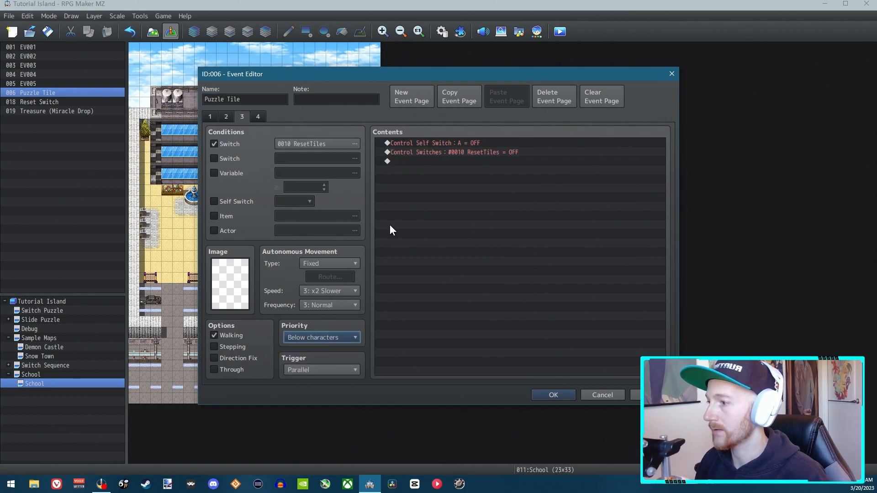
{"action": "left_click", "coordinate": [321, 337]}
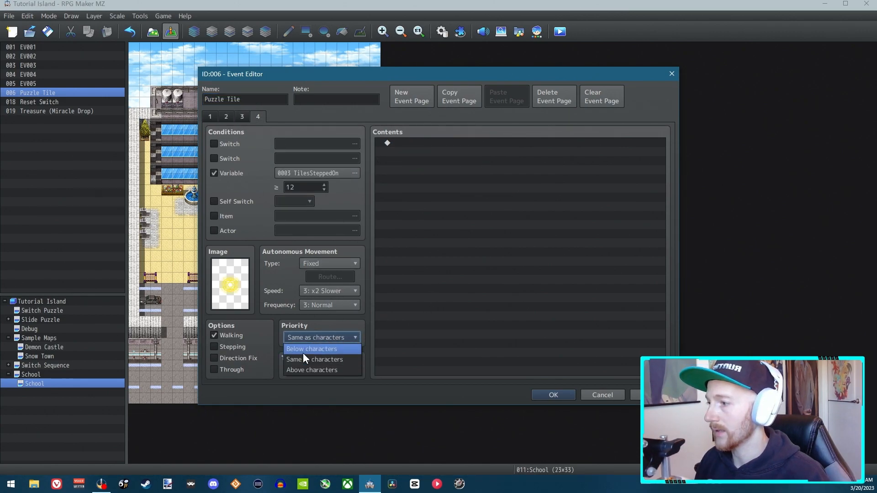
{"action": "left_click", "coordinate": [312, 349]}
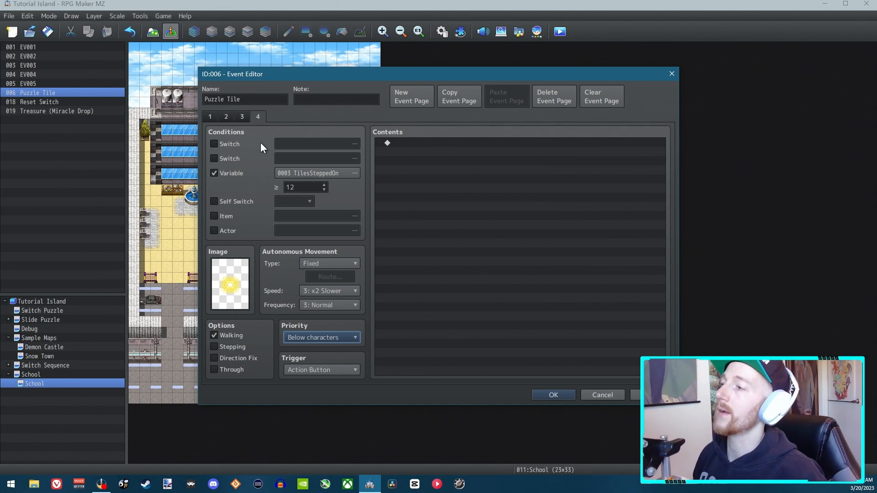
{"action": "mouse_move", "coordinate": [374, 331]}
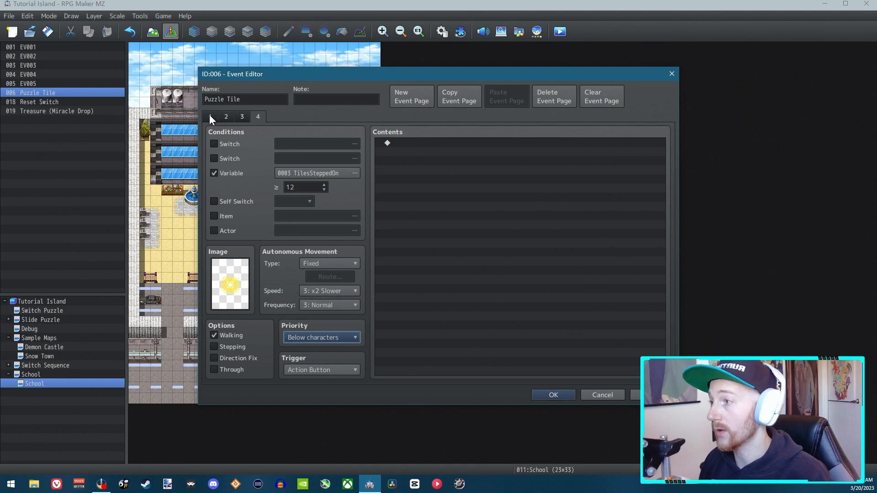
{"action": "left_click", "coordinate": [210, 116]}
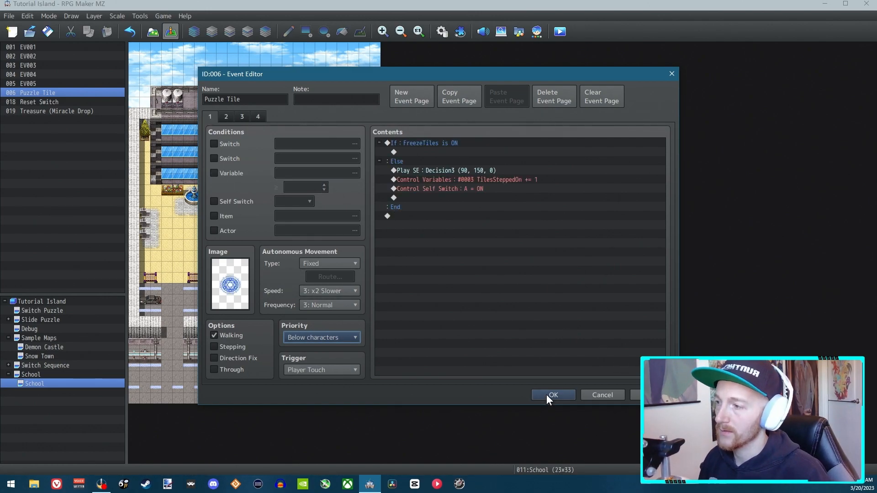
{"action": "left_click", "coordinate": [552, 395]}
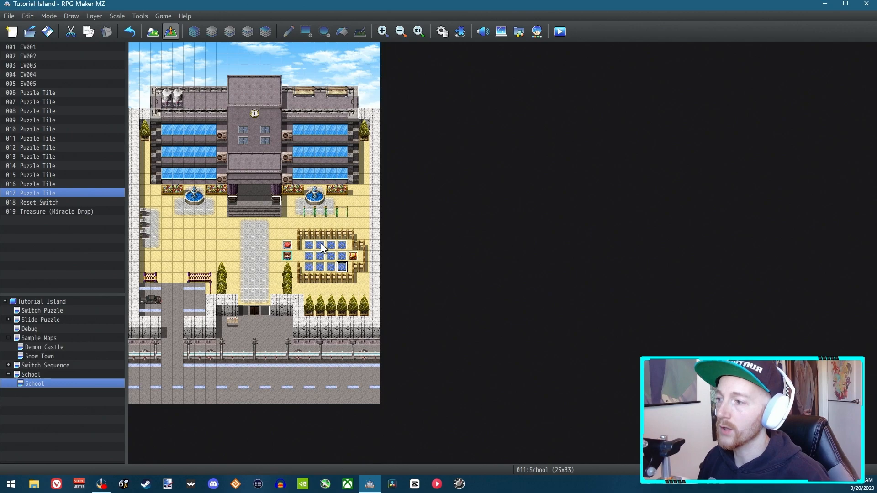
{"action": "mouse_move", "coordinate": [520, 246]}
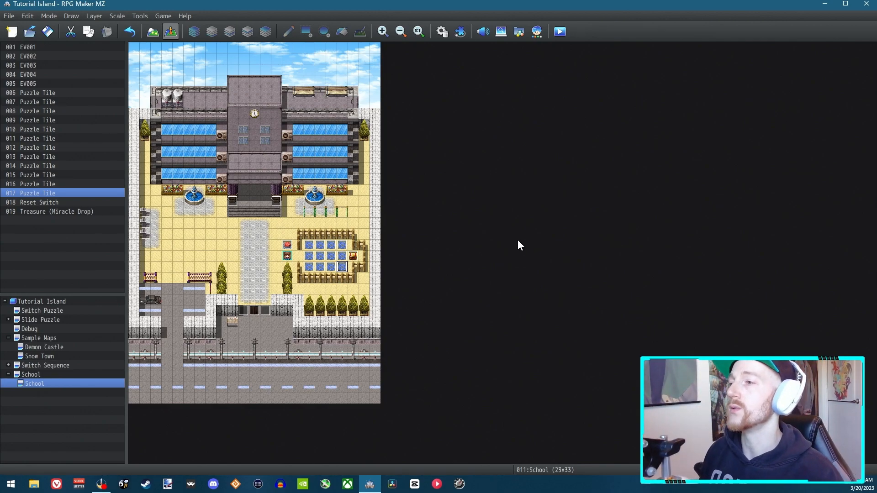
{"action": "mouse_move", "coordinate": [554, 104]}
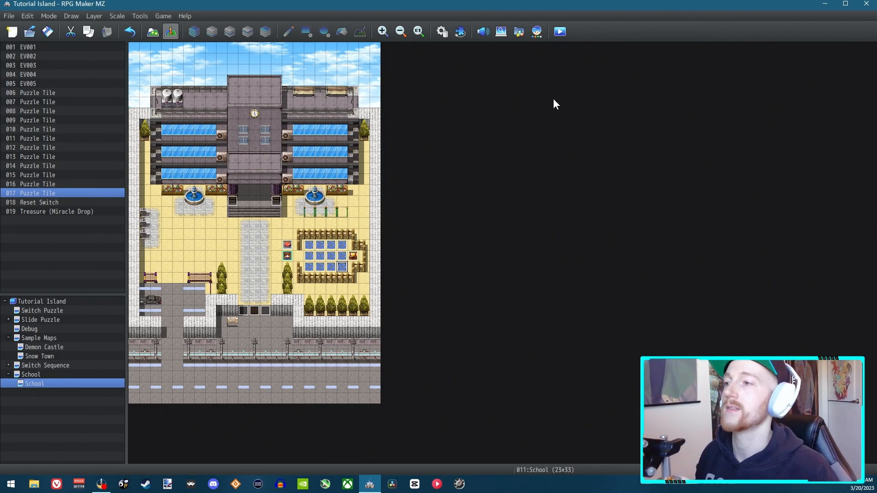
{"action": "mouse_move", "coordinate": [559, 31]}
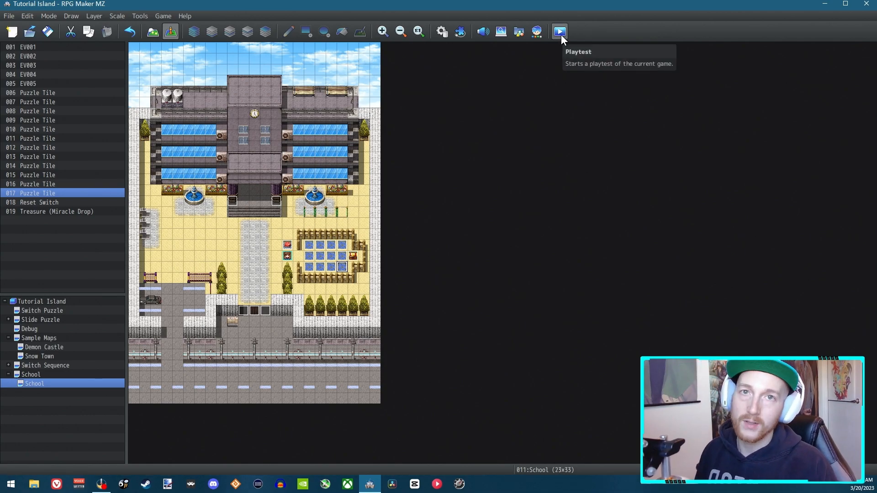
- Playtest, stepping on all twelve tiles to reveal the chest, then close the game
{"action": "left_click", "coordinate": [560, 32]}
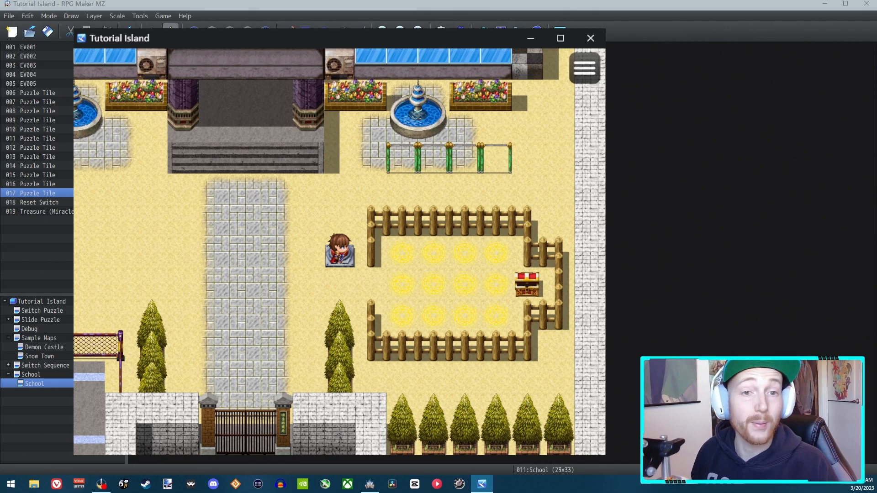
{"action": "mouse_move", "coordinate": [581, 177]}
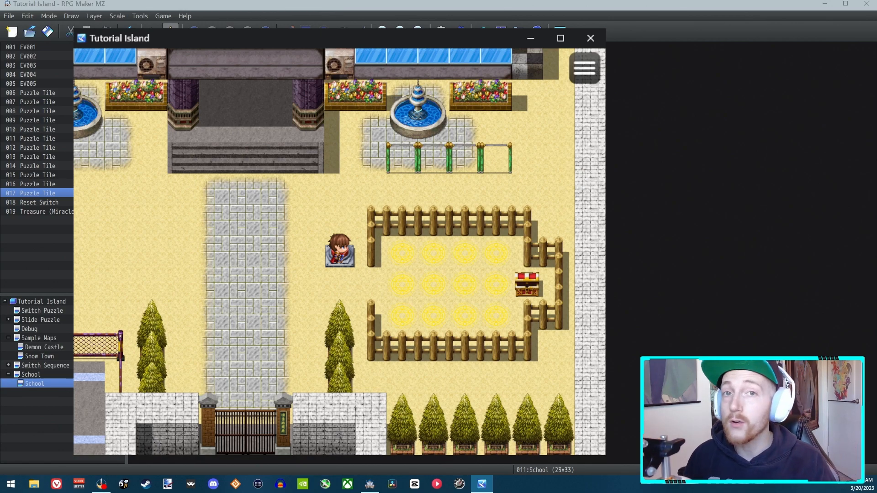
{"action": "mouse_move", "coordinate": [337, 199]}
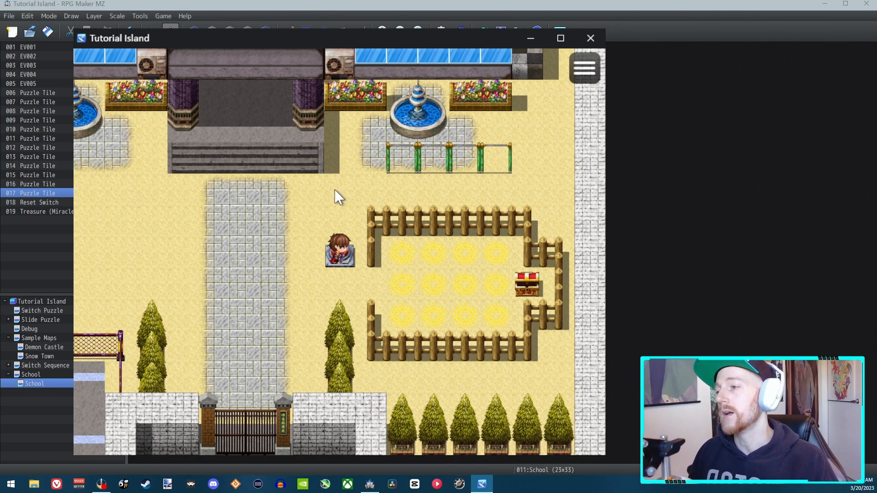
{"action": "mouse_move", "coordinate": [426, 229]}
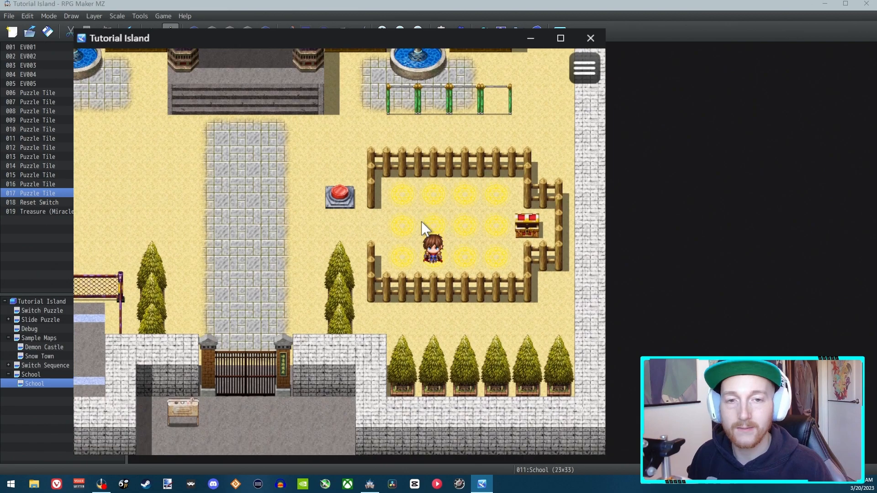
{"action": "left_click", "coordinate": [590, 38]}
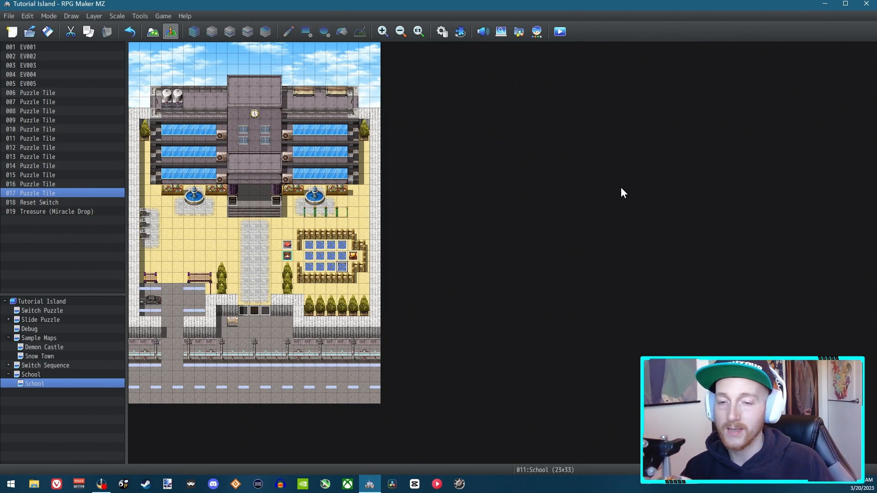
{"action": "mouse_move", "coordinate": [860, 237]}
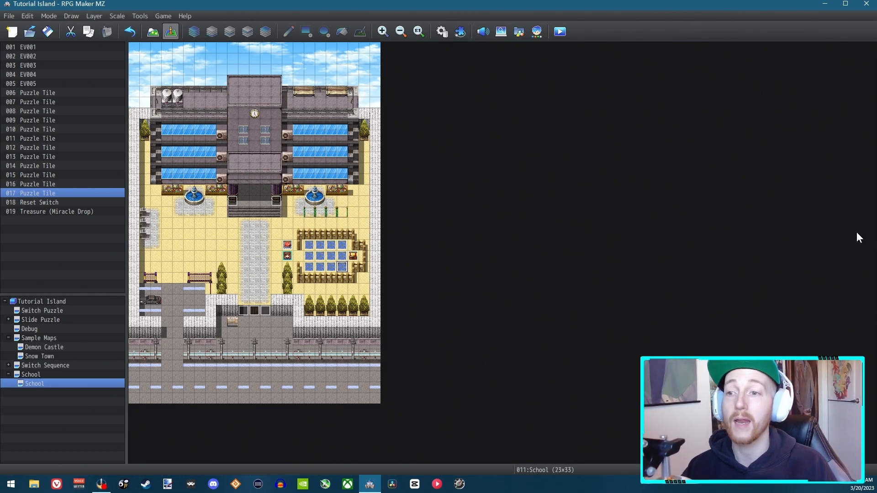
{"action": "mouse_move", "coordinate": [638, 139]}
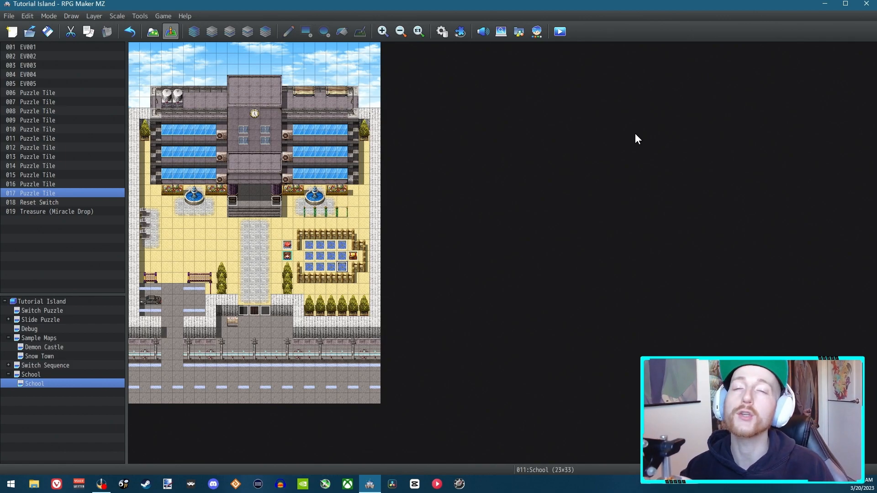